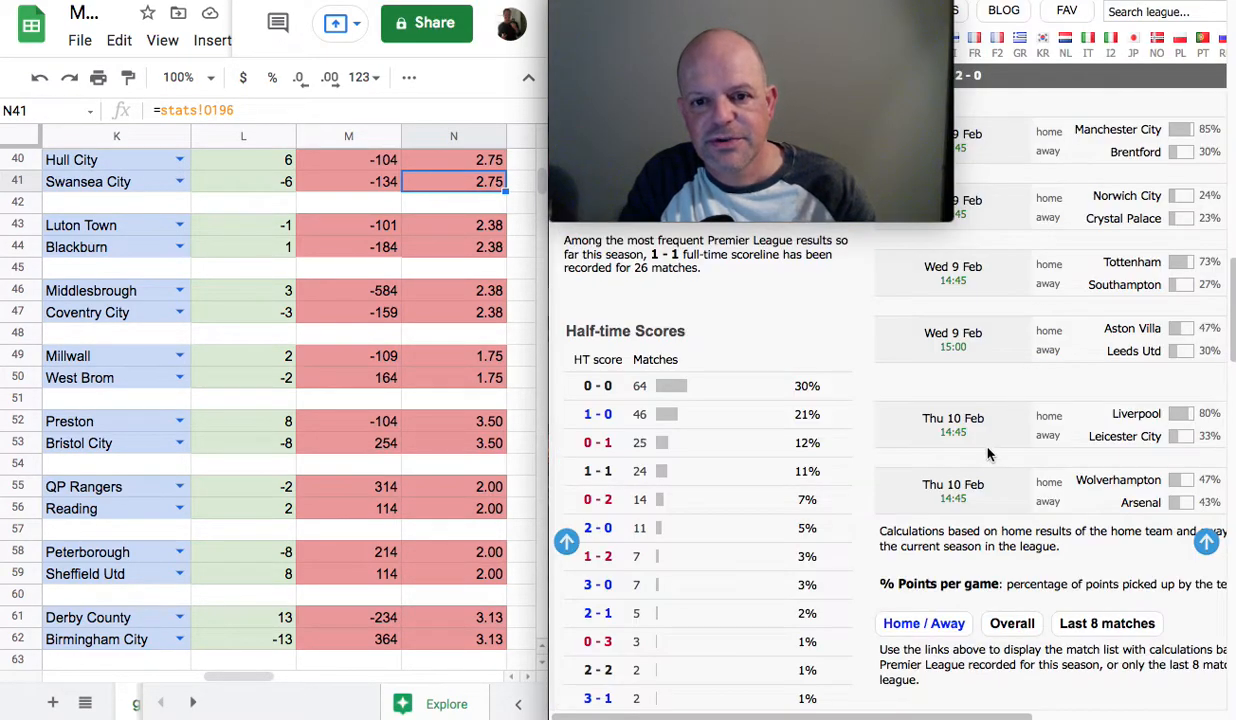
# Scroll down the stats sheet and bring the Untitled W/L tracker window into place on the right
pyautogui.scroll(-3)
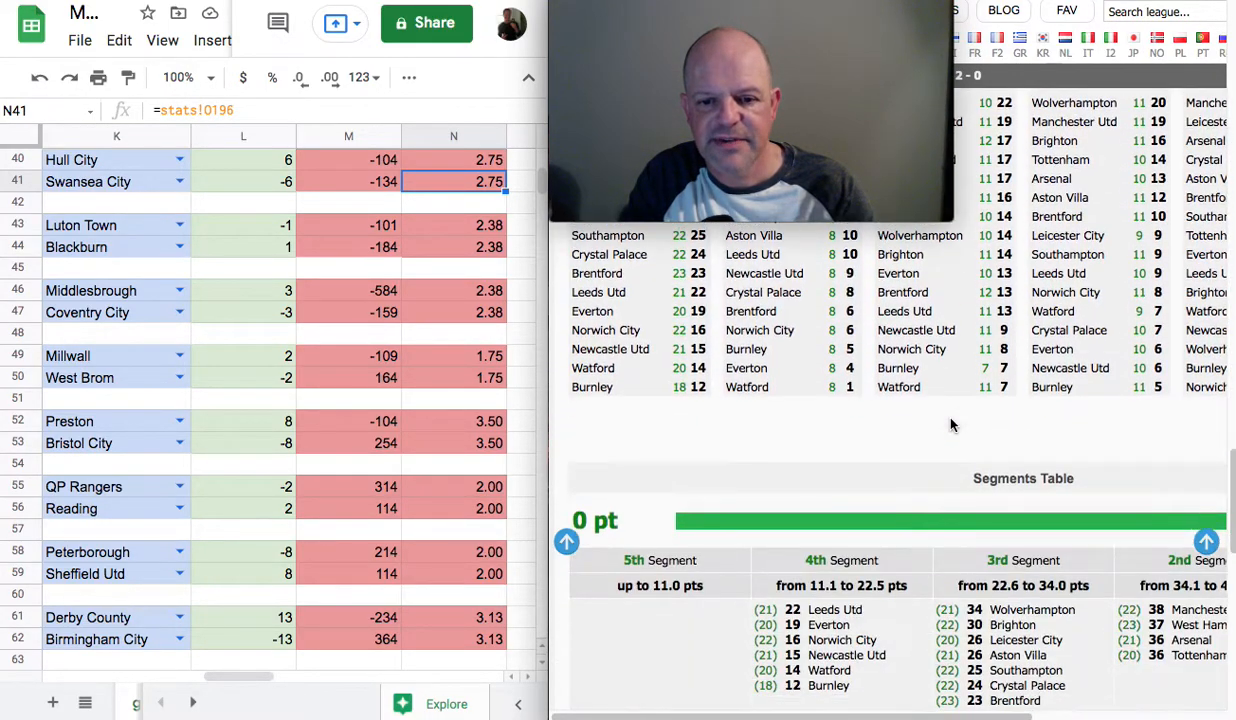
pyautogui.scroll(-3)
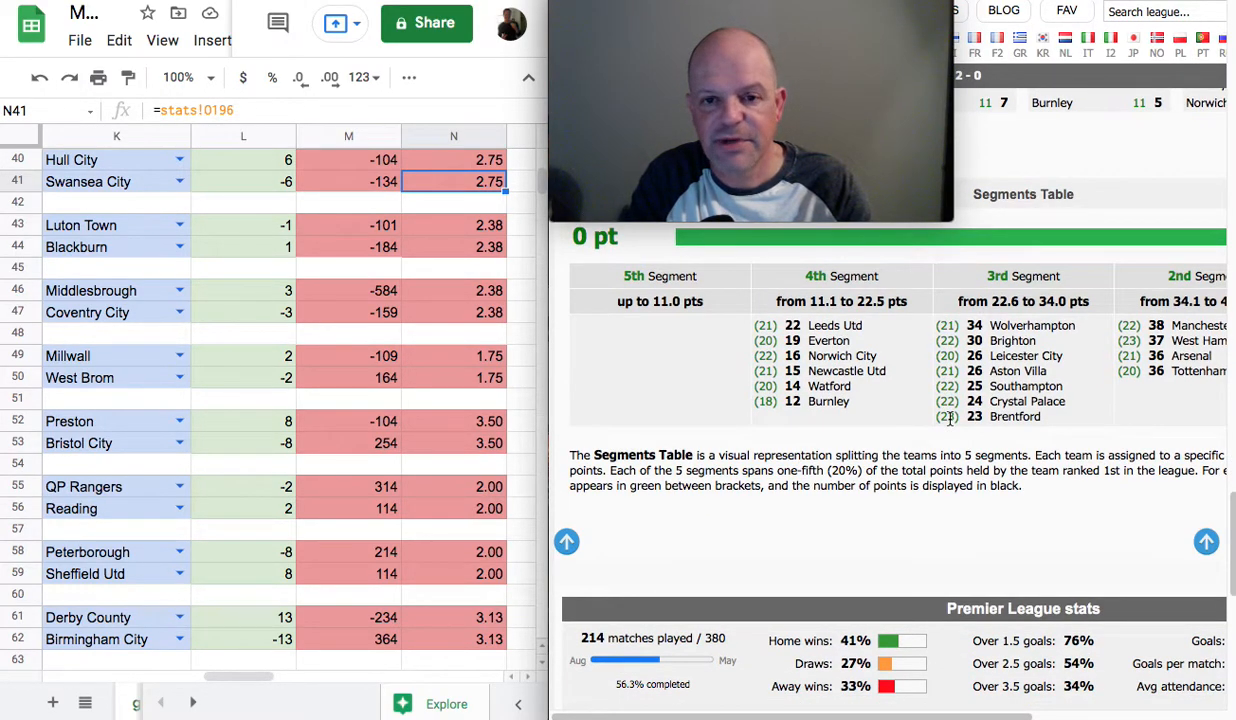
pyautogui.scroll(-3)
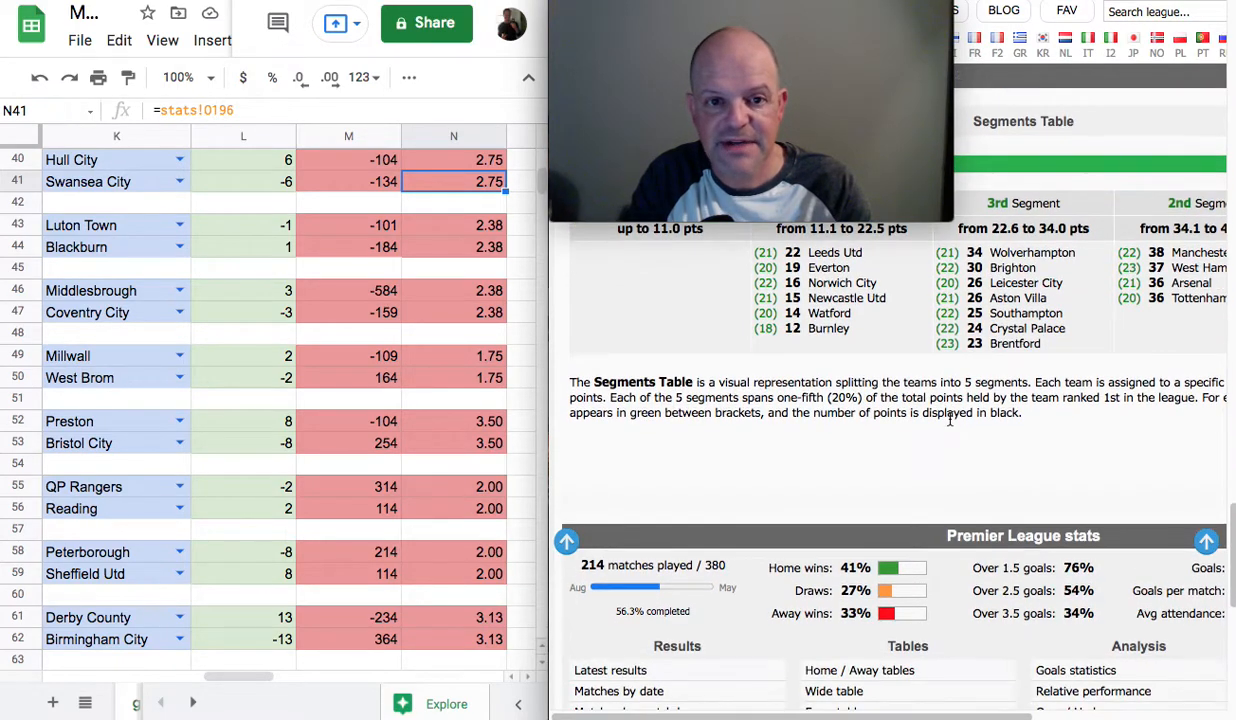
pyautogui.scroll(-3)
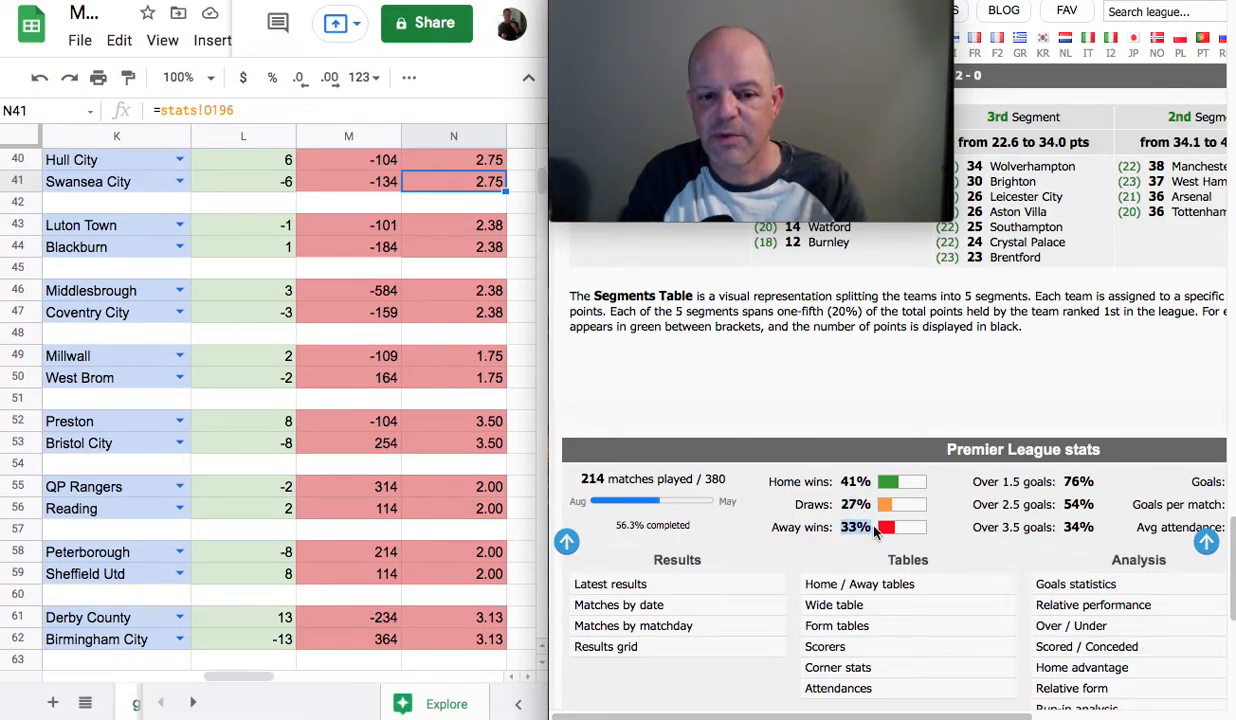
pyautogui.moveTo(838, 480)
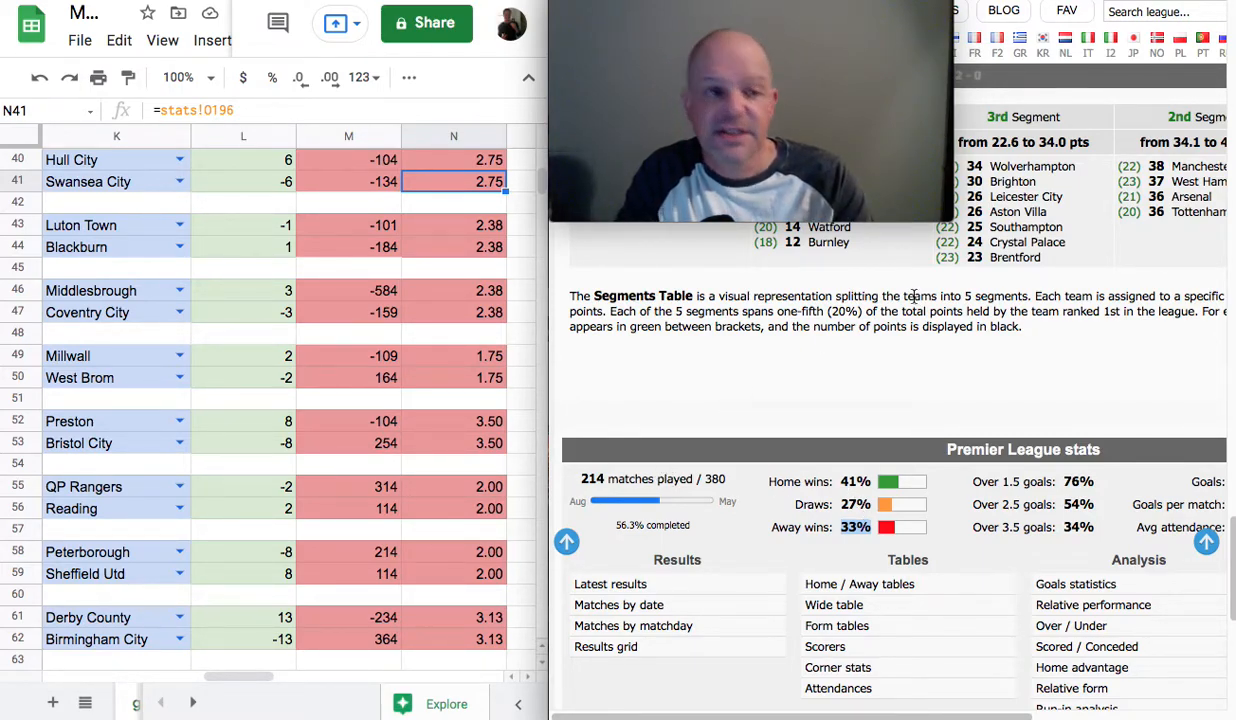
pyautogui.moveTo(848, 340)
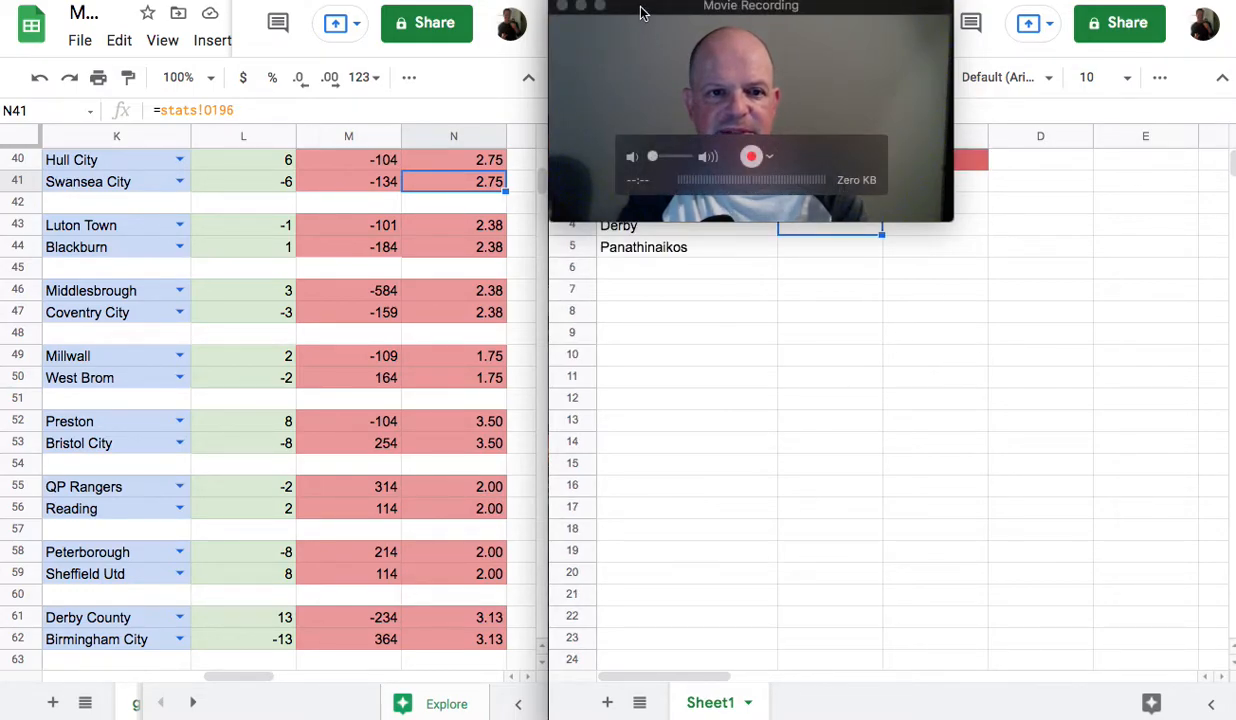
pyautogui.moveTo(750, 6); pyautogui.dragTo(808, 422)
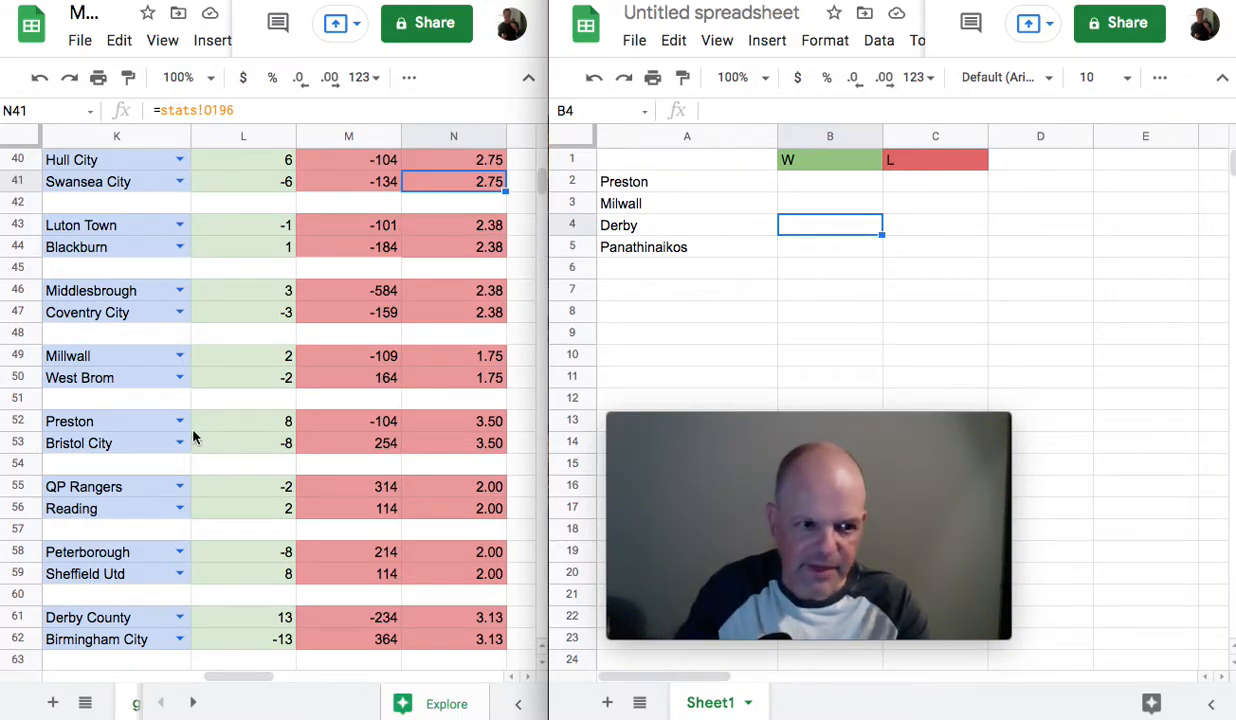
pyautogui.moveTo(258, 442)
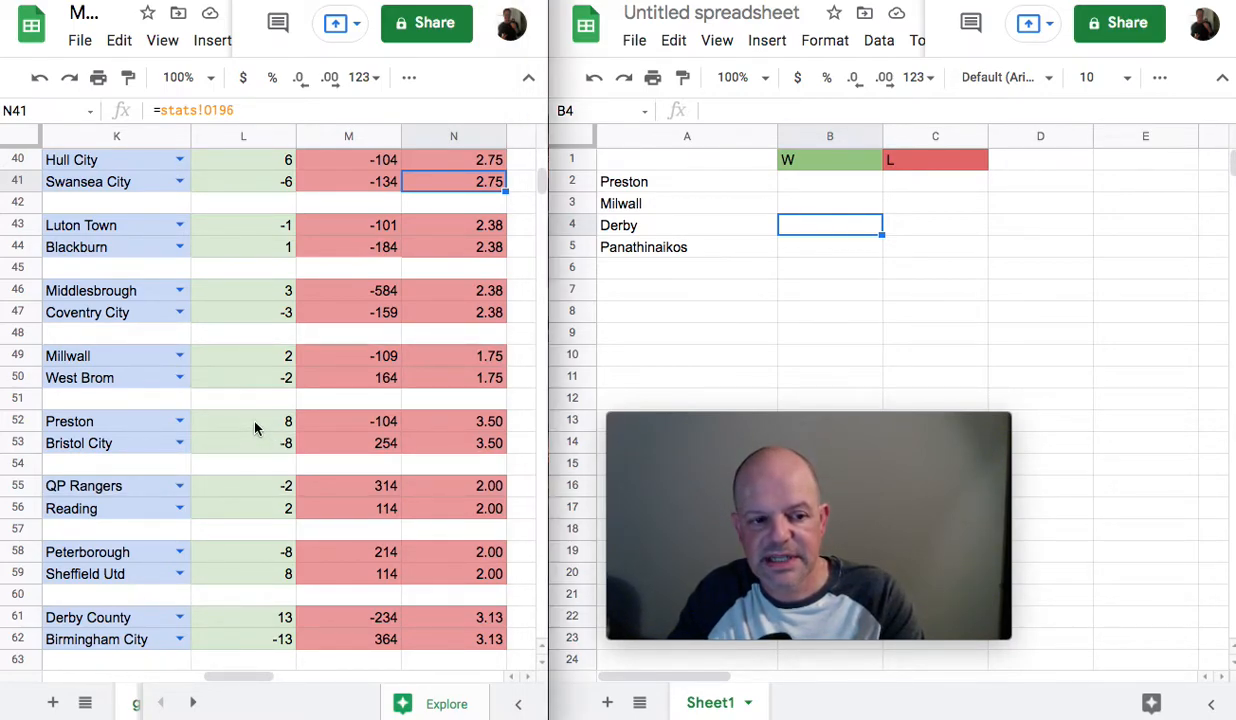
pyautogui.click(244, 420)
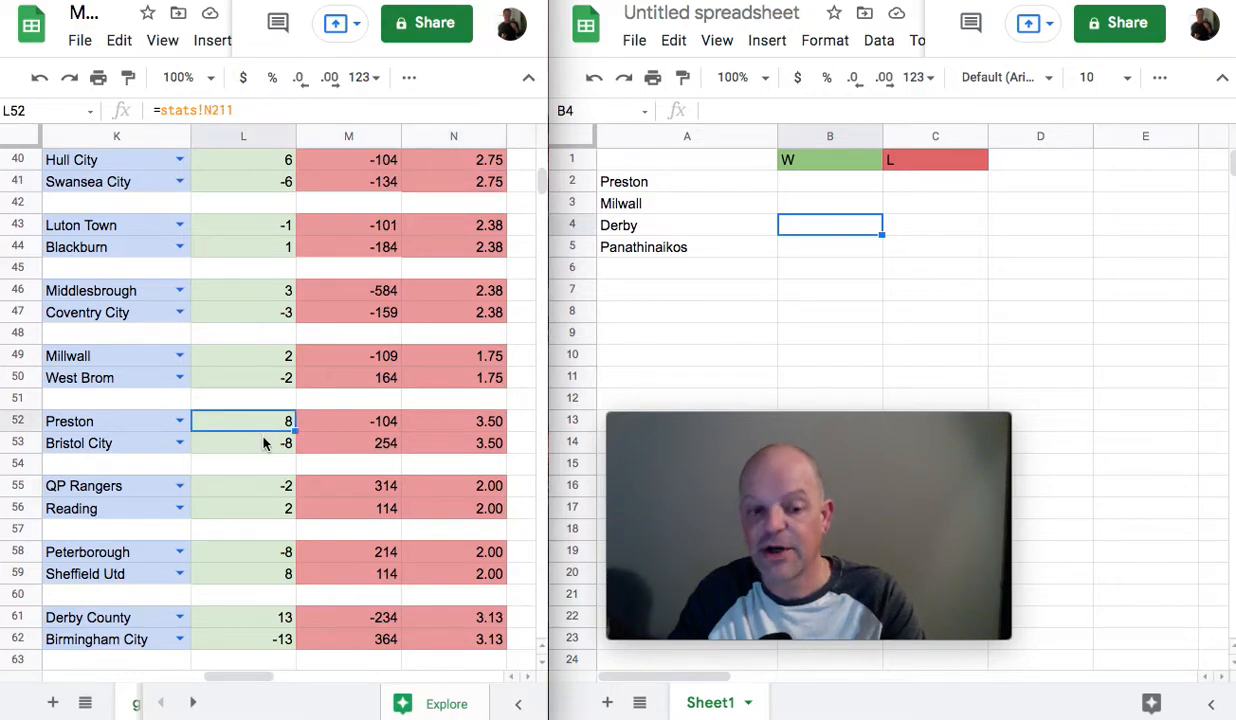
pyautogui.moveTo(264, 488)
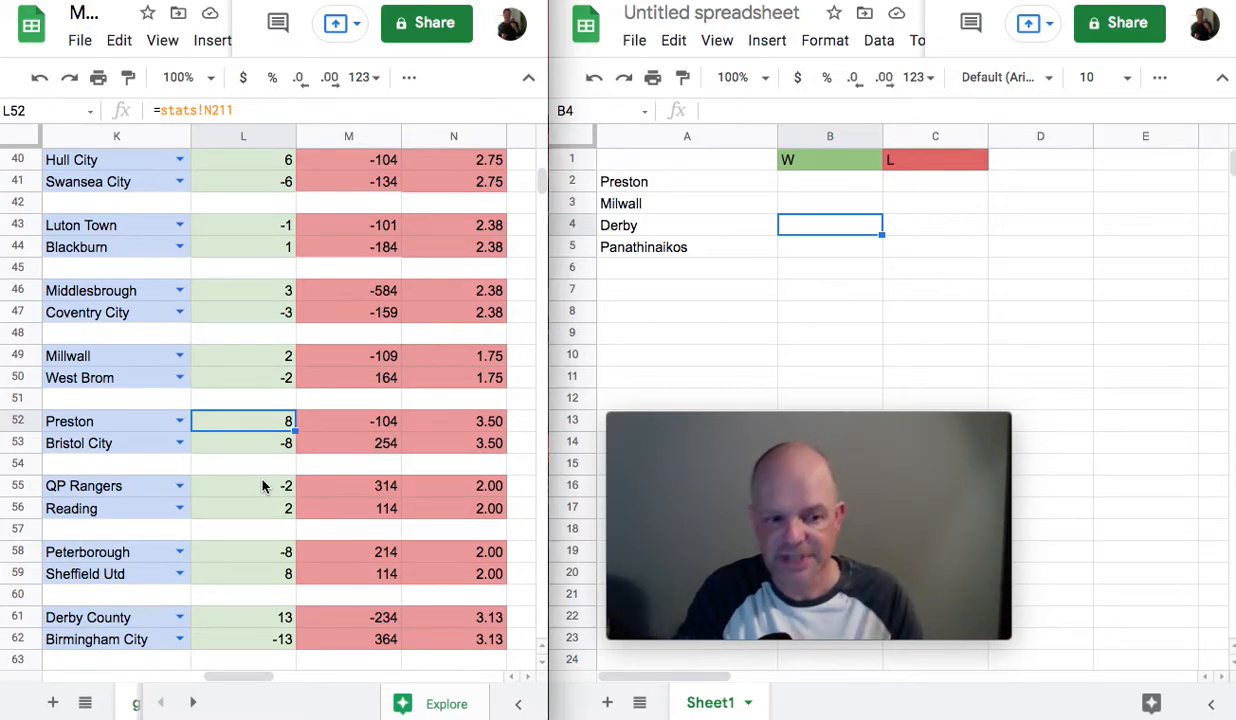
pyautogui.moveTo(278, 462)
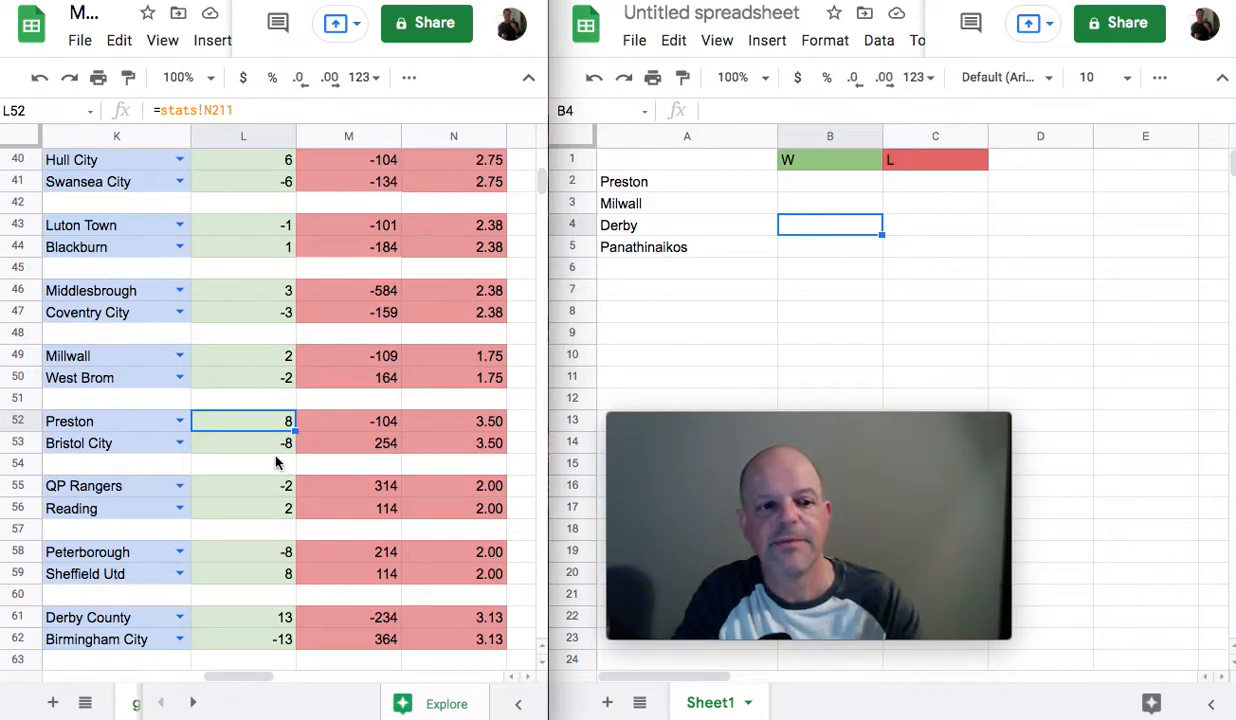
pyautogui.moveTo(260, 422)
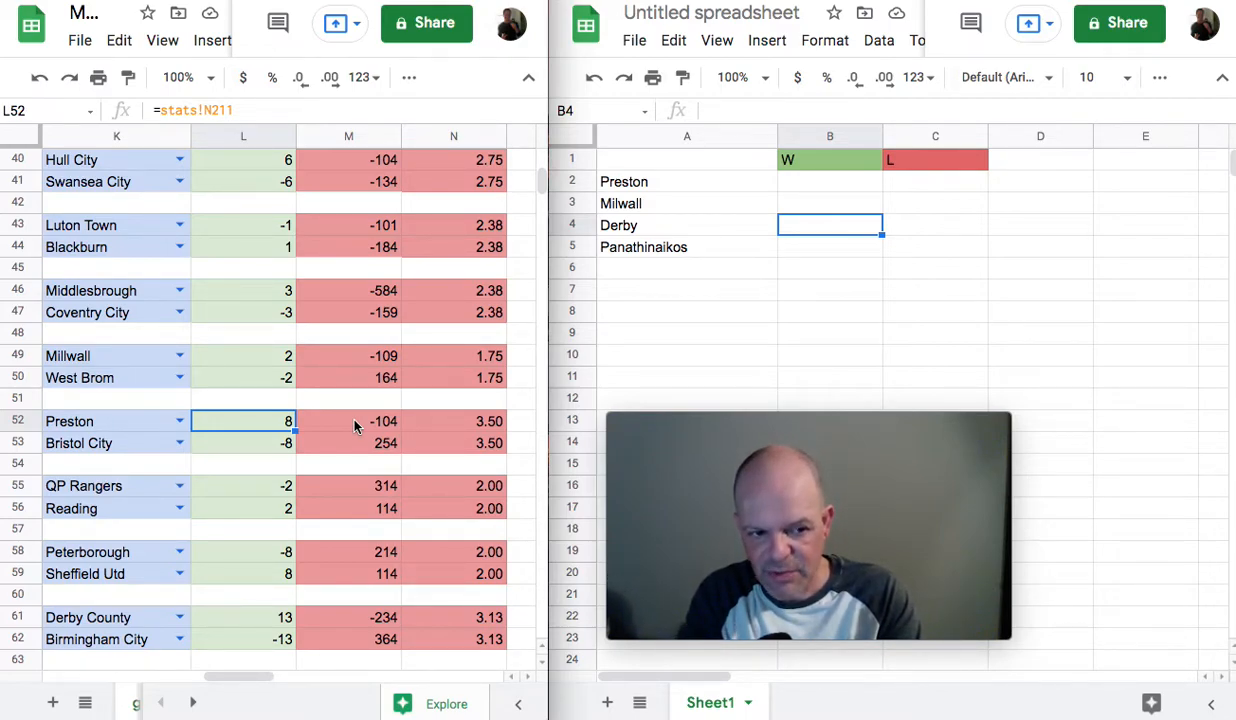
pyautogui.moveTo(352, 460)
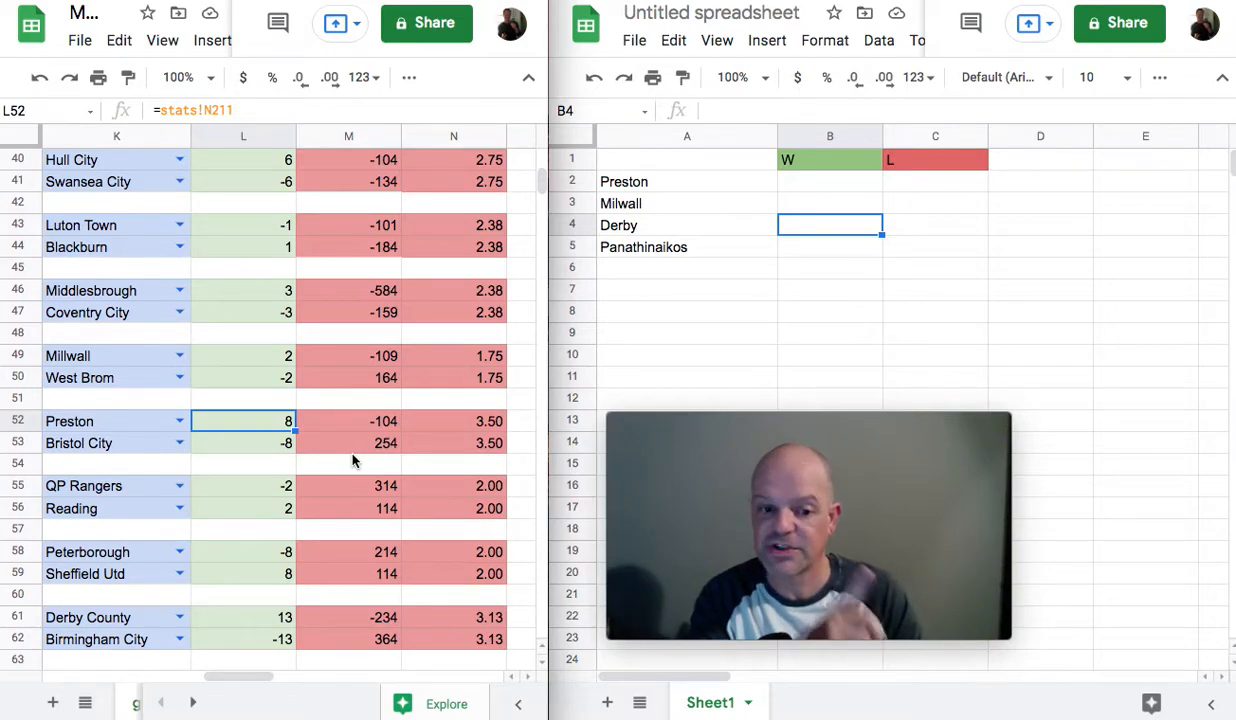
pyautogui.moveTo(396, 428)
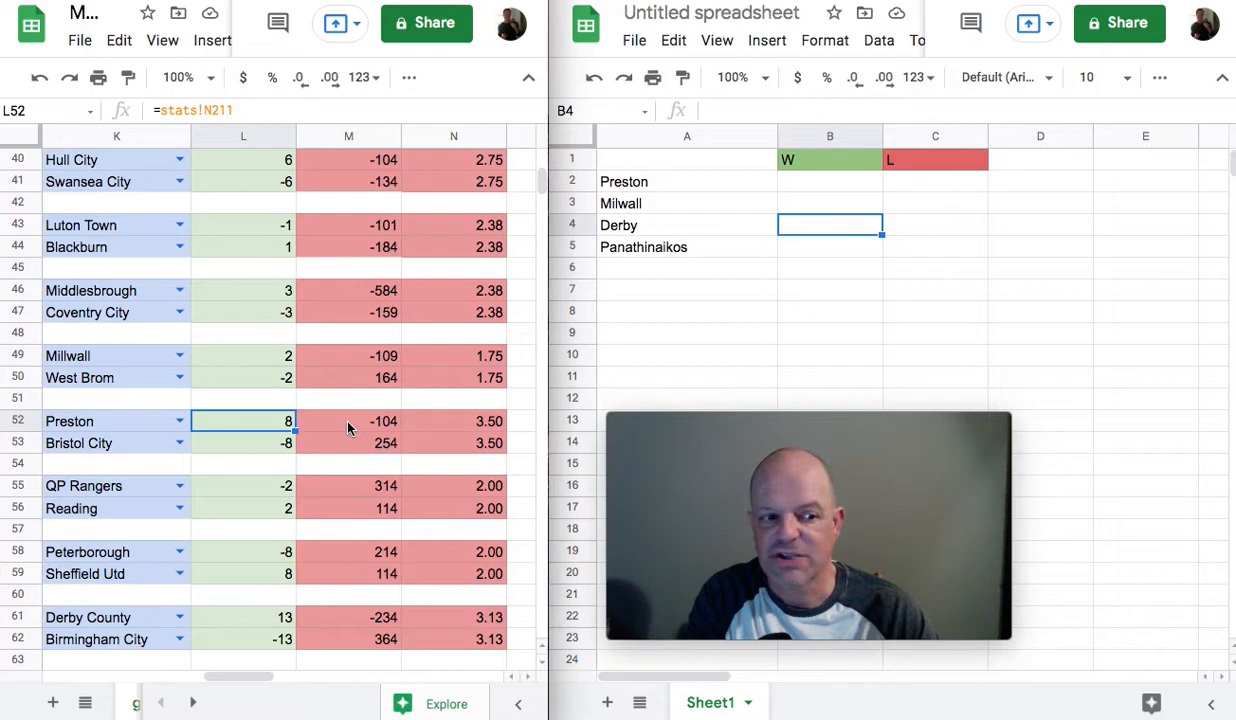
pyautogui.click(348, 420)
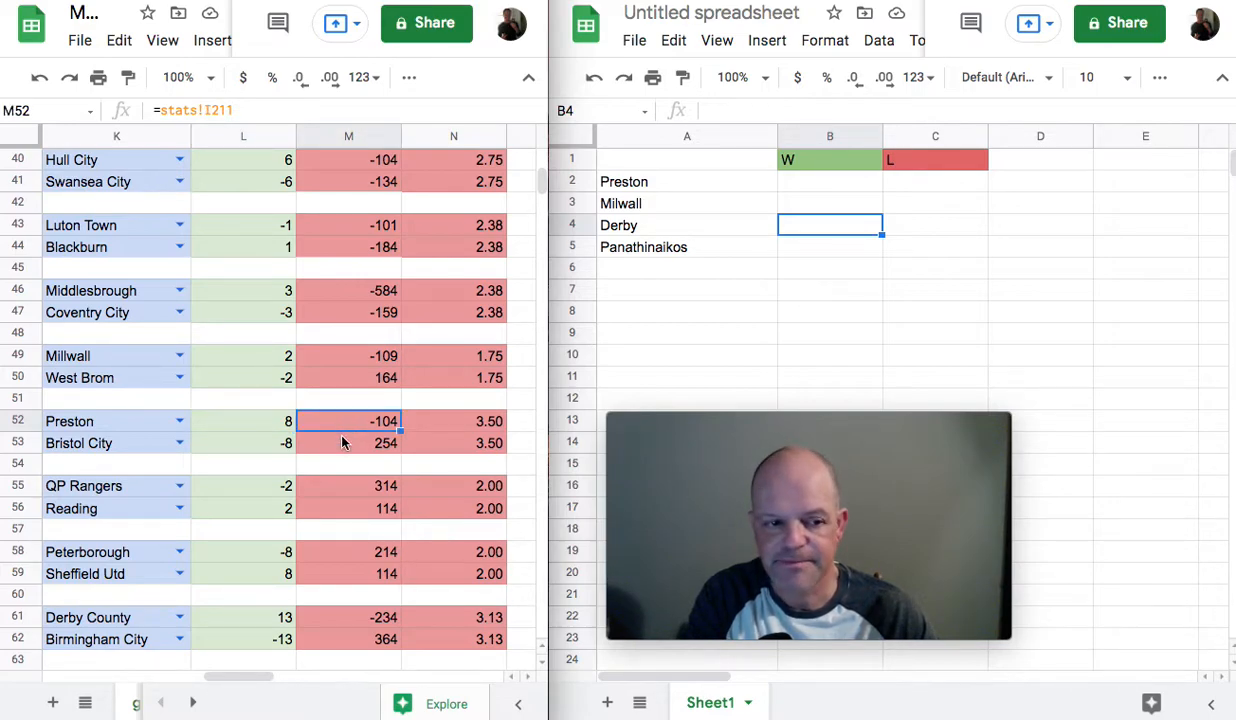
pyautogui.click(348, 442)
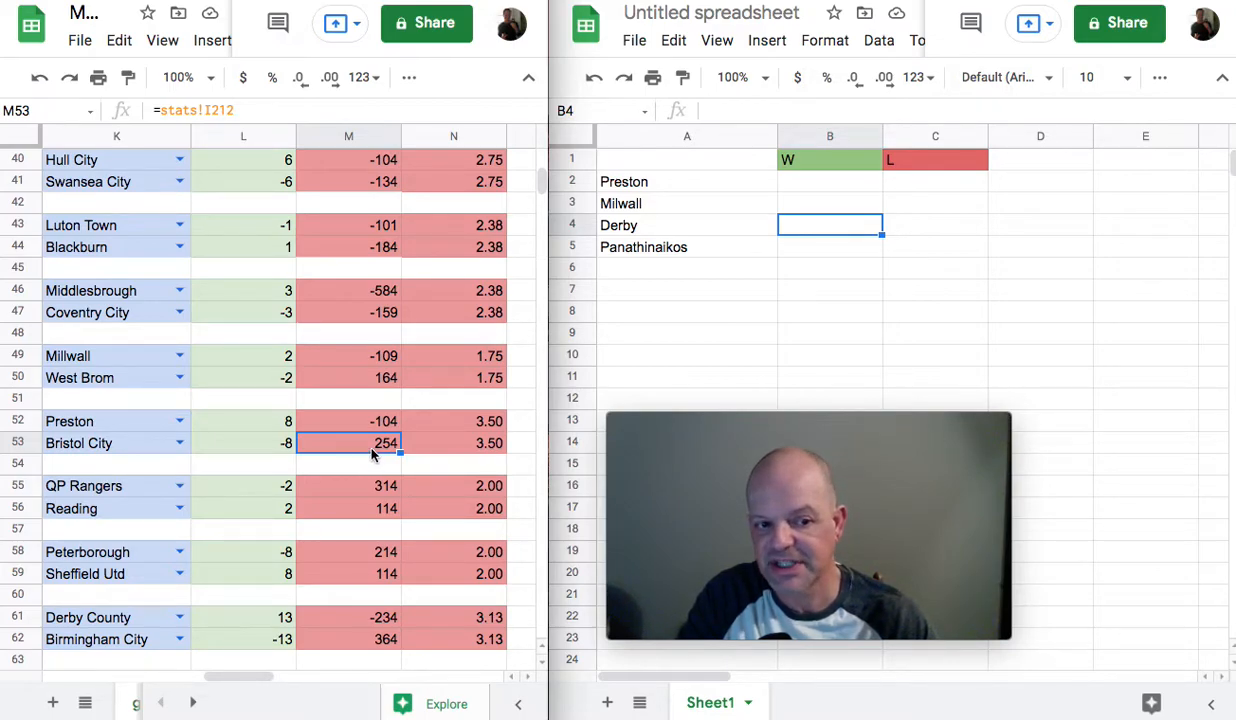
pyautogui.moveTo(364, 432)
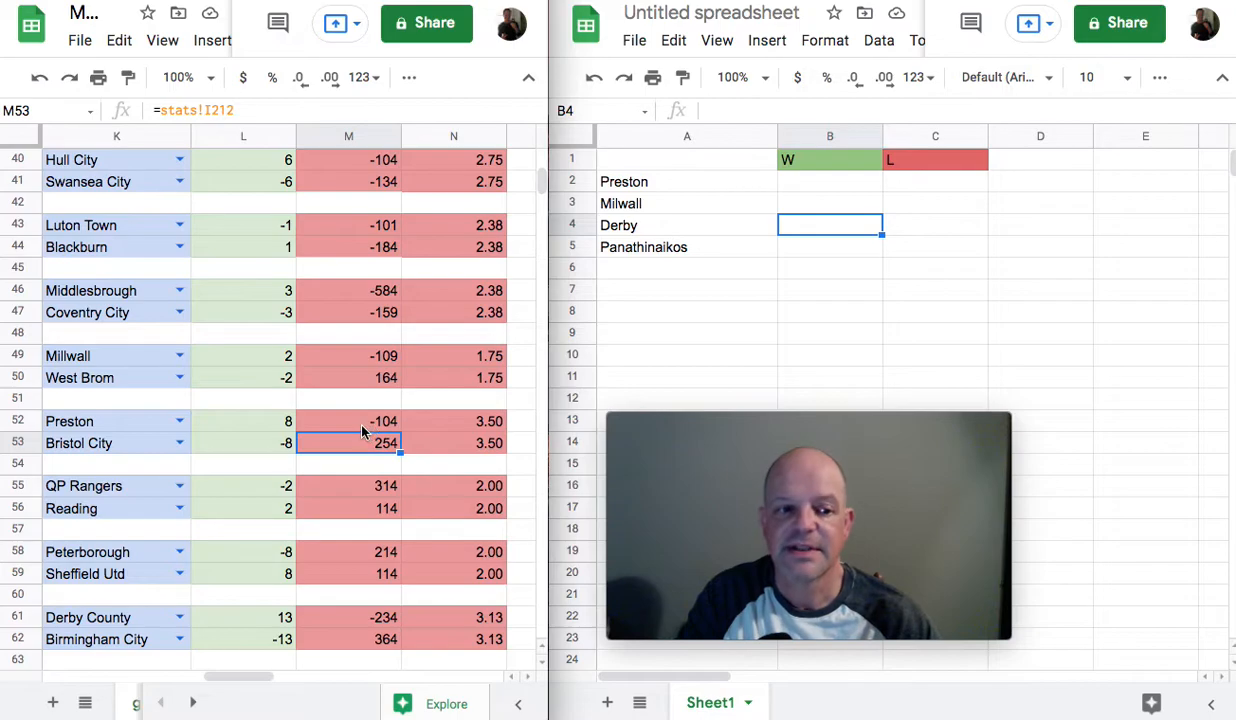
pyautogui.moveTo(248, 430)
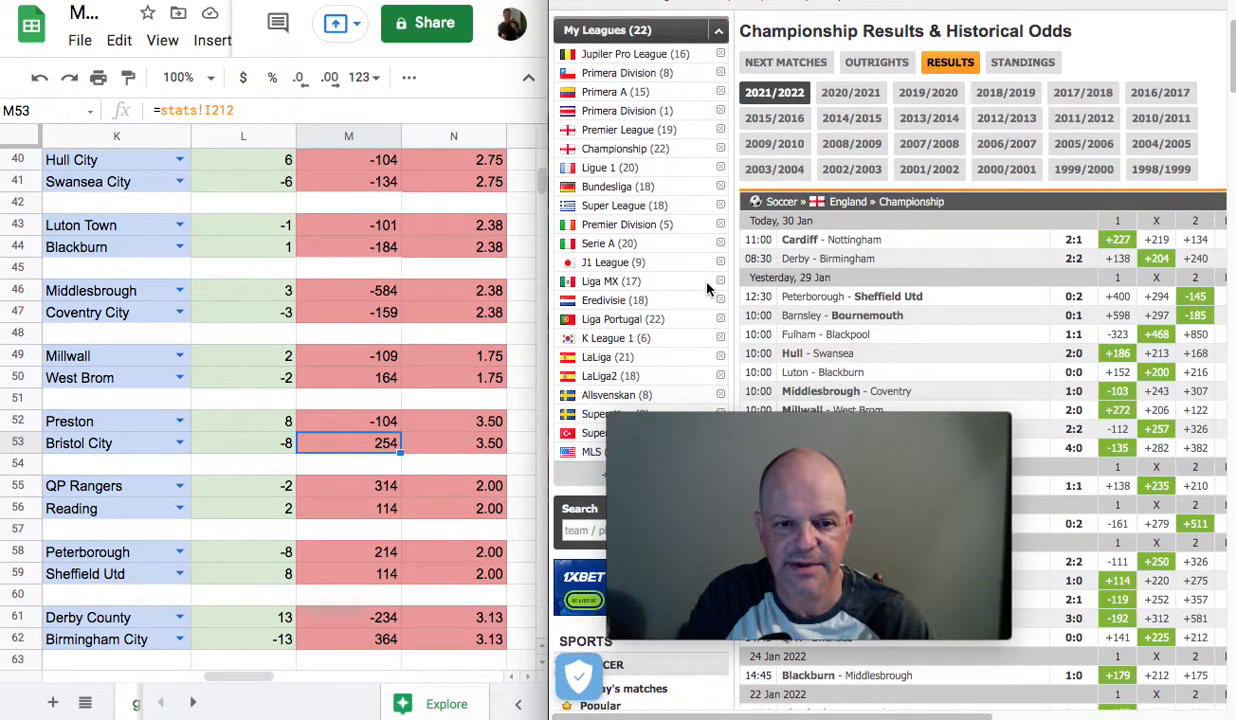
pyautogui.scroll(-3)
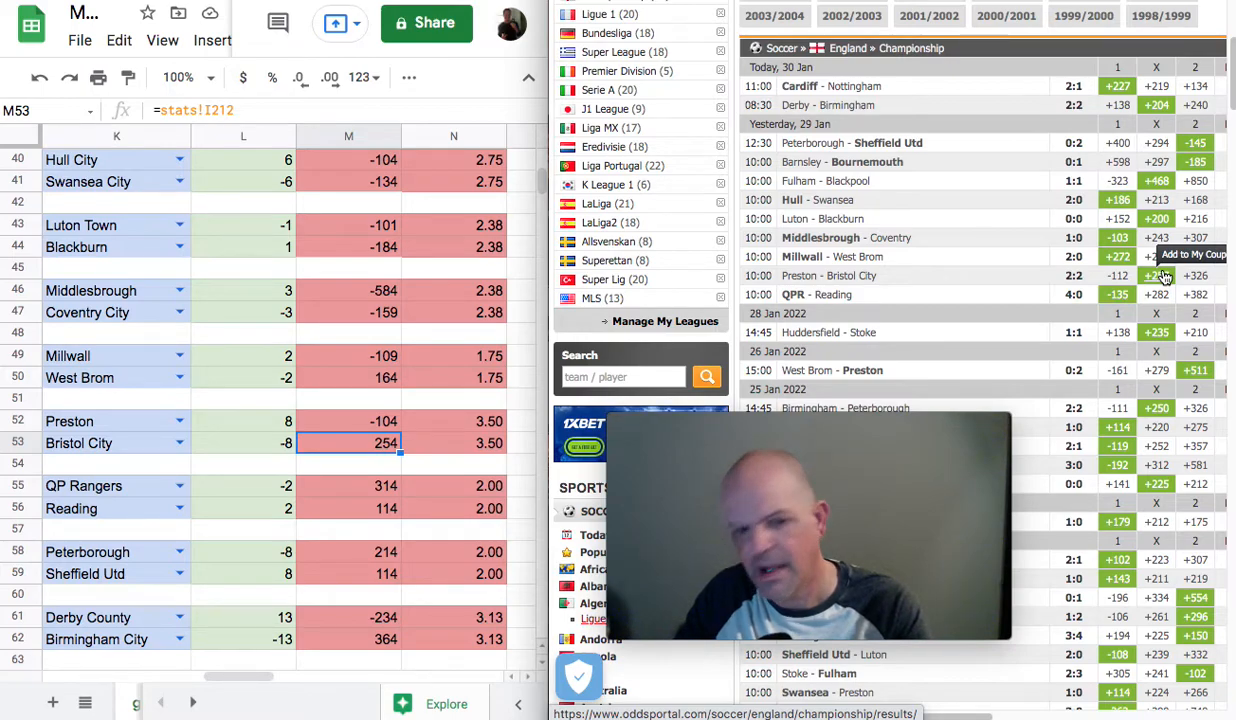
pyautogui.moveTo(1164, 304)
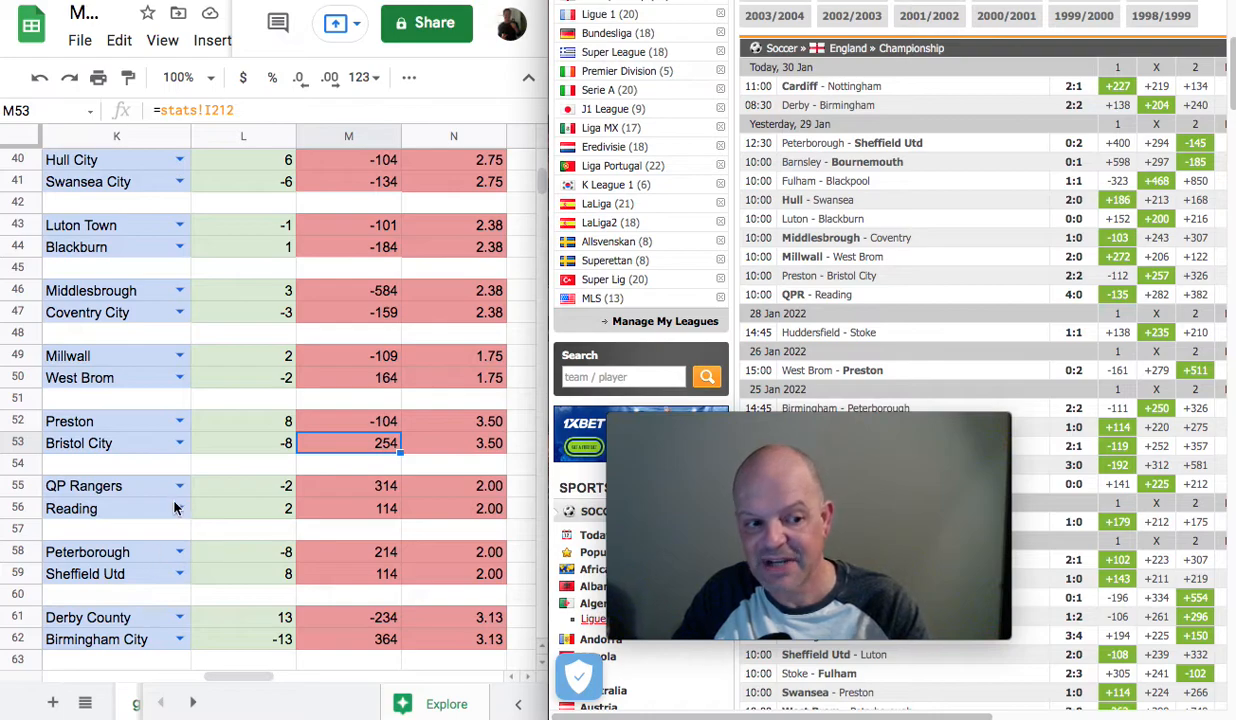
pyautogui.moveTo(446, 424)
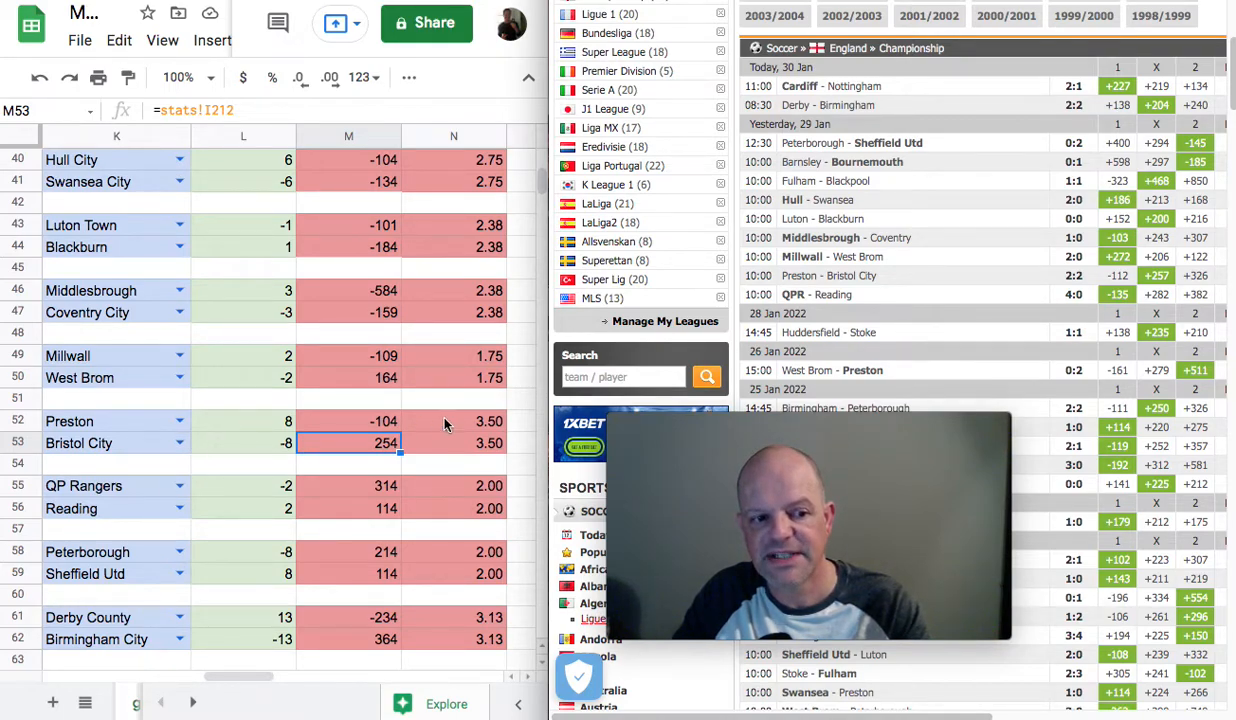
pyautogui.moveTo(1124, 280)
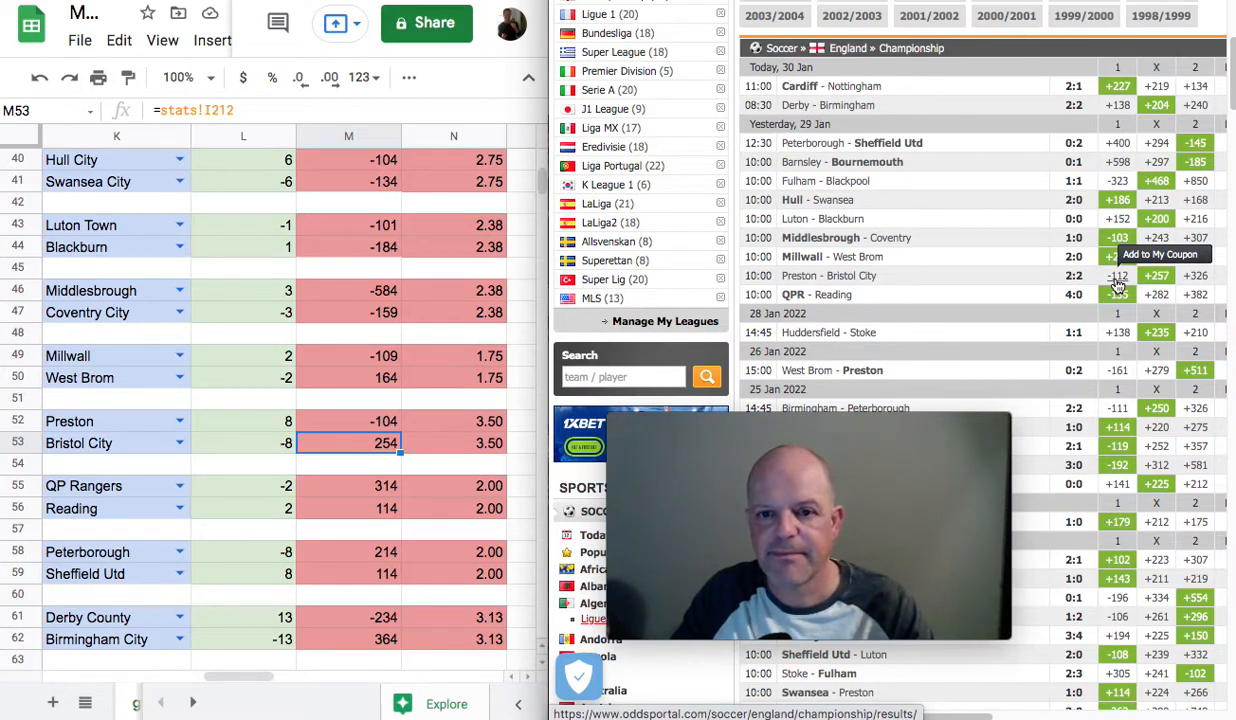
pyautogui.moveTo(910, 278)
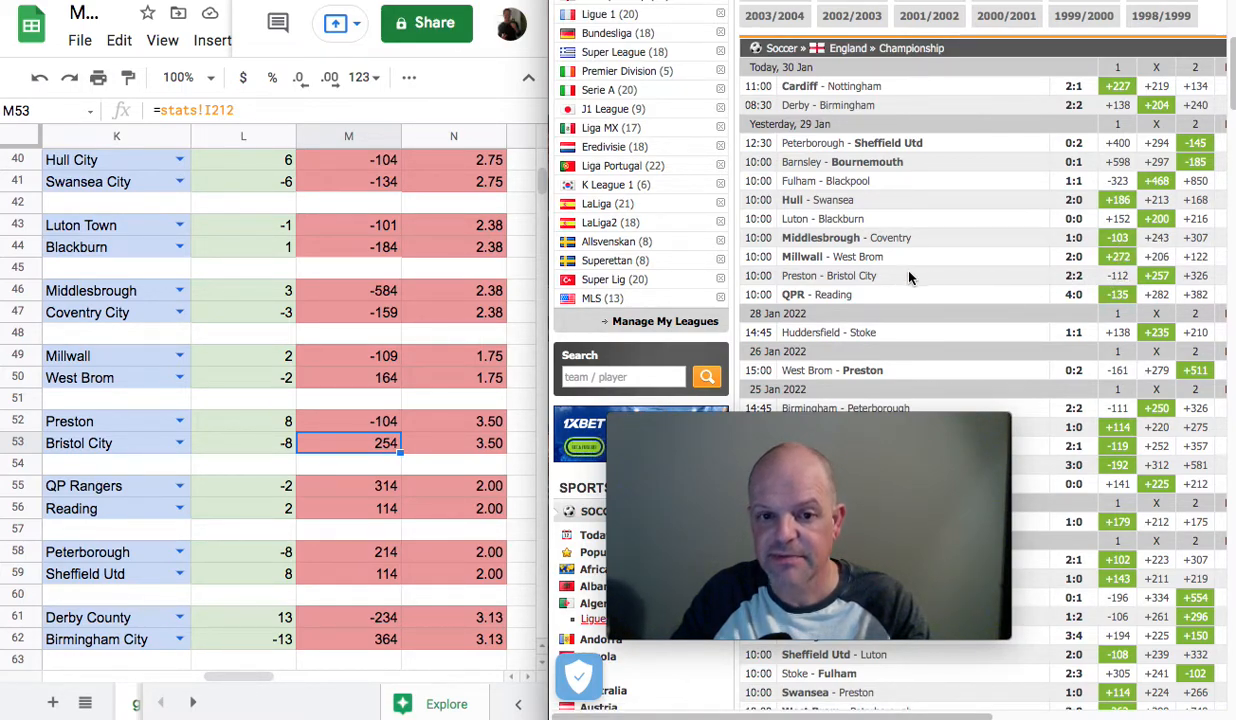
pyautogui.moveTo(1018, 206)
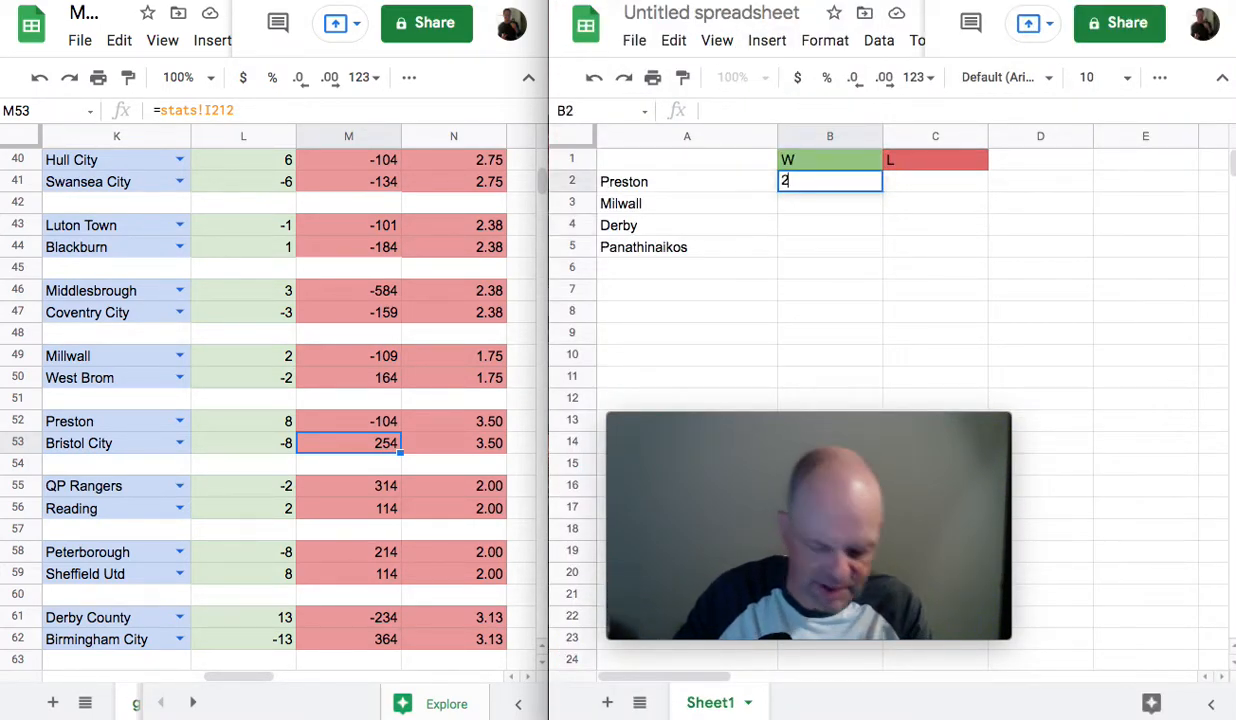
pyautogui.write('257')
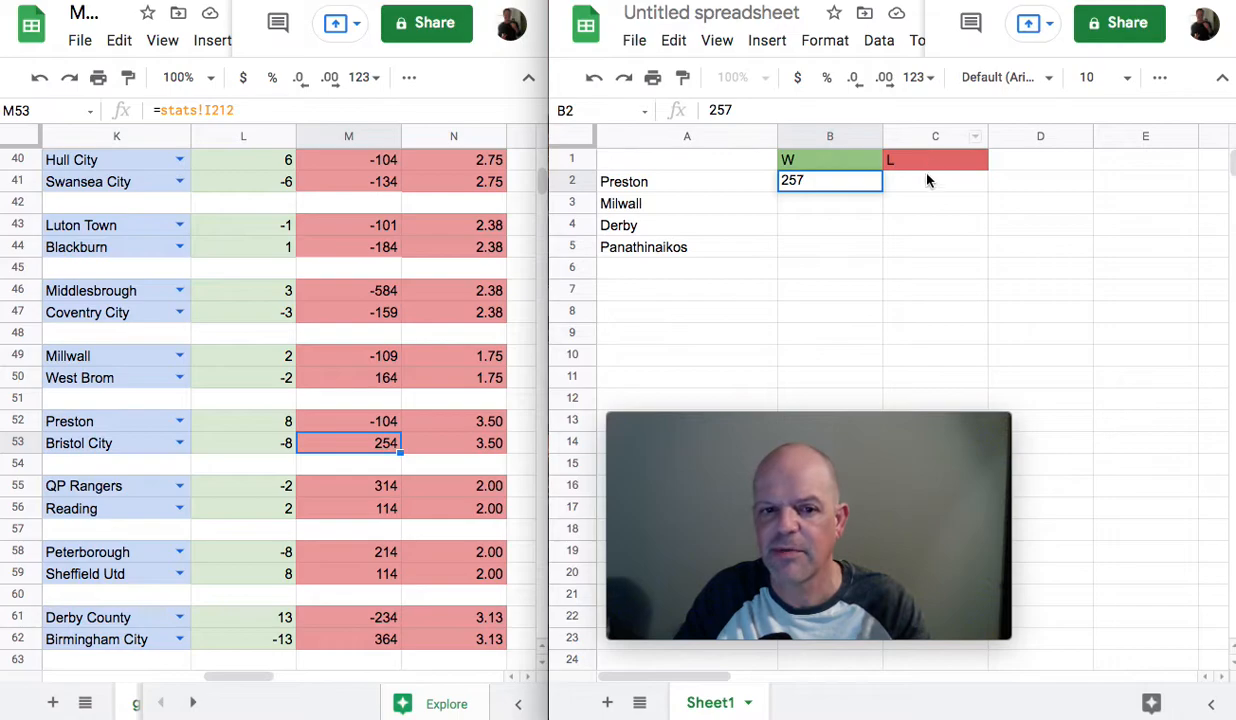
pyautogui.click(936, 180)
pyautogui.write('-112')
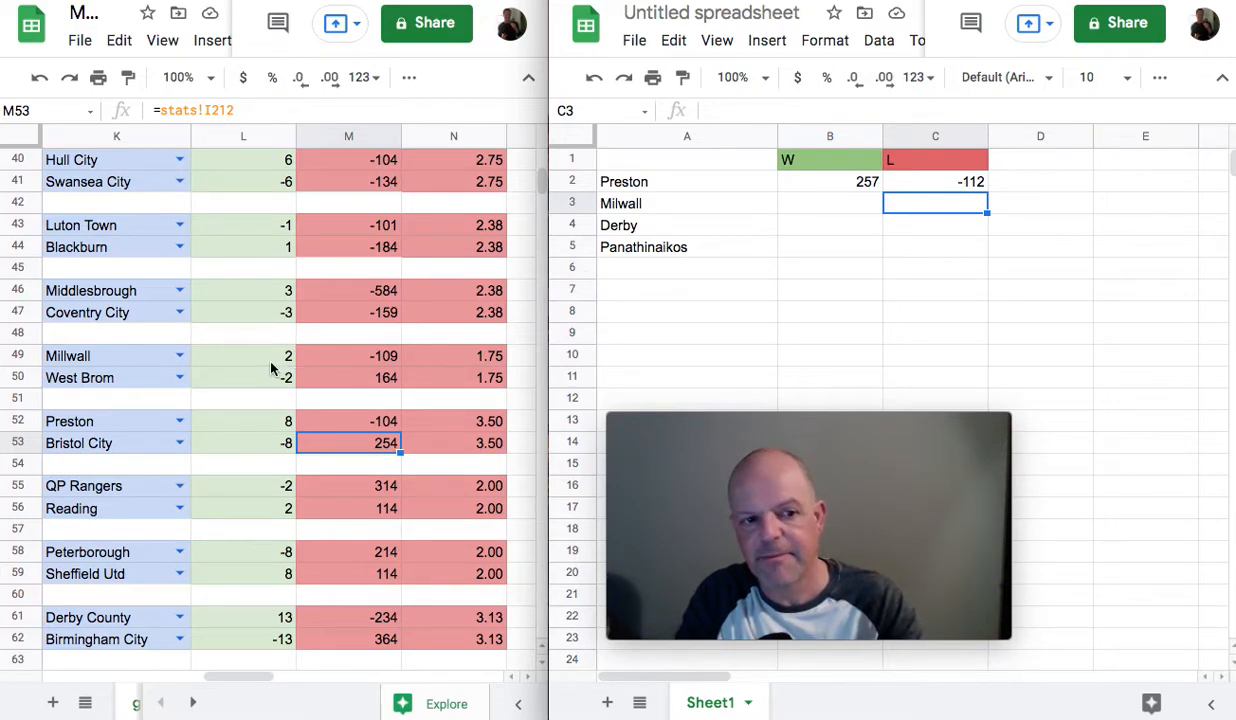
pyautogui.click(244, 356)
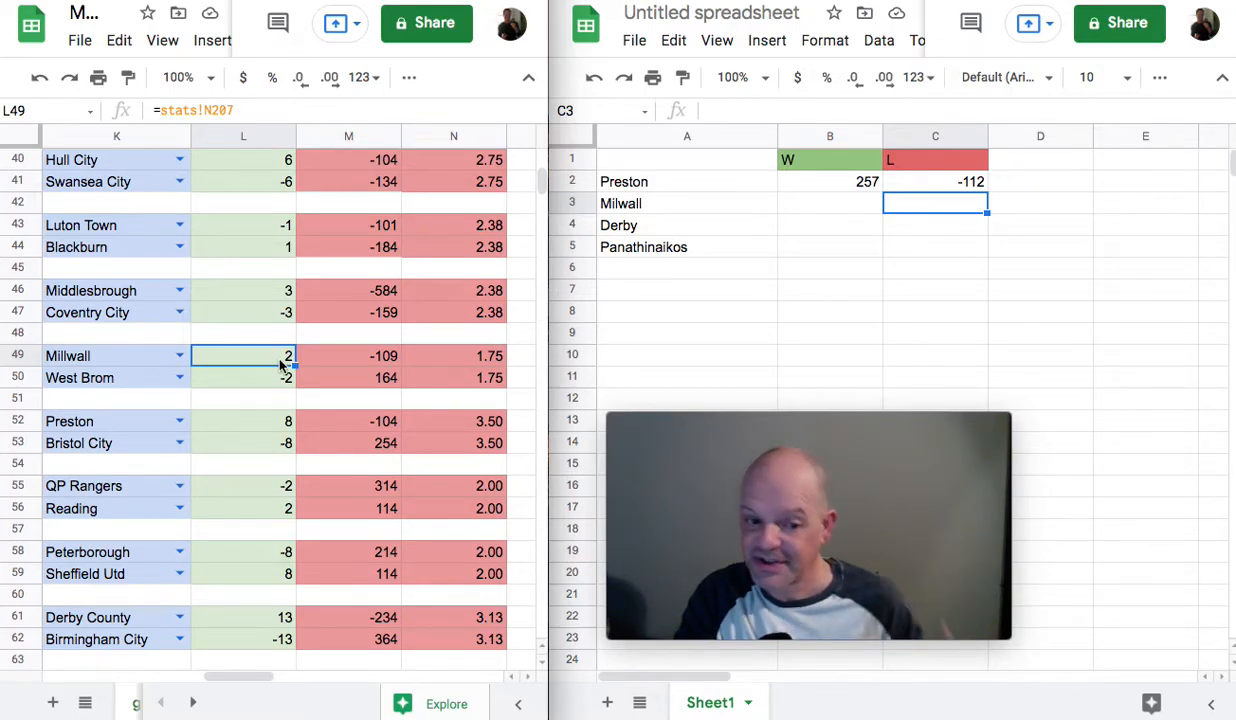
pyautogui.moveTo(336, 348)
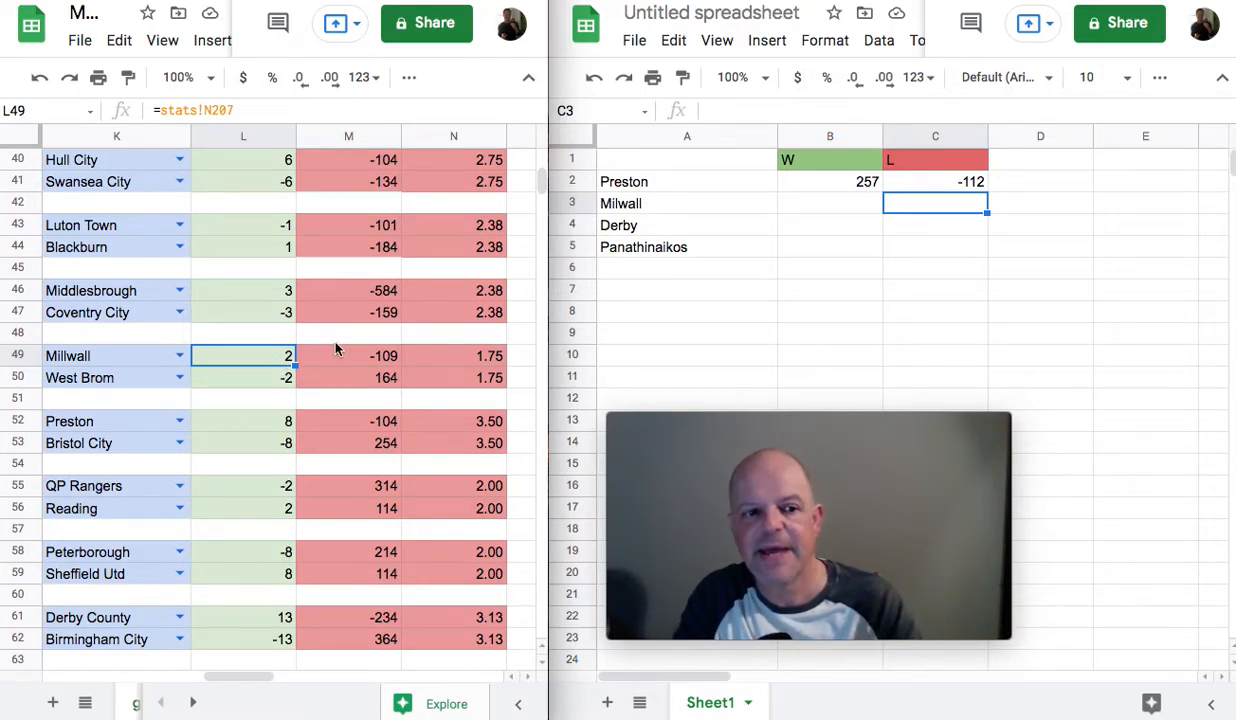
pyautogui.moveTo(360, 362)
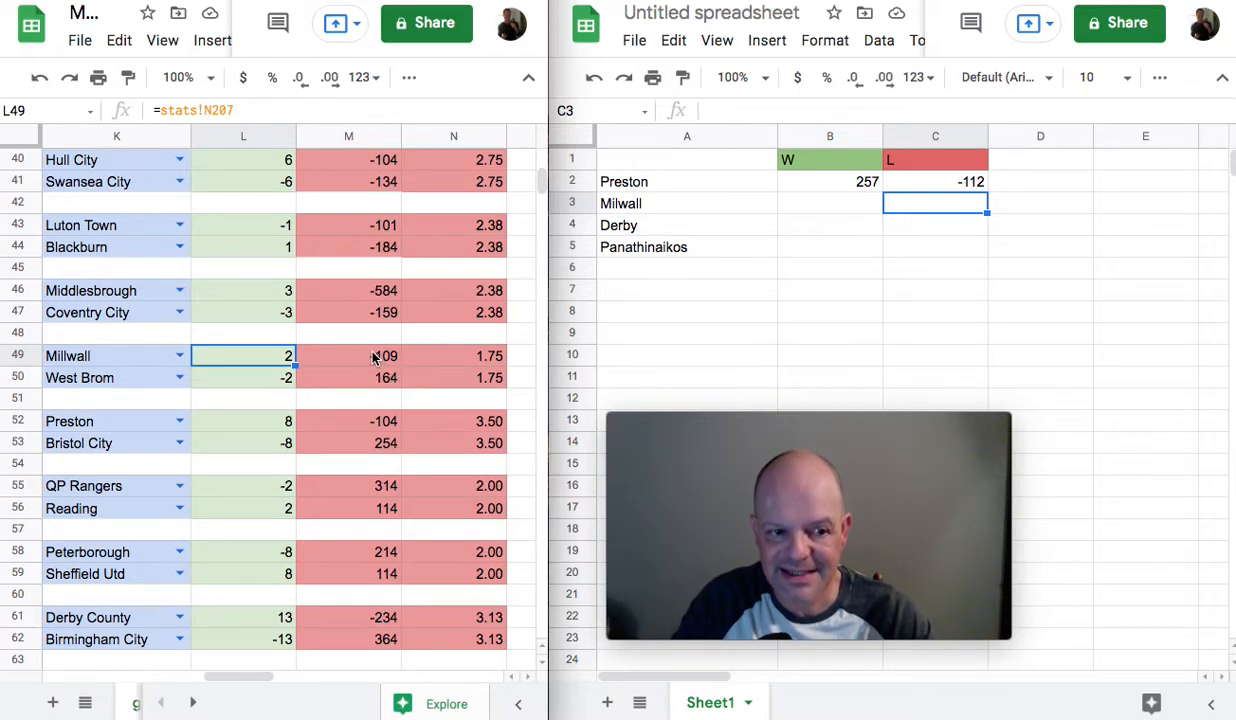
pyautogui.click(348, 356)
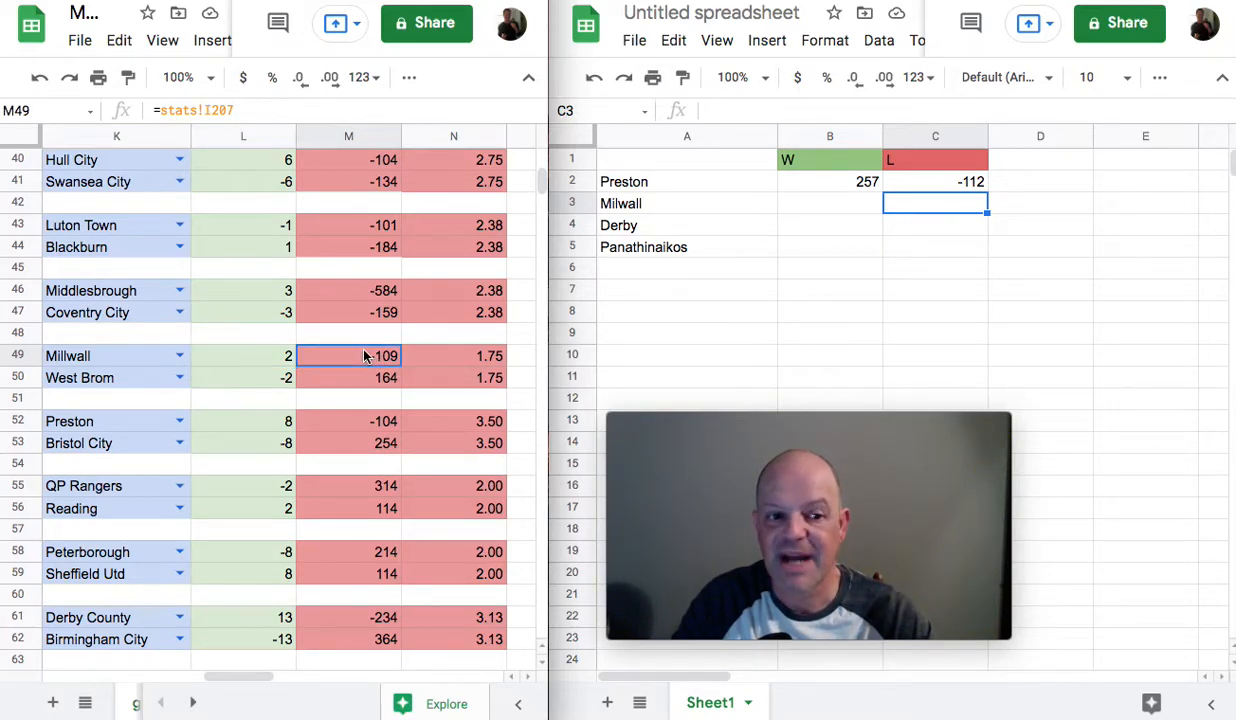
pyautogui.moveTo(404, 328)
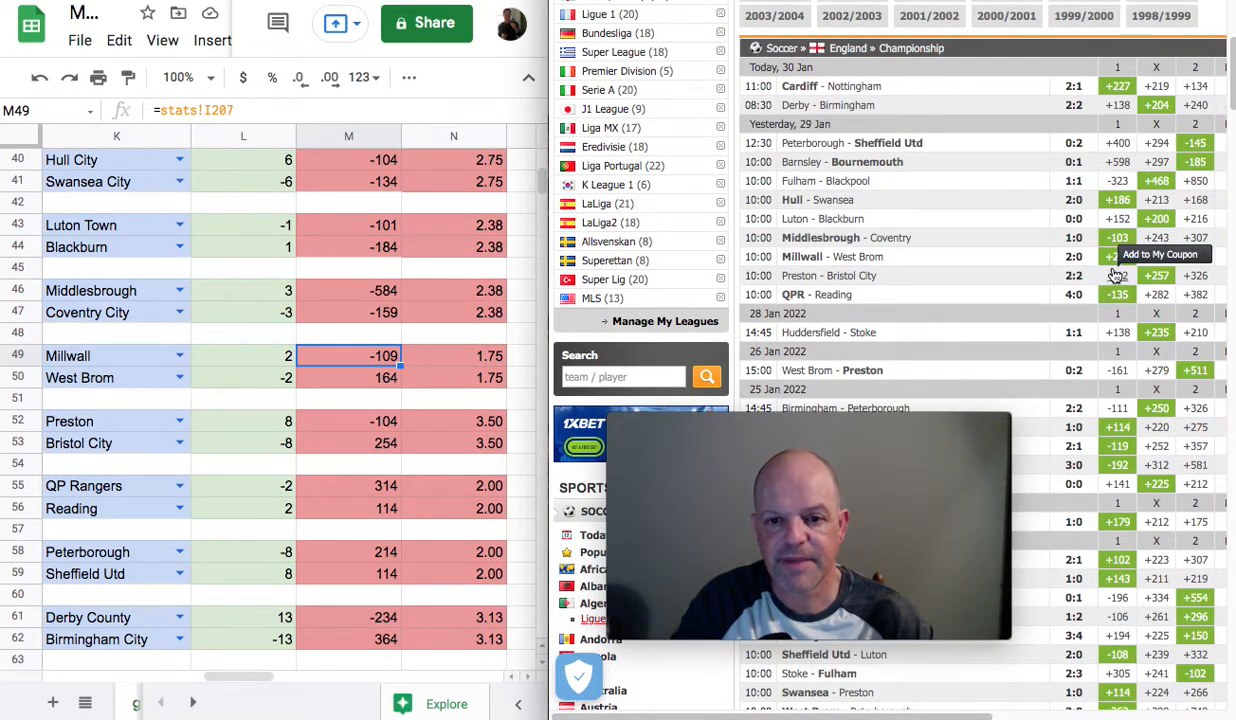
pyautogui.moveTo(1116, 236)
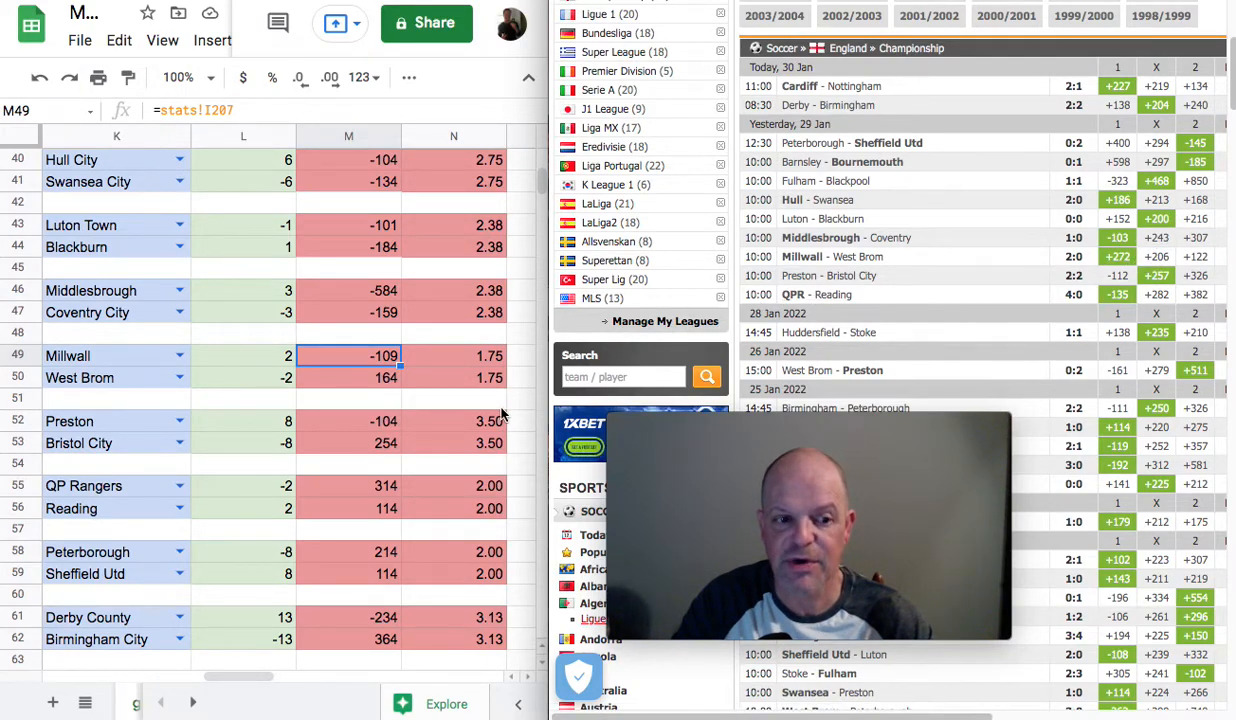
pyautogui.moveTo(342, 448)
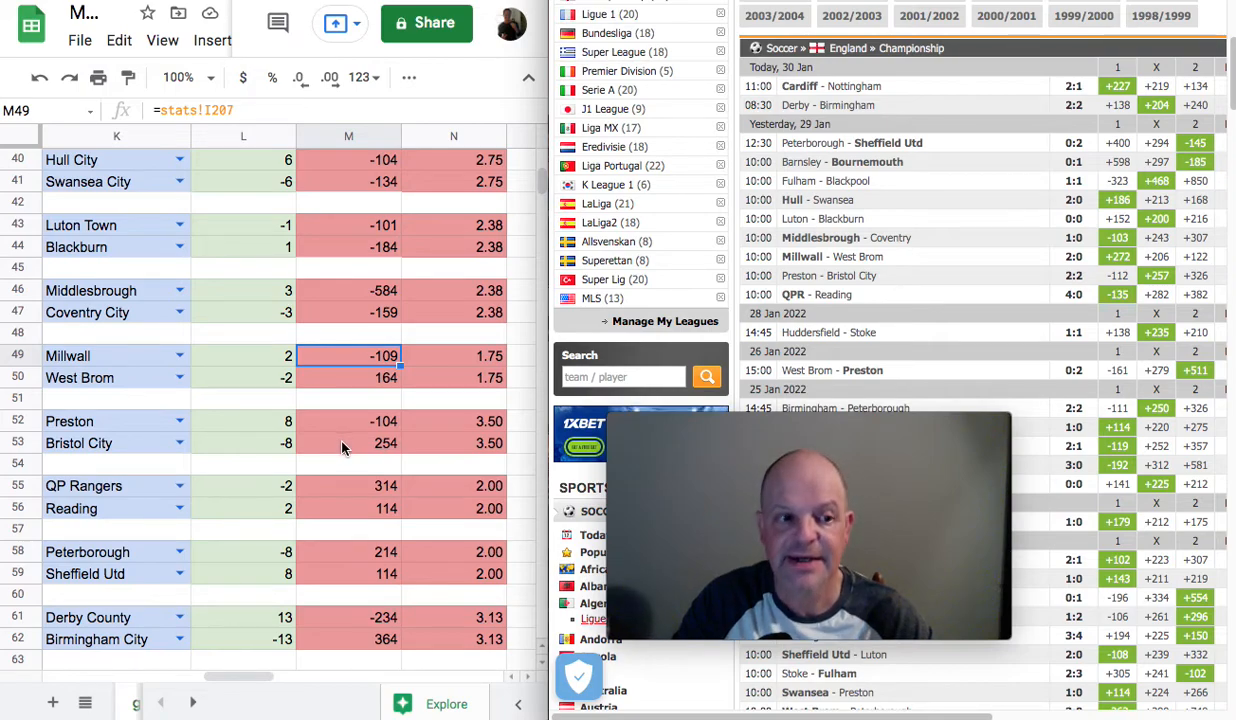
pyautogui.moveTo(350, 386)
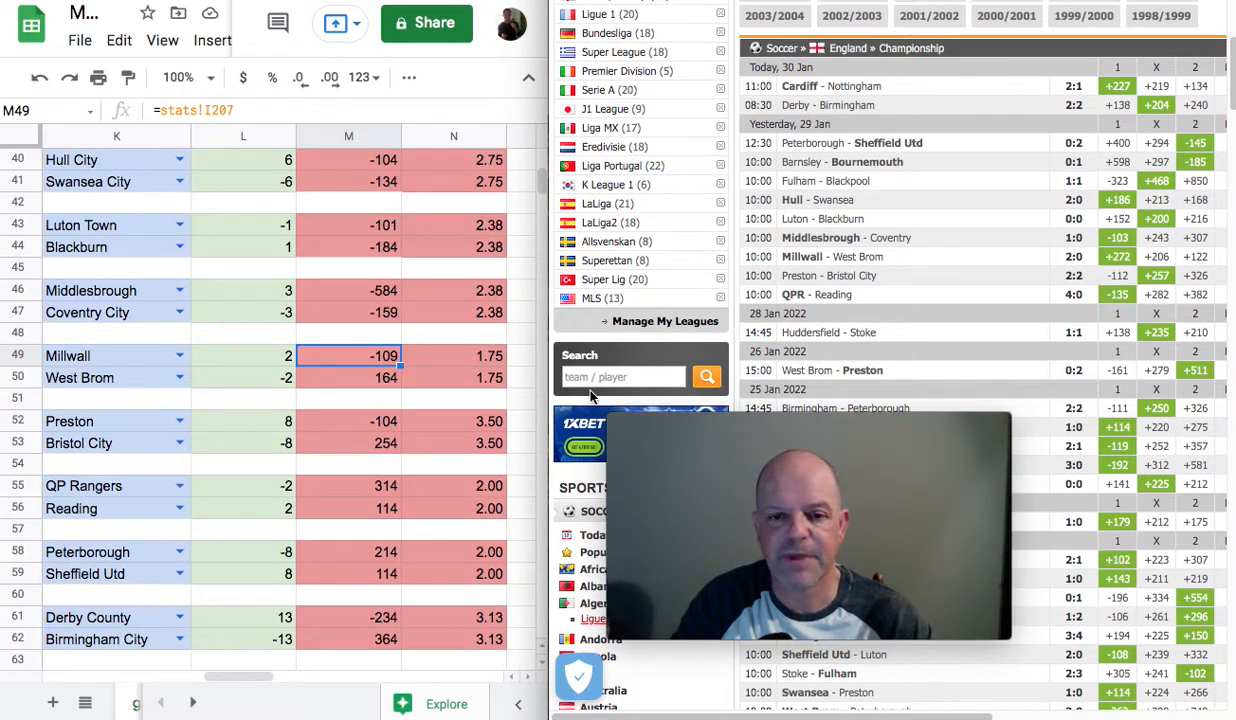
pyautogui.moveTo(1116, 236)
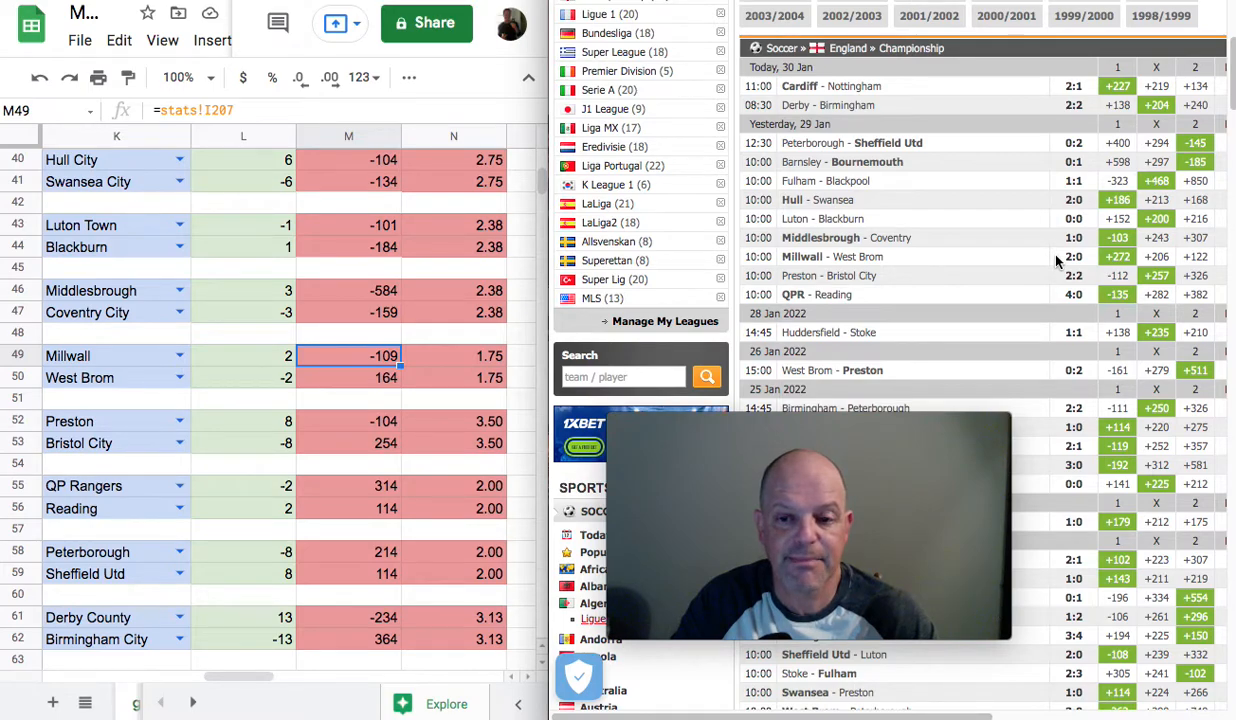
pyautogui.moveTo(1044, 264)
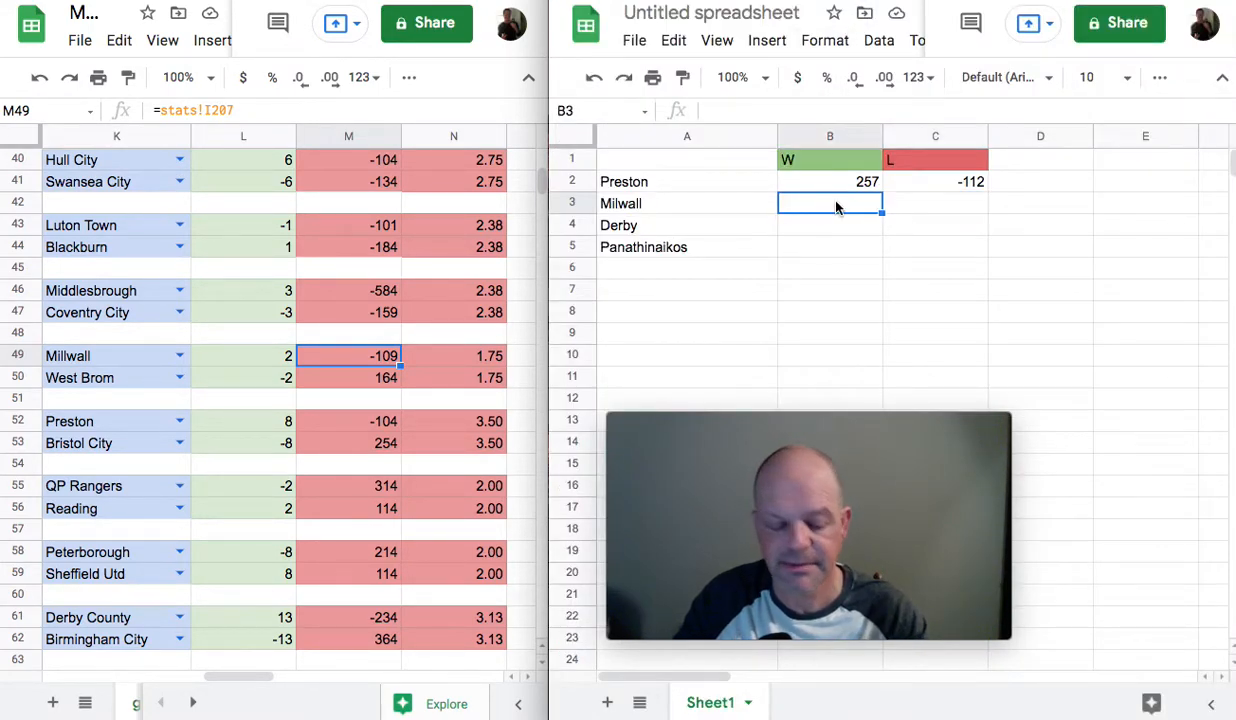
# Enter 272 as Millwall's W amount in B3 and move down the stats sheet
pyautogui.write('272')
pyautogui.click(936, 202)
pyautogui.write('-100')
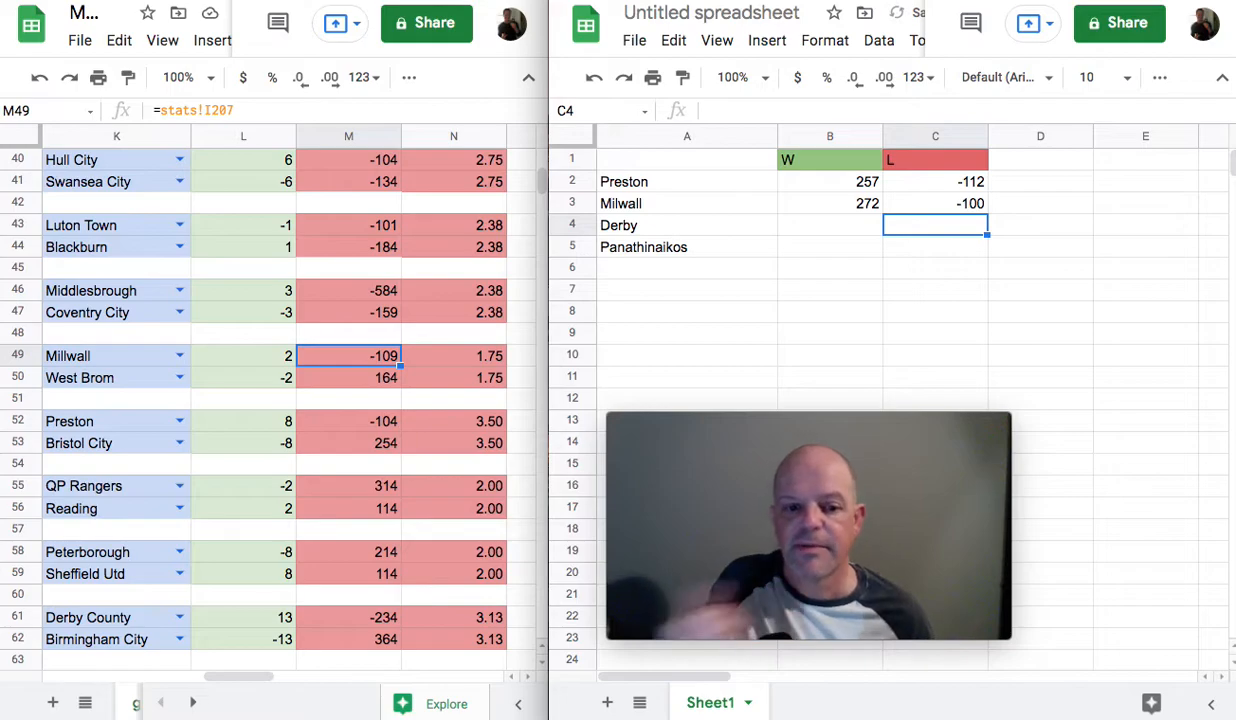
pyautogui.moveTo(850, 216)
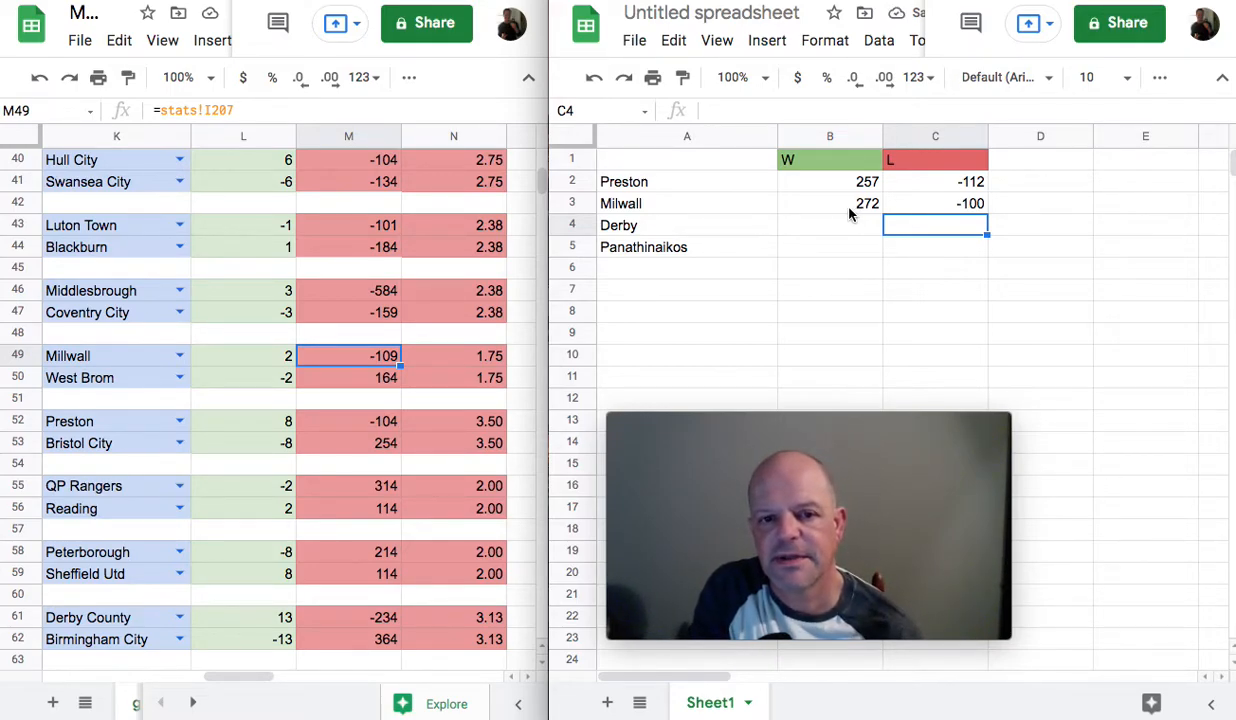
pyautogui.moveTo(900, 222)
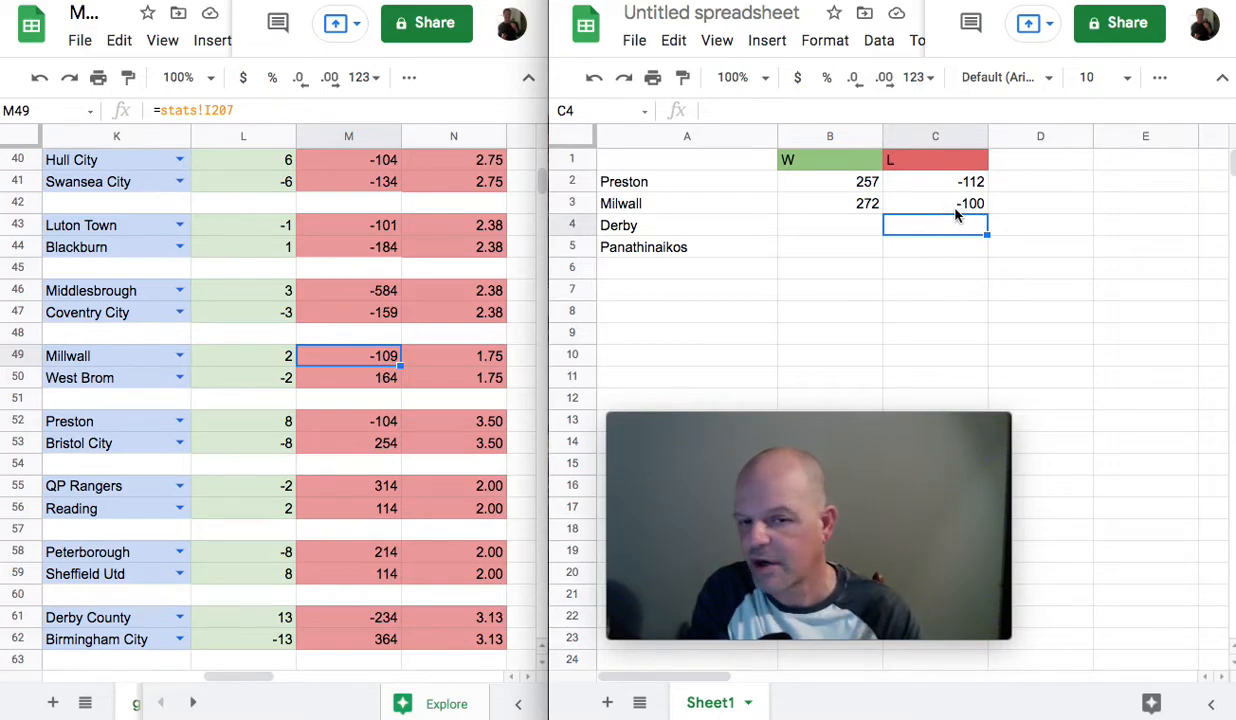
pyautogui.moveTo(900, 212)
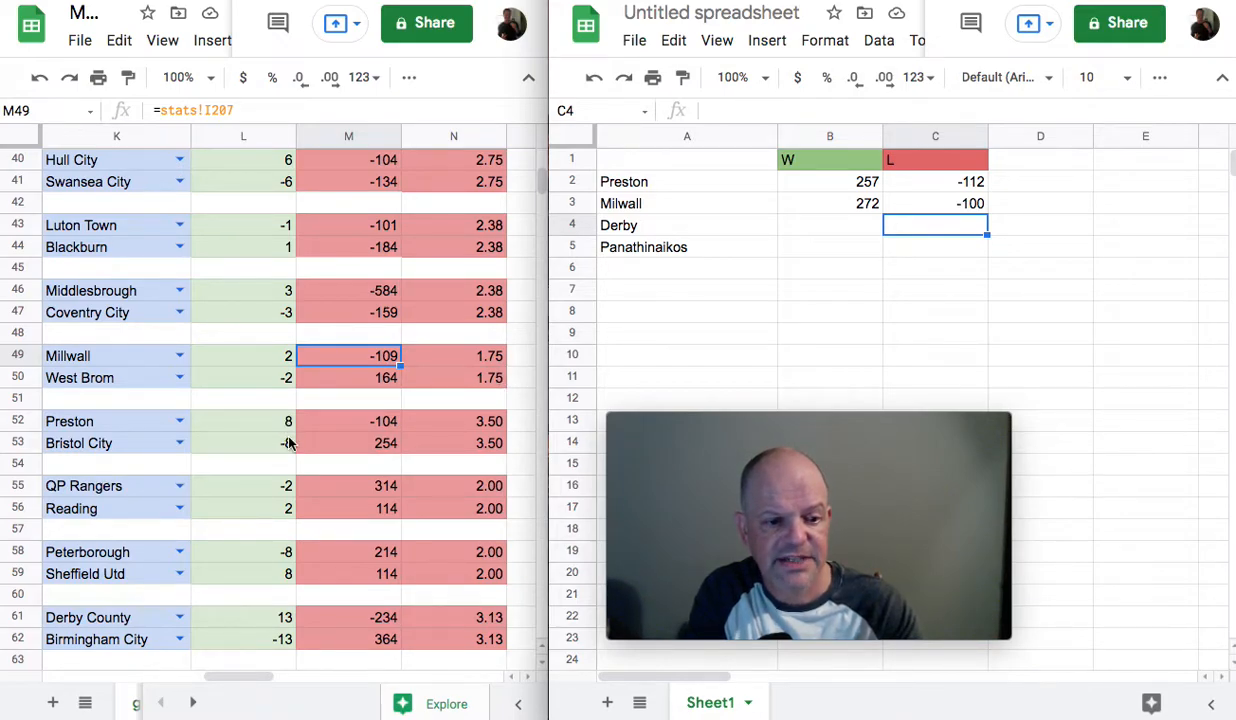
pyautogui.scroll(-3)
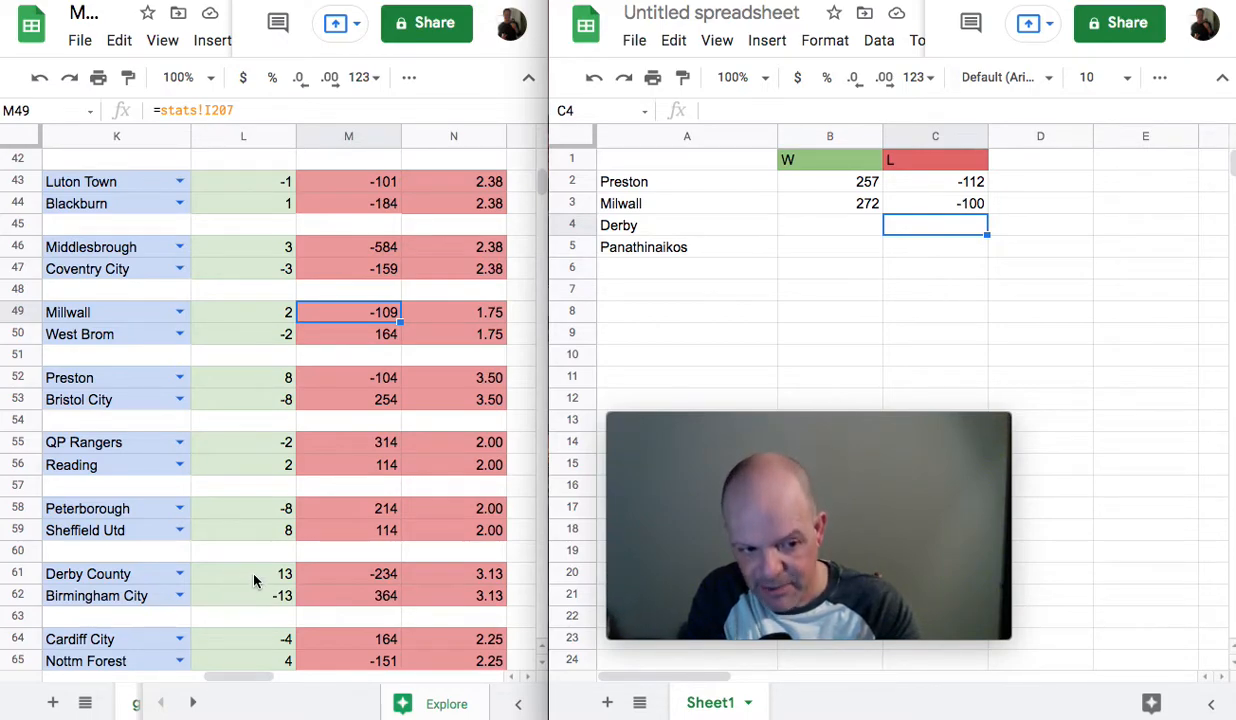
# Inspect Derby County's column L figure and Birmingham City's column M figure in the stats sheet
pyautogui.click(244, 574)
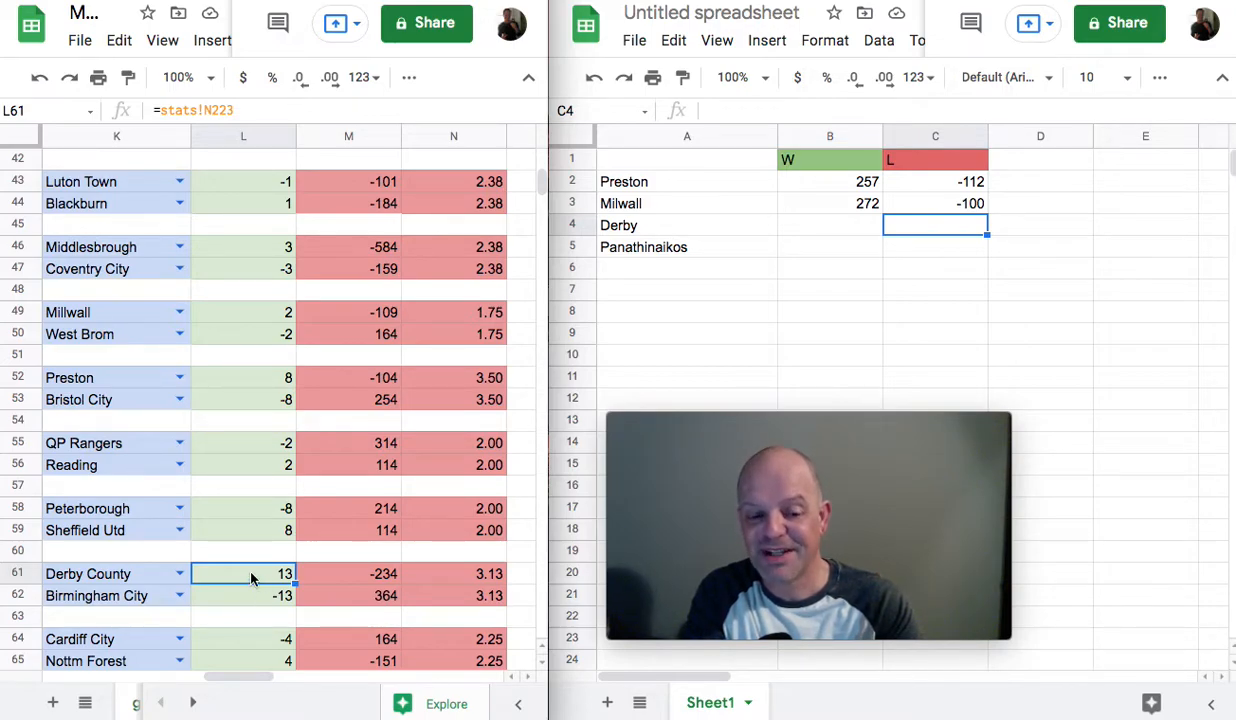
pyautogui.moveTo(336, 580)
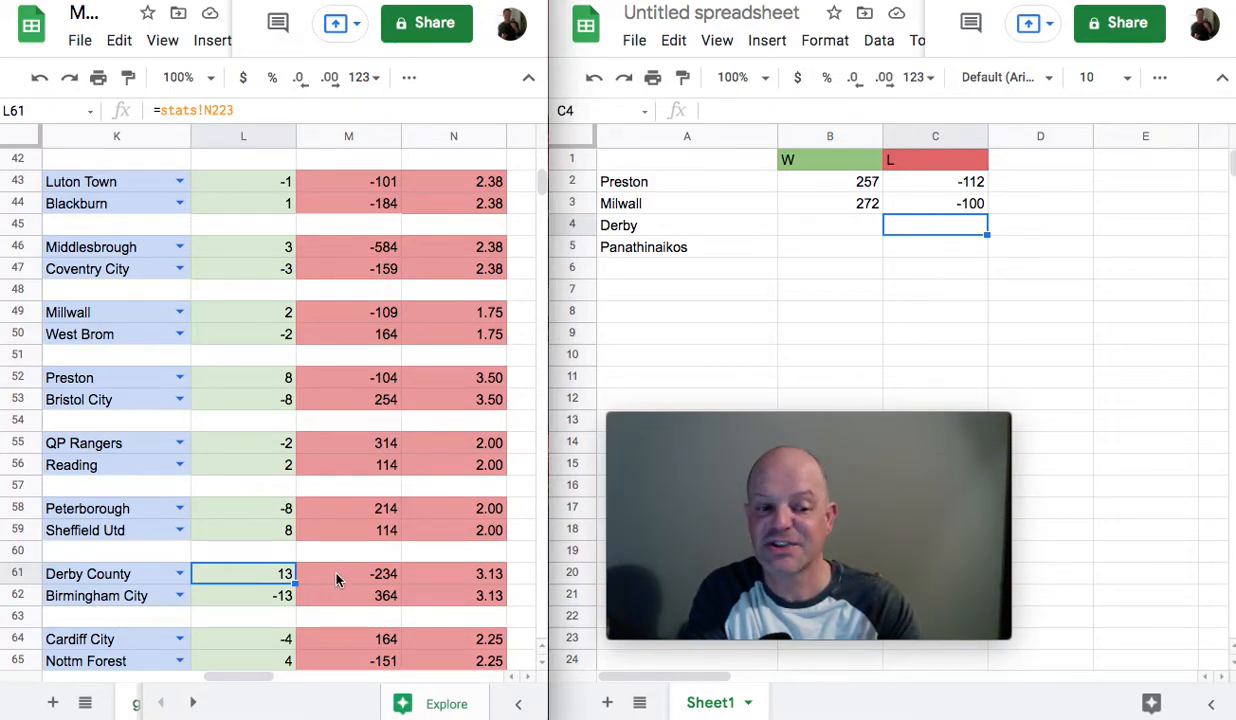
pyautogui.click(348, 596)
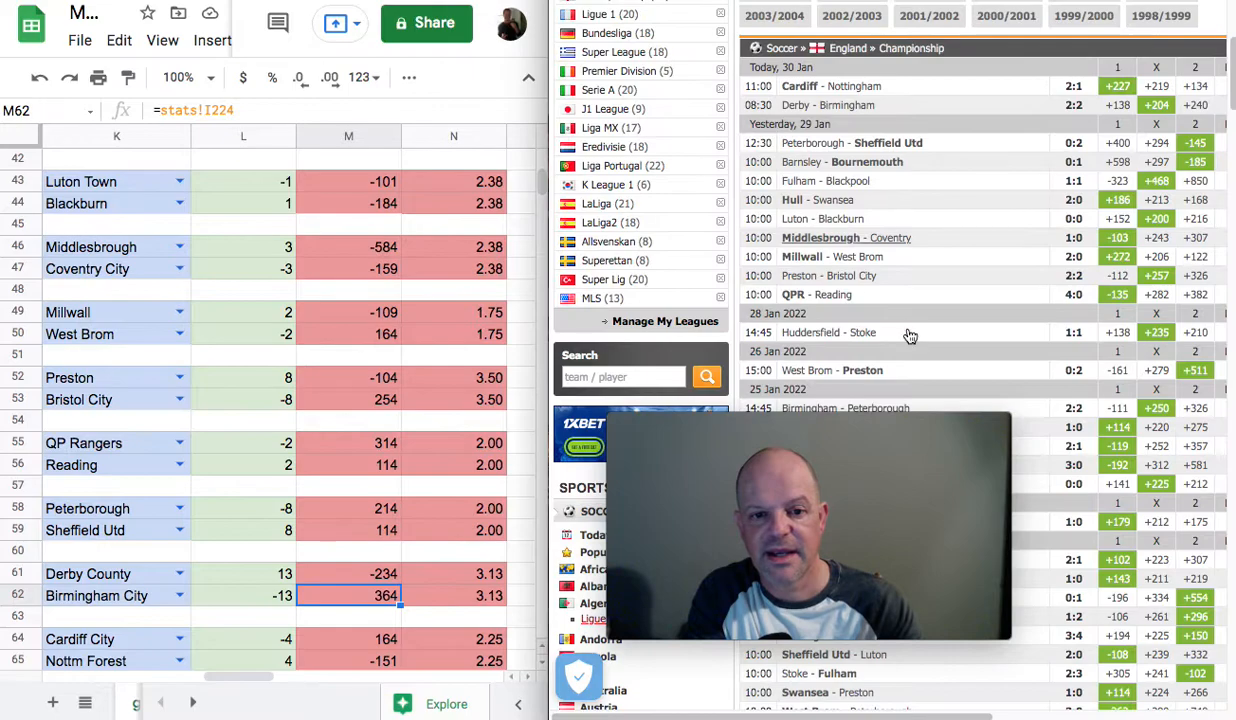
pyautogui.moveTo(938, 264)
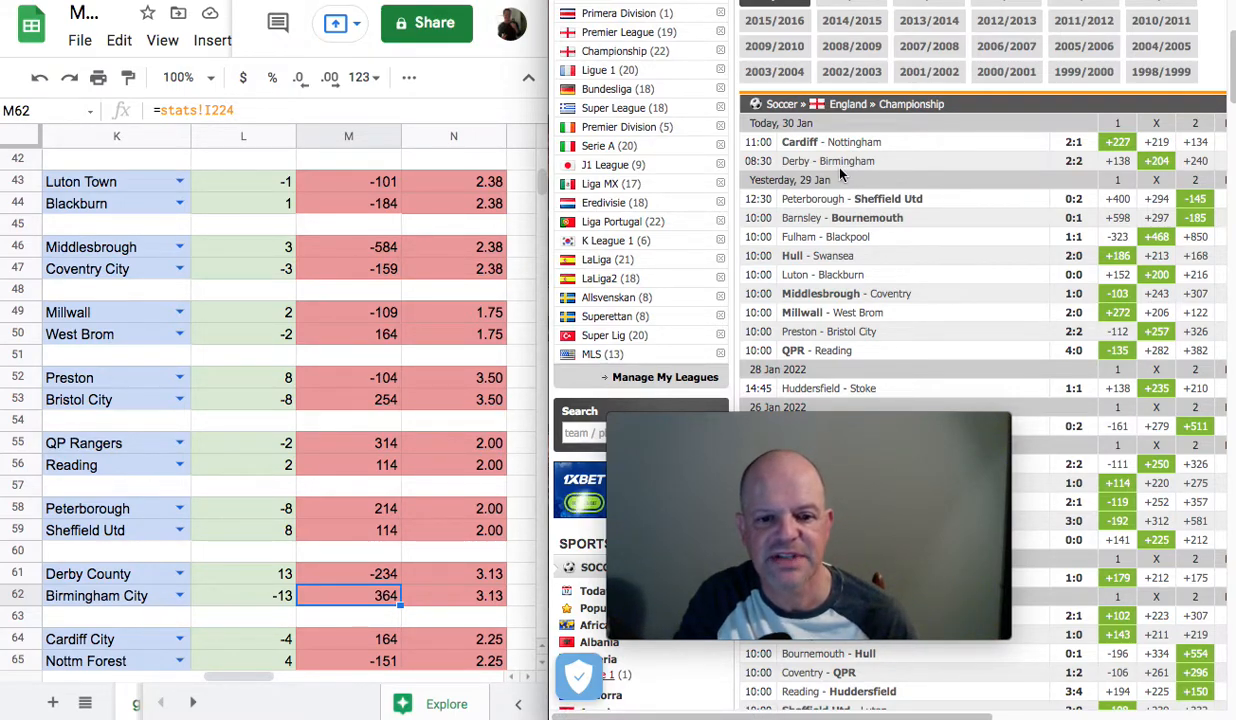
pyautogui.moveTo(848, 160)
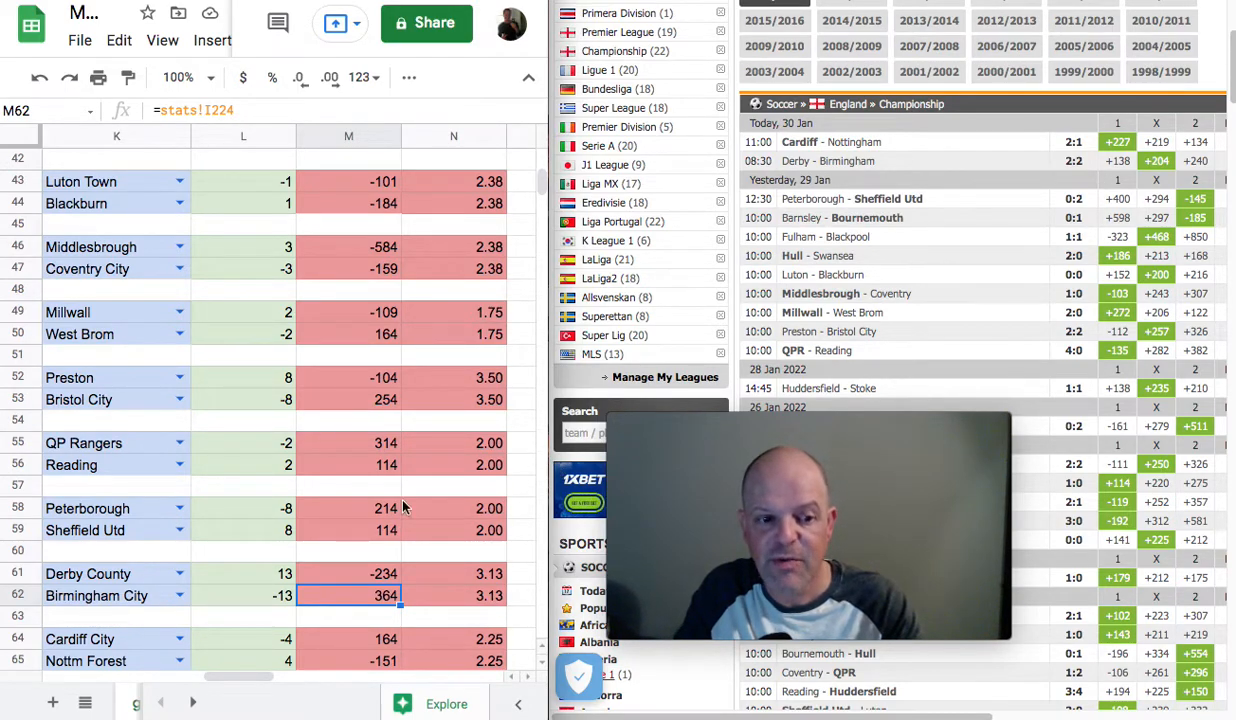
pyautogui.moveTo(200, 598)
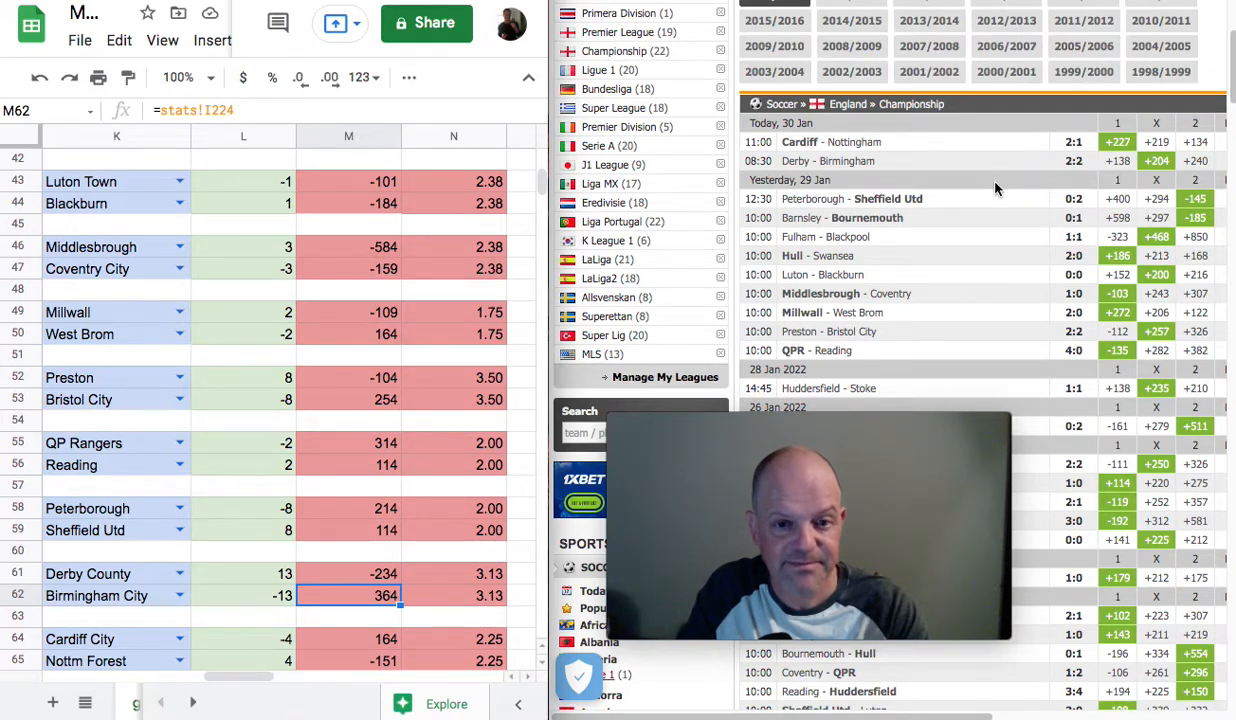
pyautogui.moveTo(1156, 160)
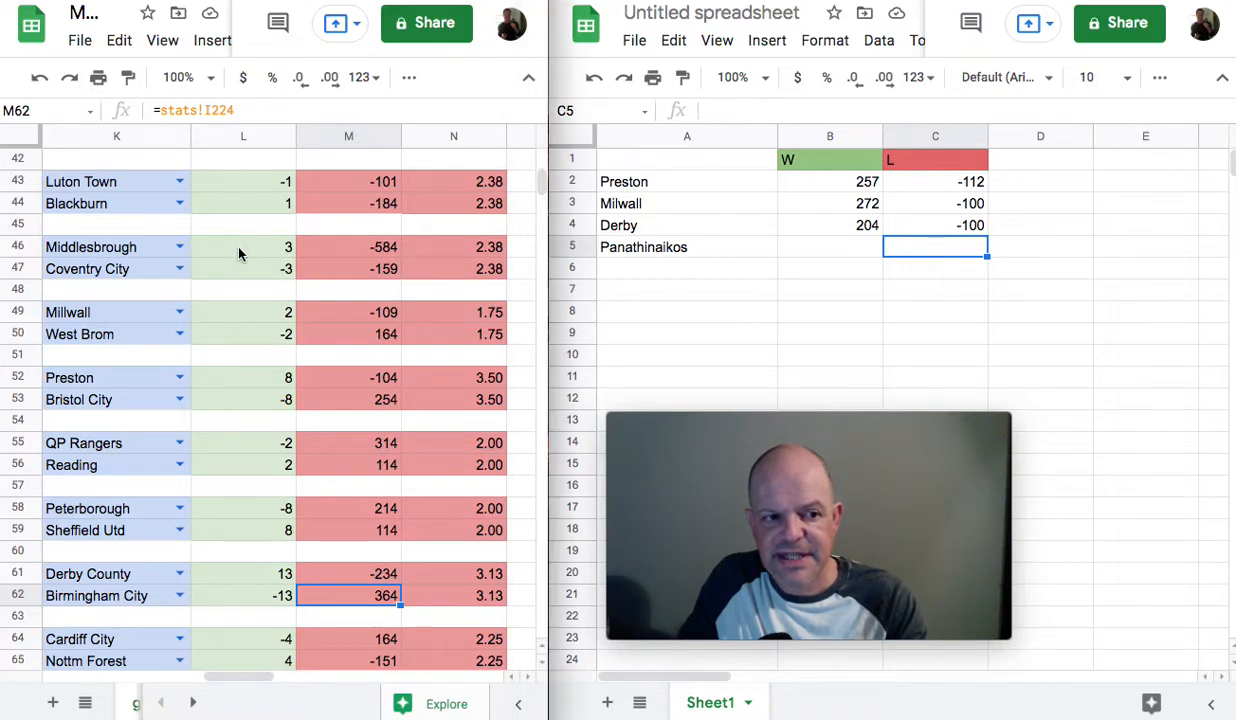
# Inspect Middlesbrough's L and M figures and Coventry City's M figure in the stats sheet
pyautogui.click(244, 246)
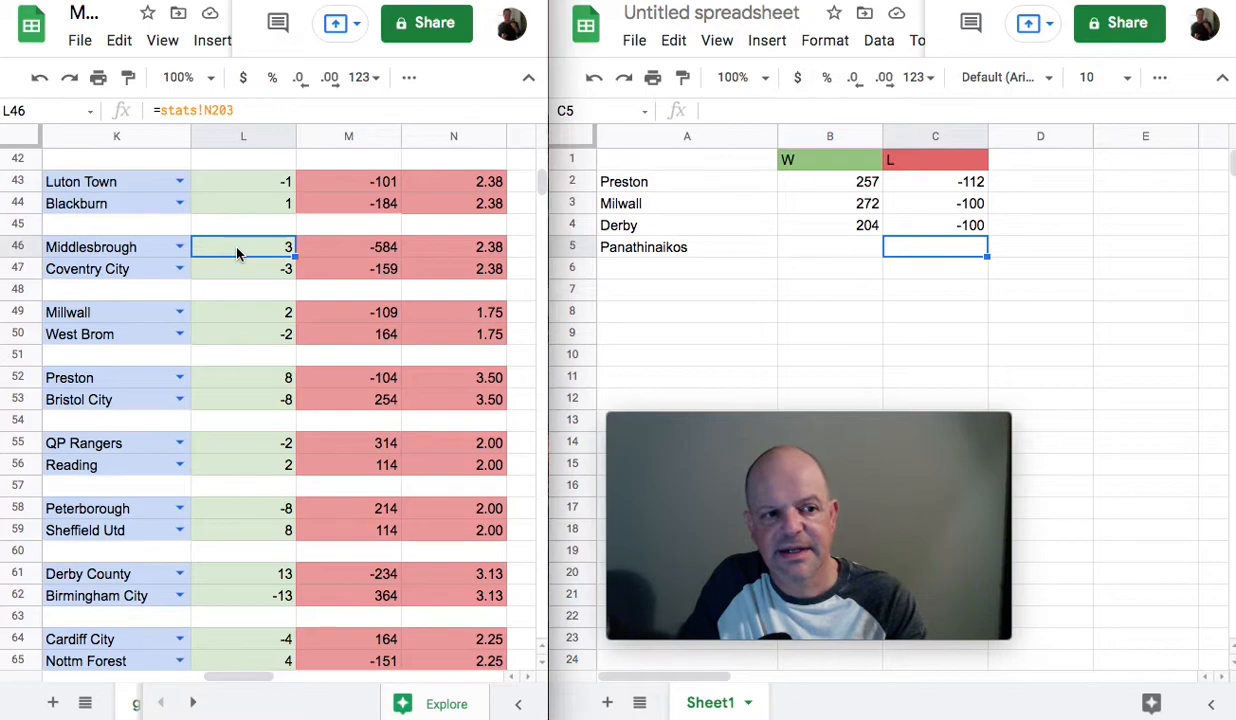
pyautogui.click(348, 246)
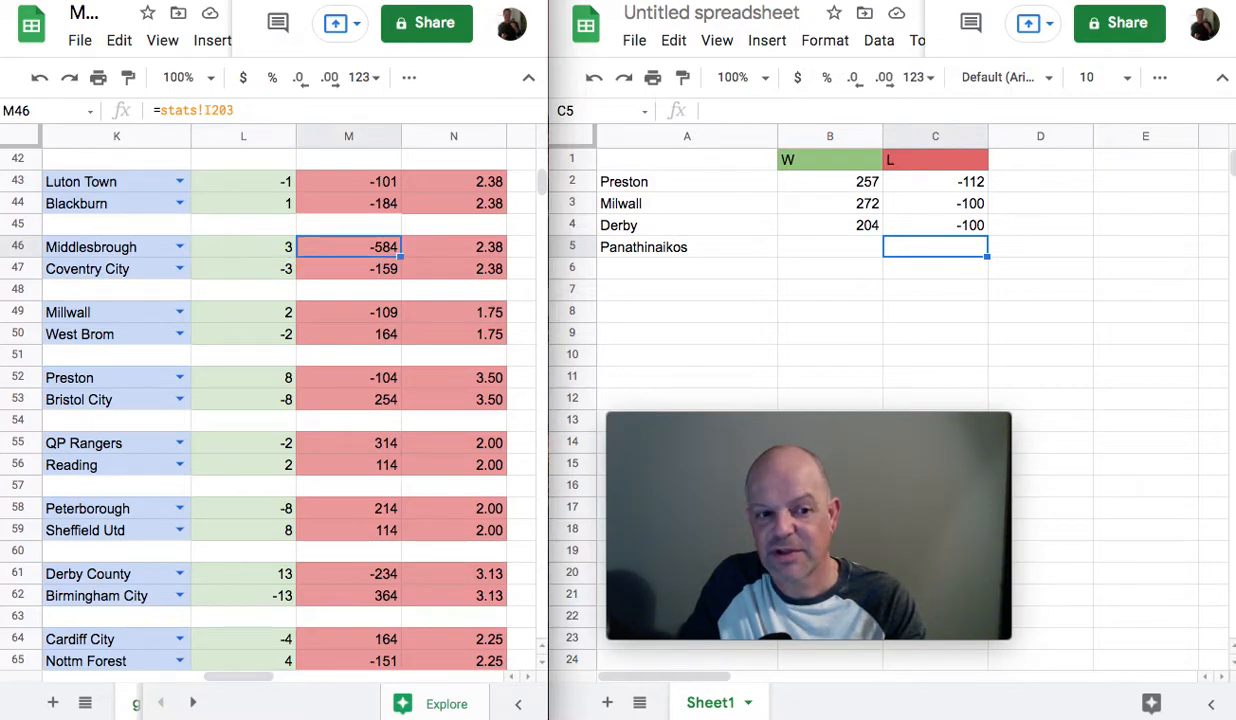
pyautogui.click(348, 268)
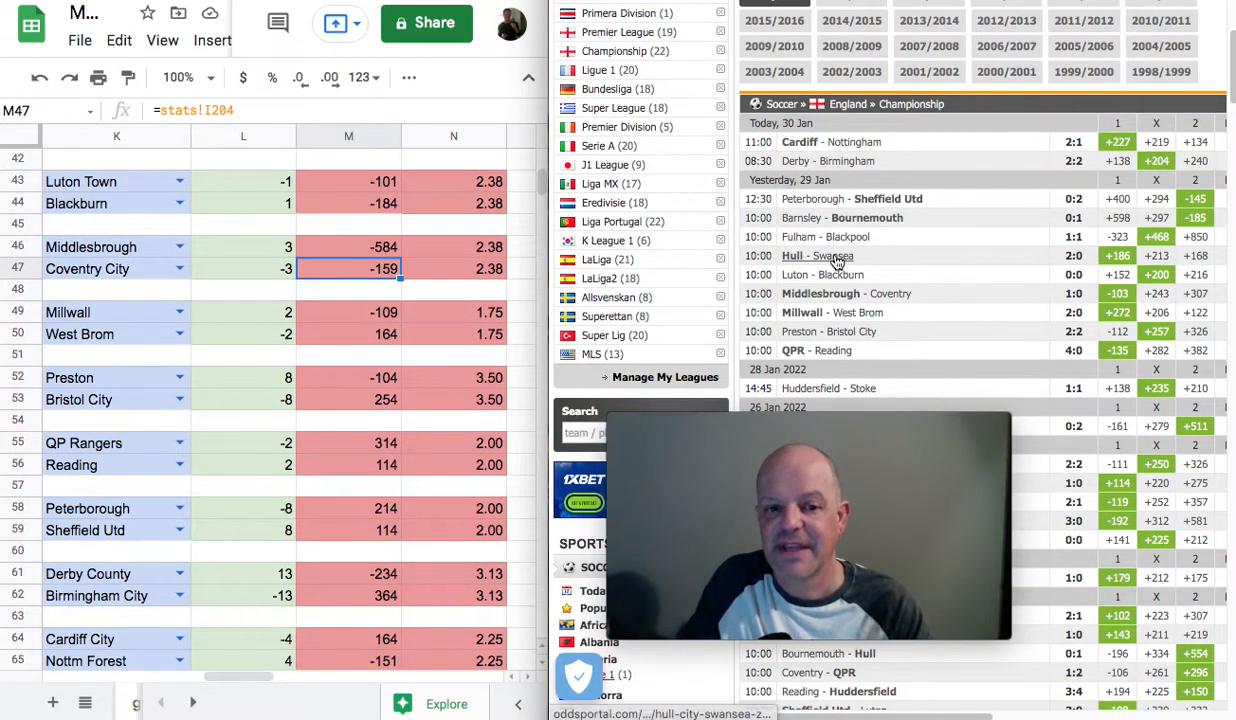
pyautogui.moveTo(870, 294)
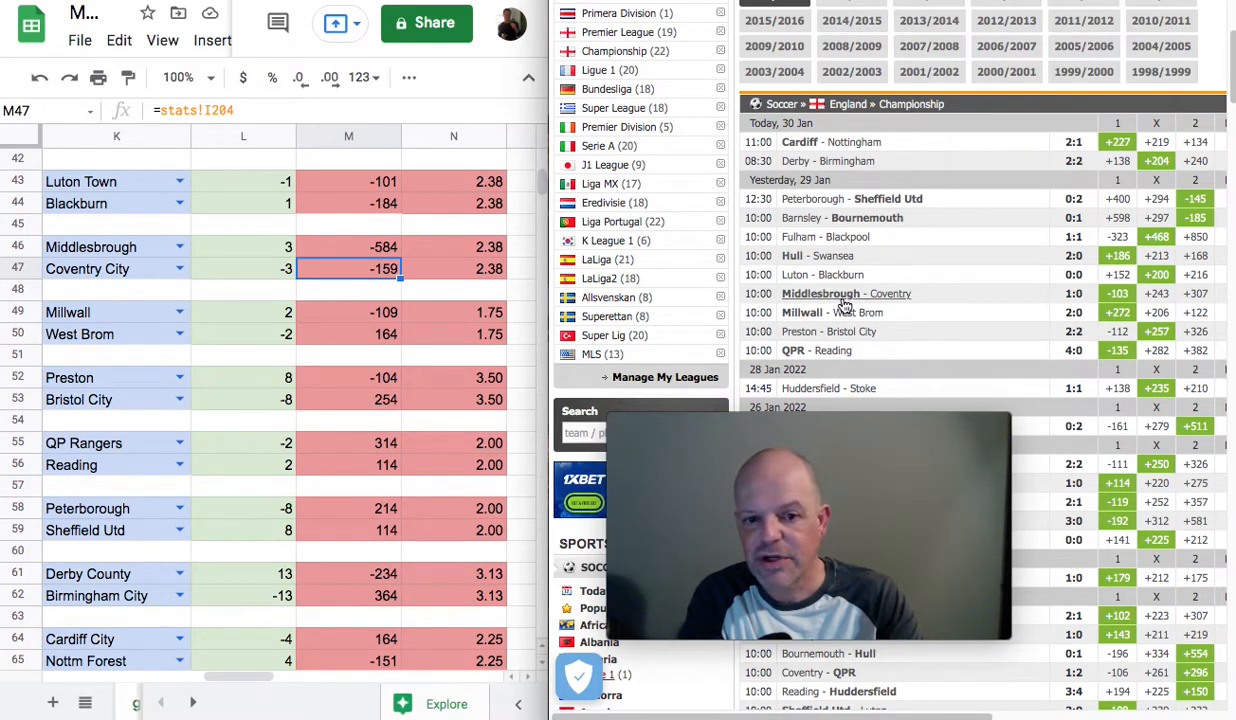
pyautogui.moveTo(846, 292)
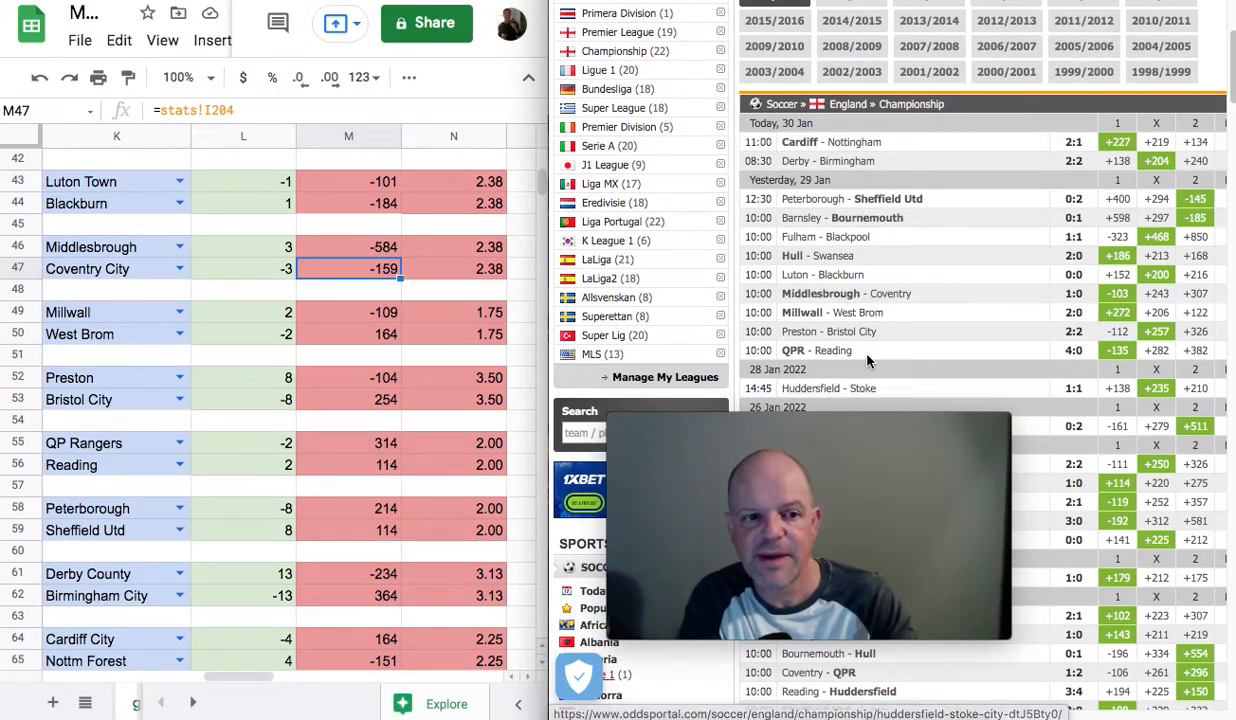
pyautogui.moveTo(862, 362)
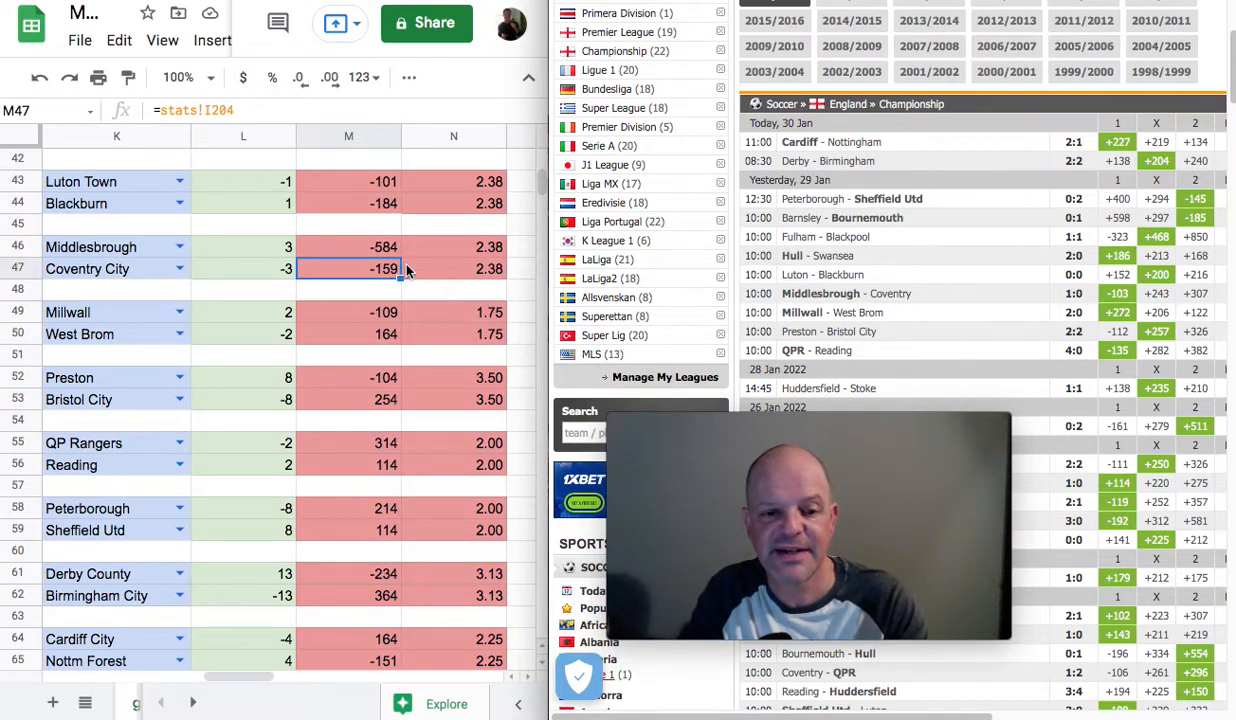
pyautogui.moveTo(504, 310)
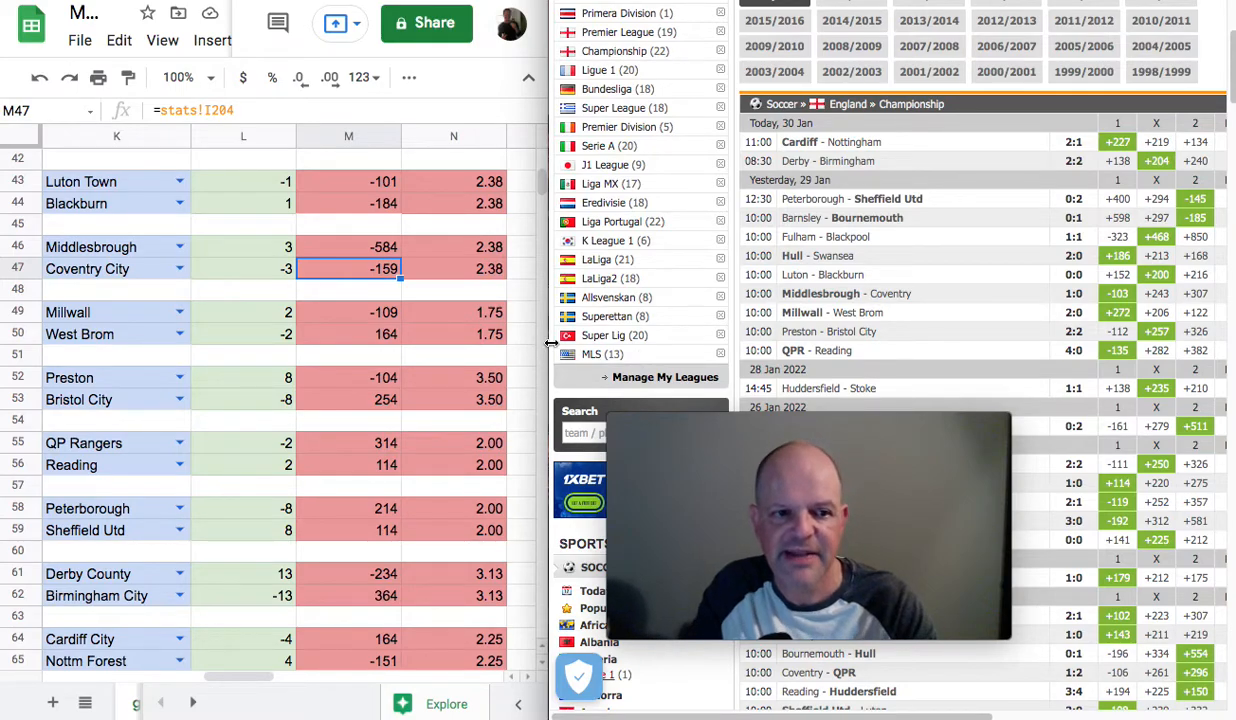
# Look up Middlesbrough's goal differential in the stats sheet before returning to the tracker
pyautogui.click(244, 246)
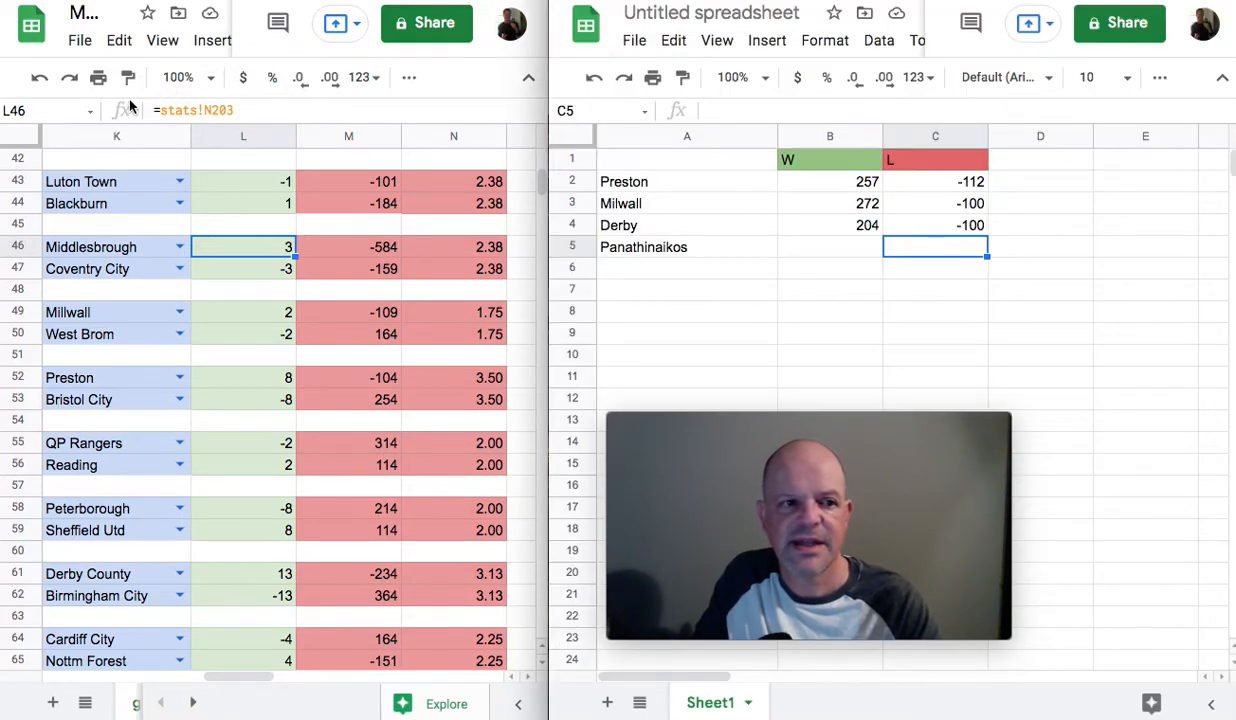
# Switch to the Greece stats sheet and check the Aris value beside Panaitolikos
pyautogui.click(830, 248)
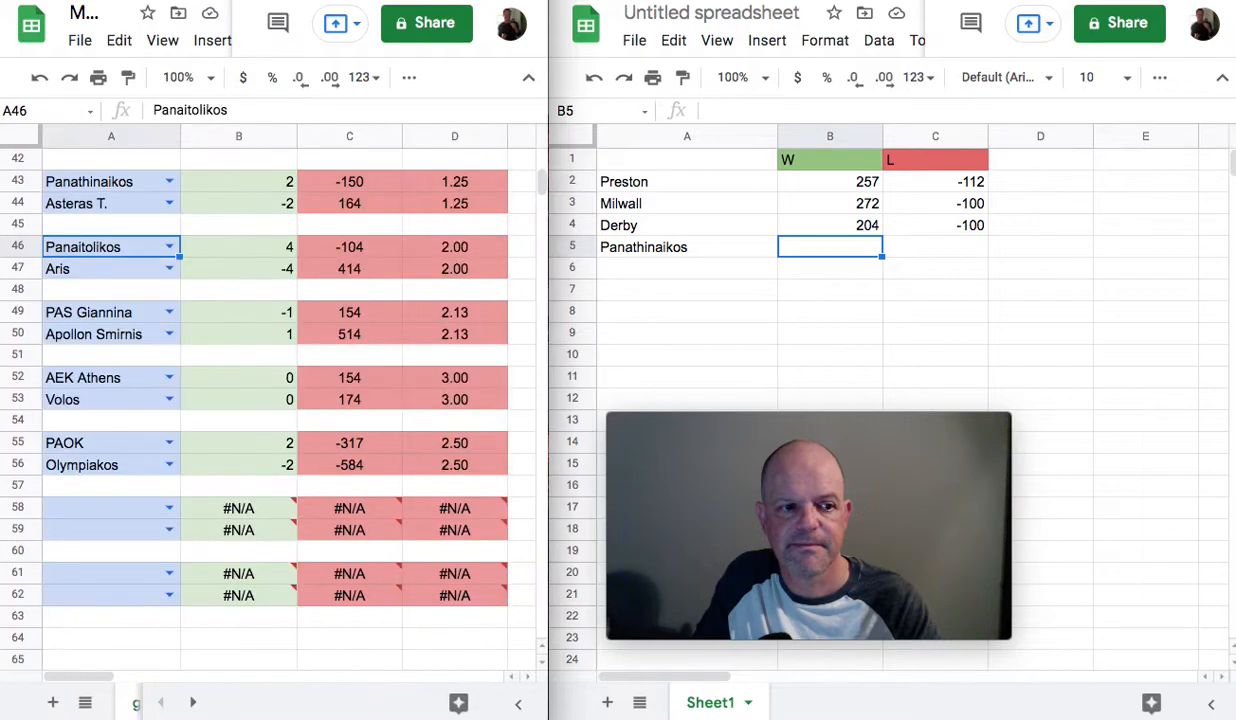
pyautogui.scroll(3)
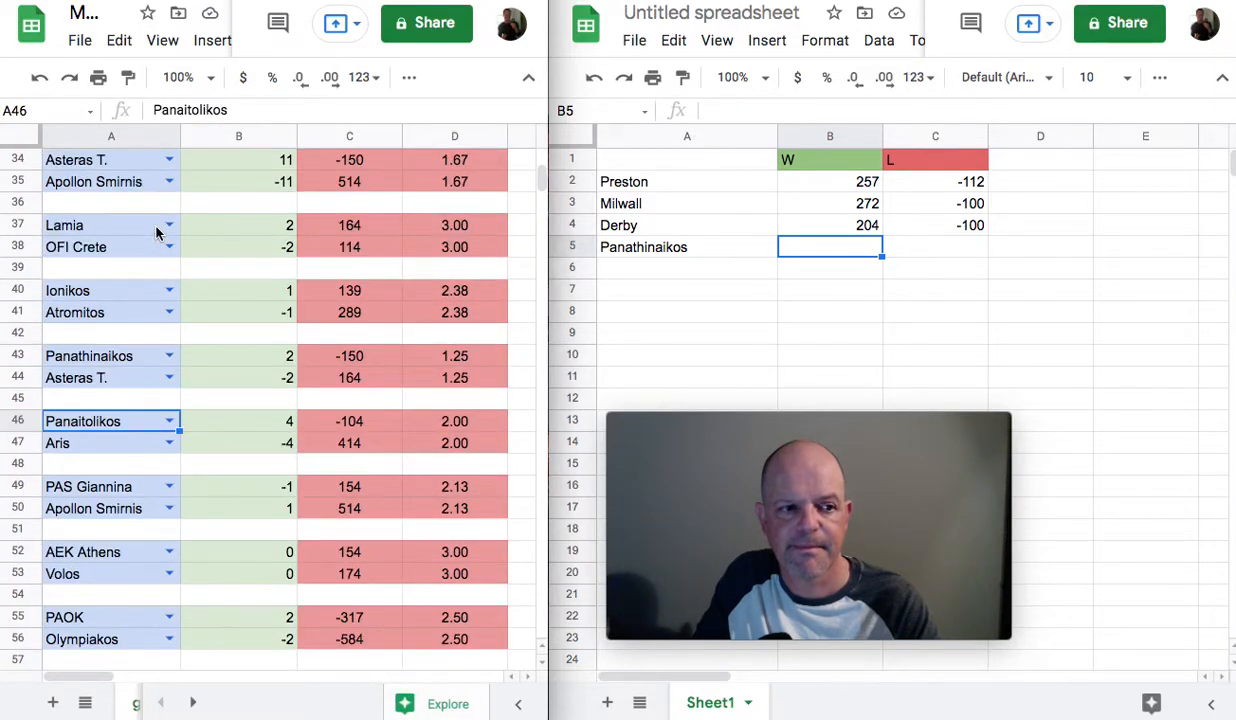
pyautogui.scroll(3)
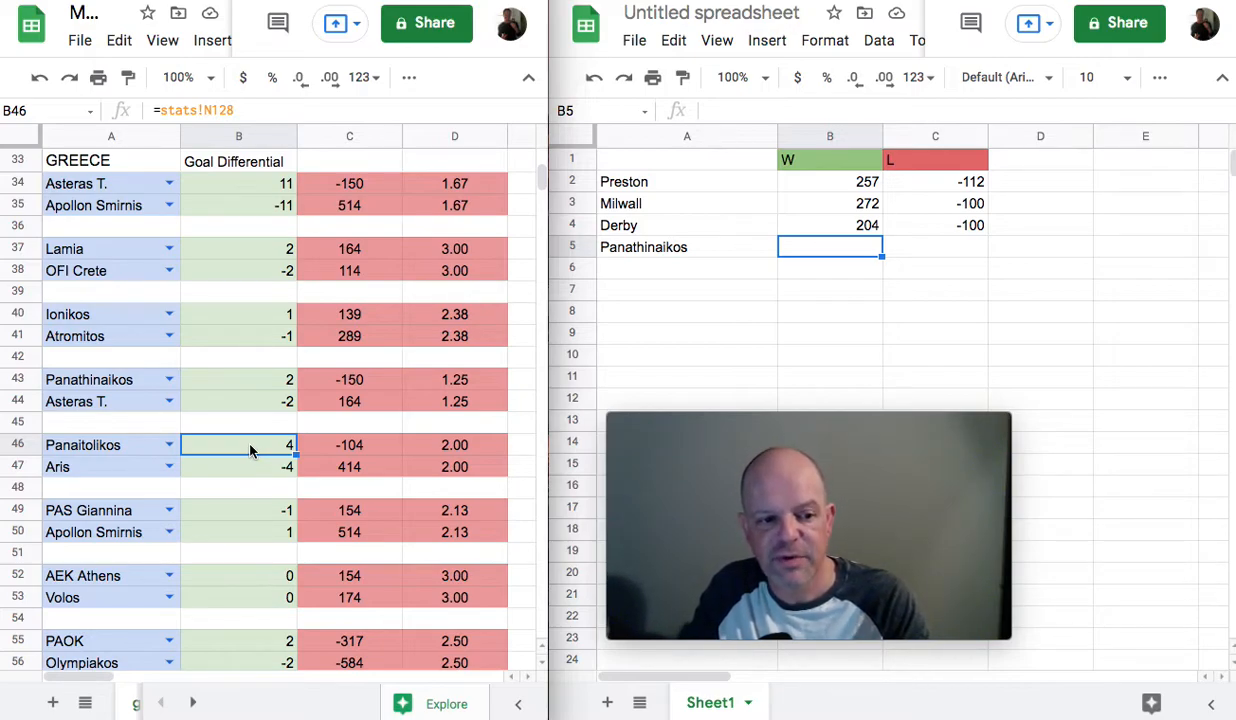
pyautogui.moveTo(344, 464)
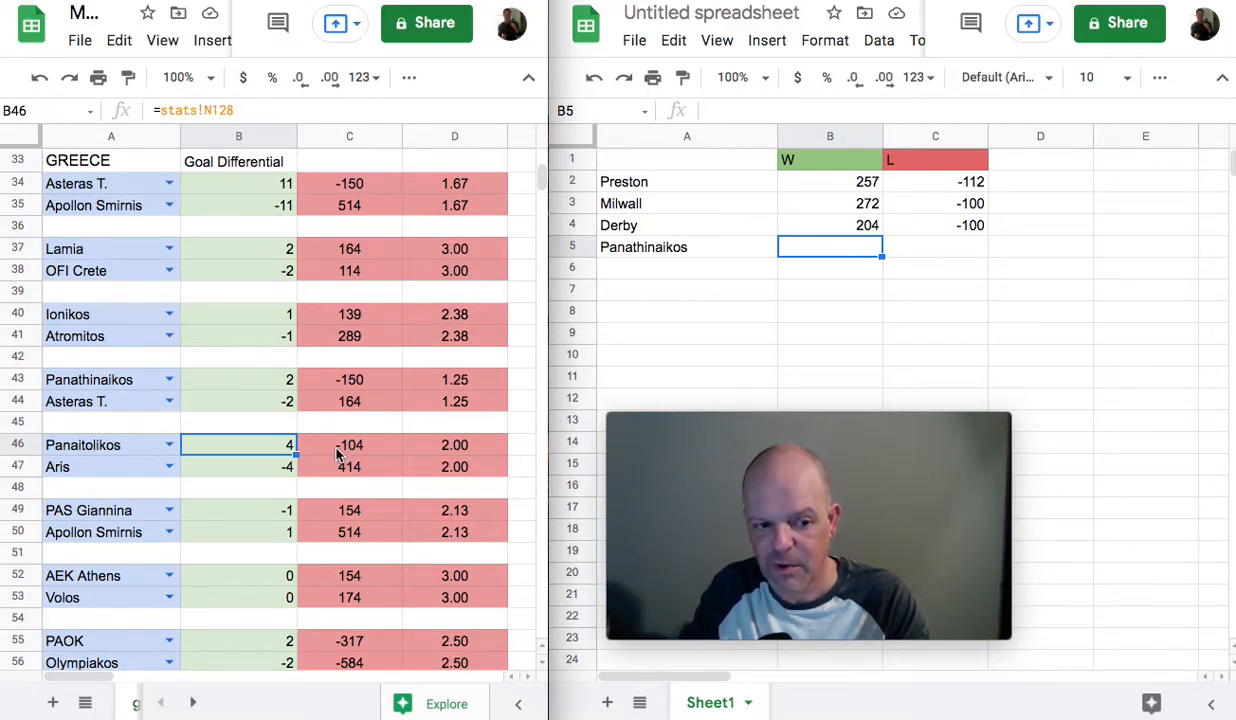
pyautogui.click(348, 466)
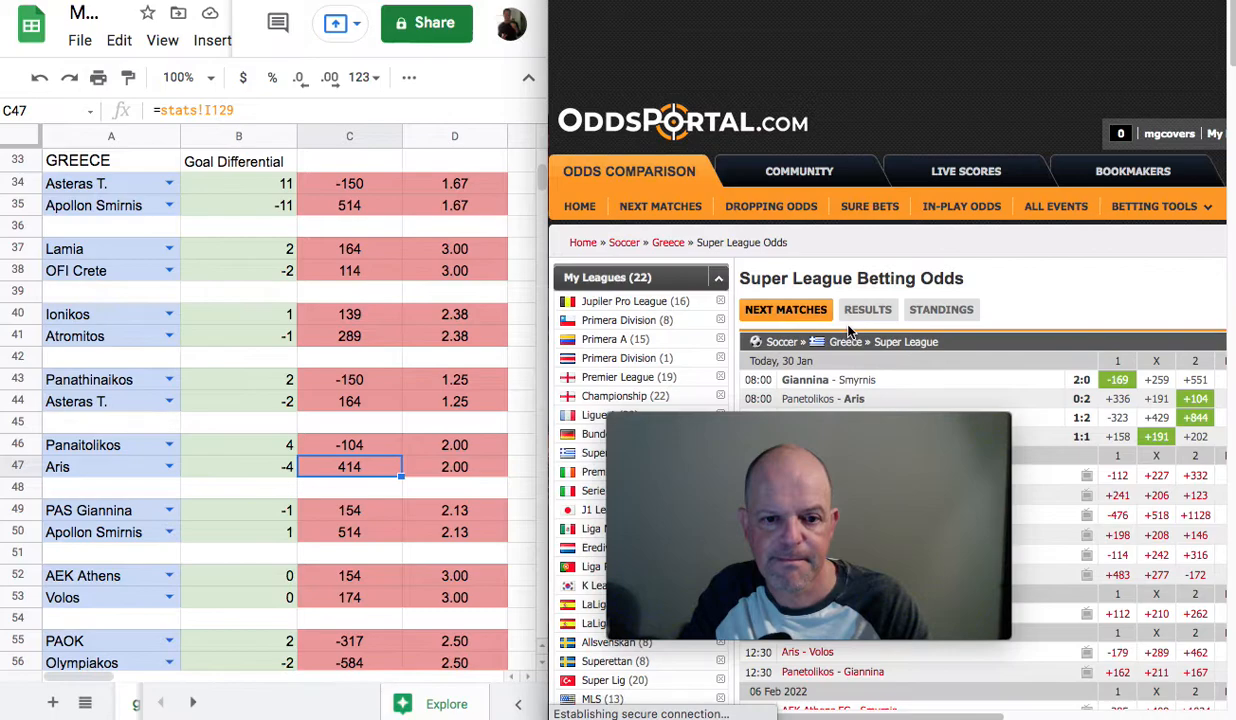
# Scroll up the OddsPortal page toward the Greek Super League results
pyautogui.scroll(3)
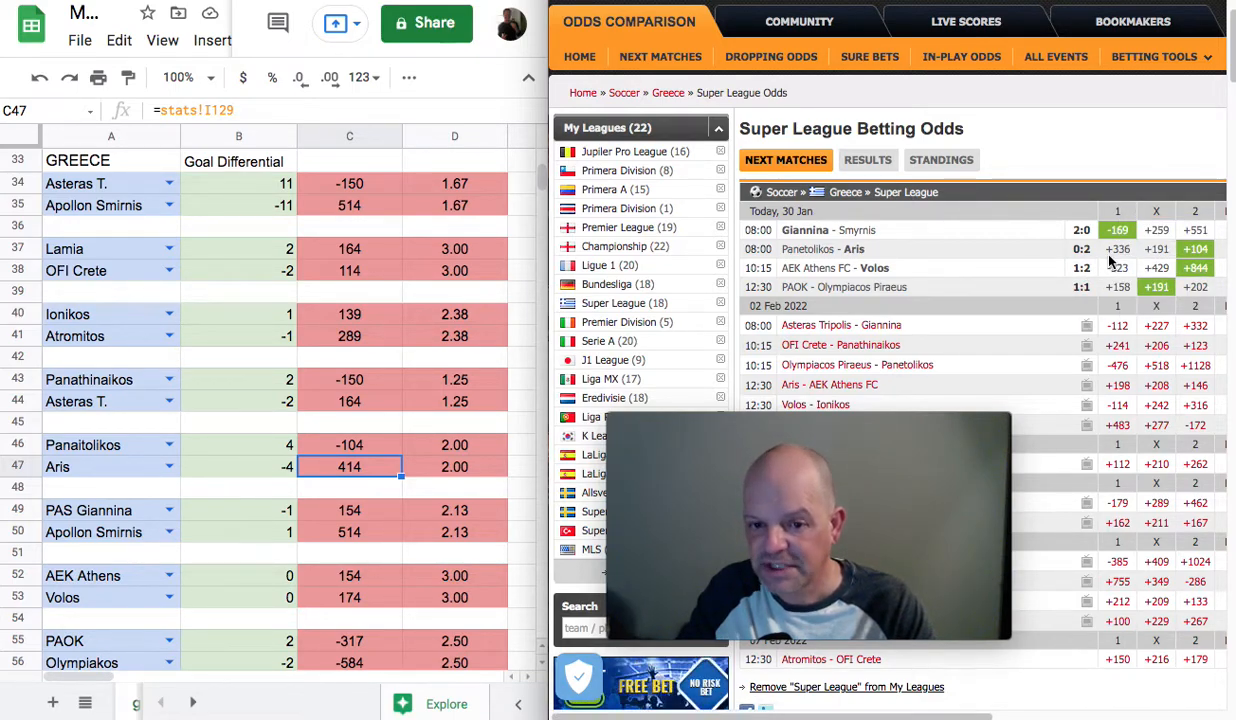
pyautogui.moveTo(1162, 256)
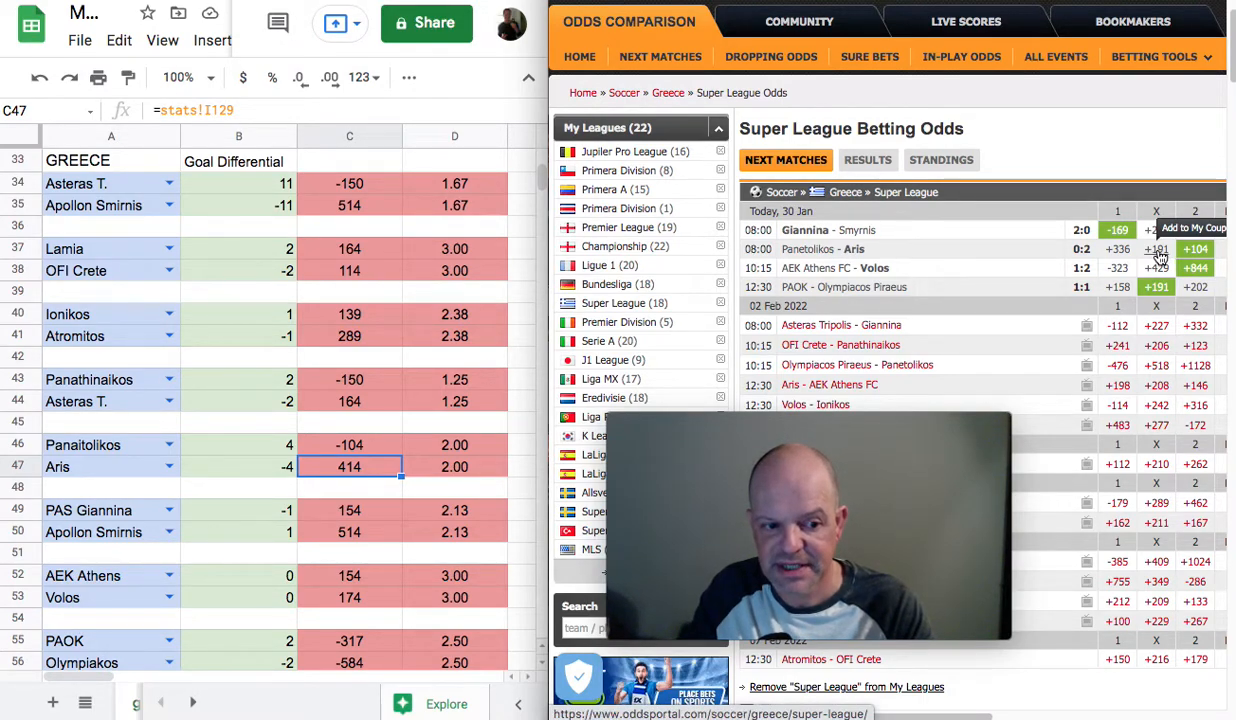
pyautogui.moveTo(928, 272)
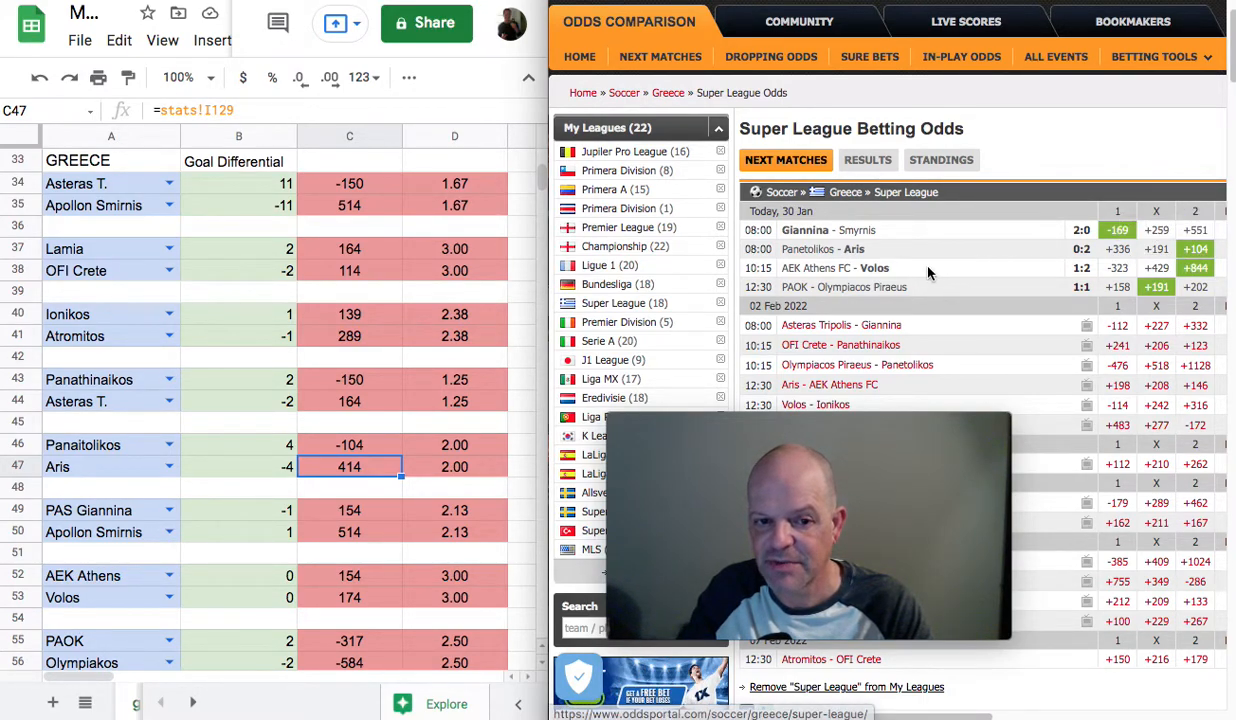
pyautogui.moveTo(910, 240)
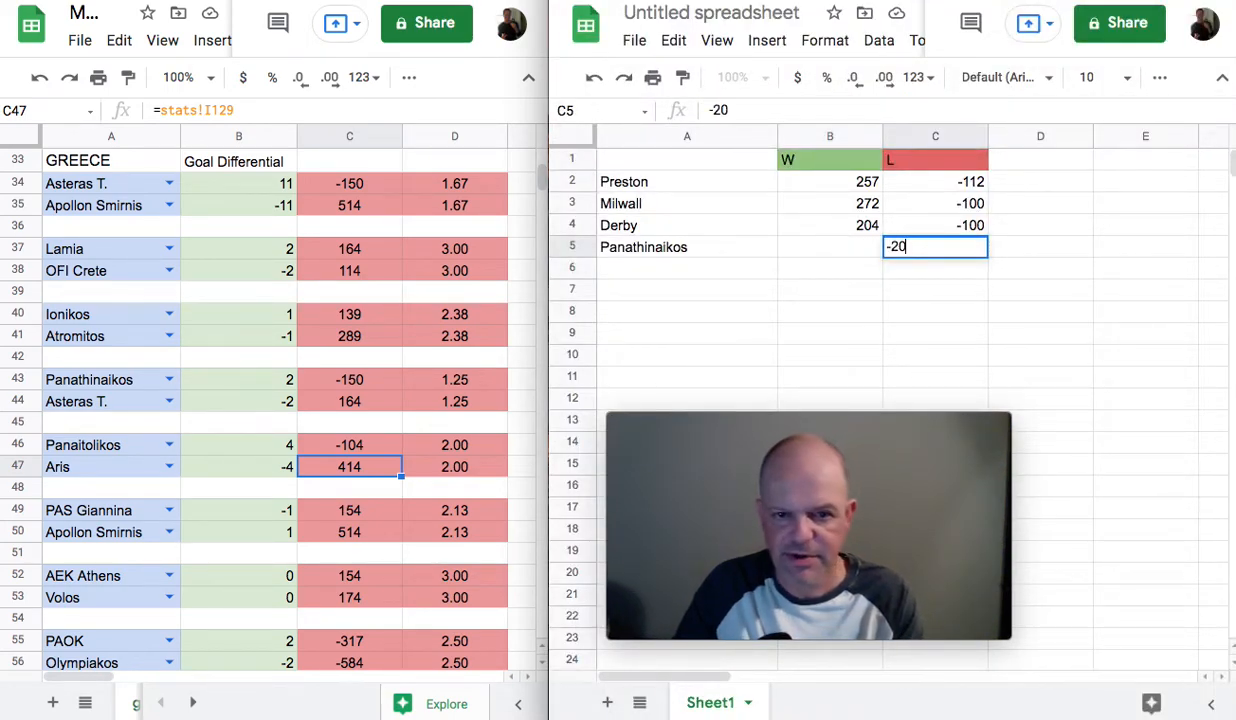
# Finish typing -200 as Panathinaikos' L amount and commit it
pyautogui.write('0')
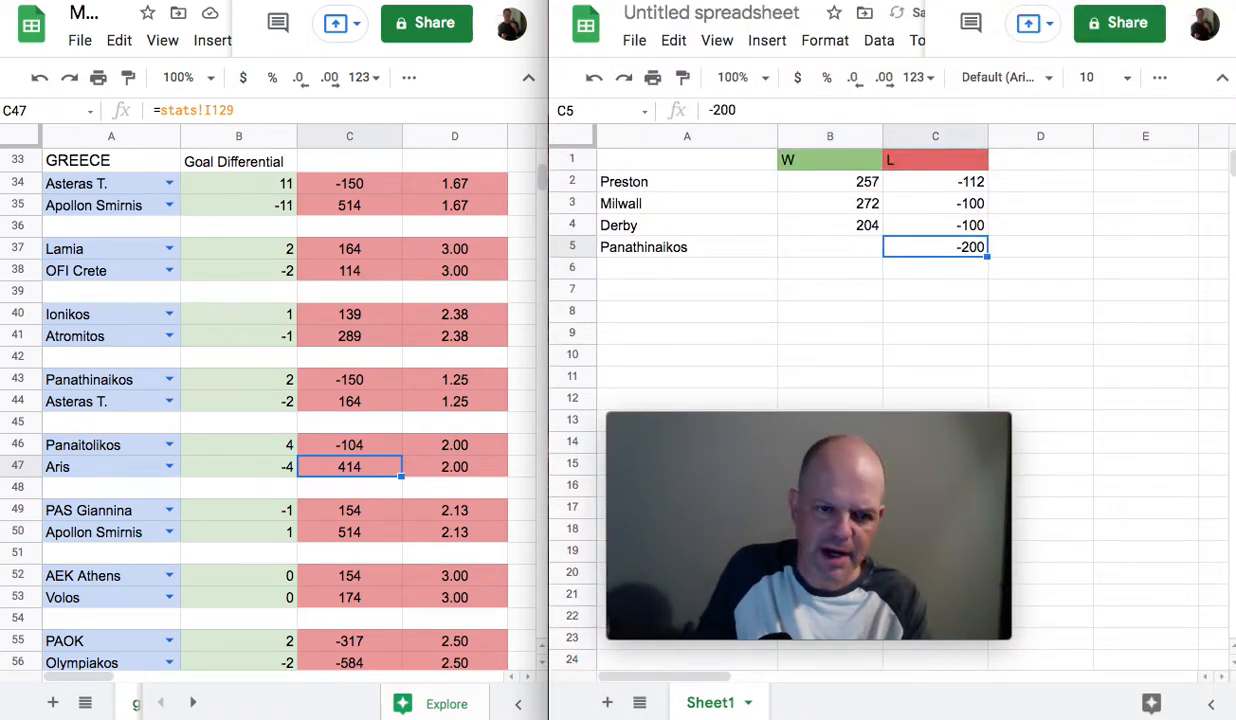
pyautogui.click(828, 248)
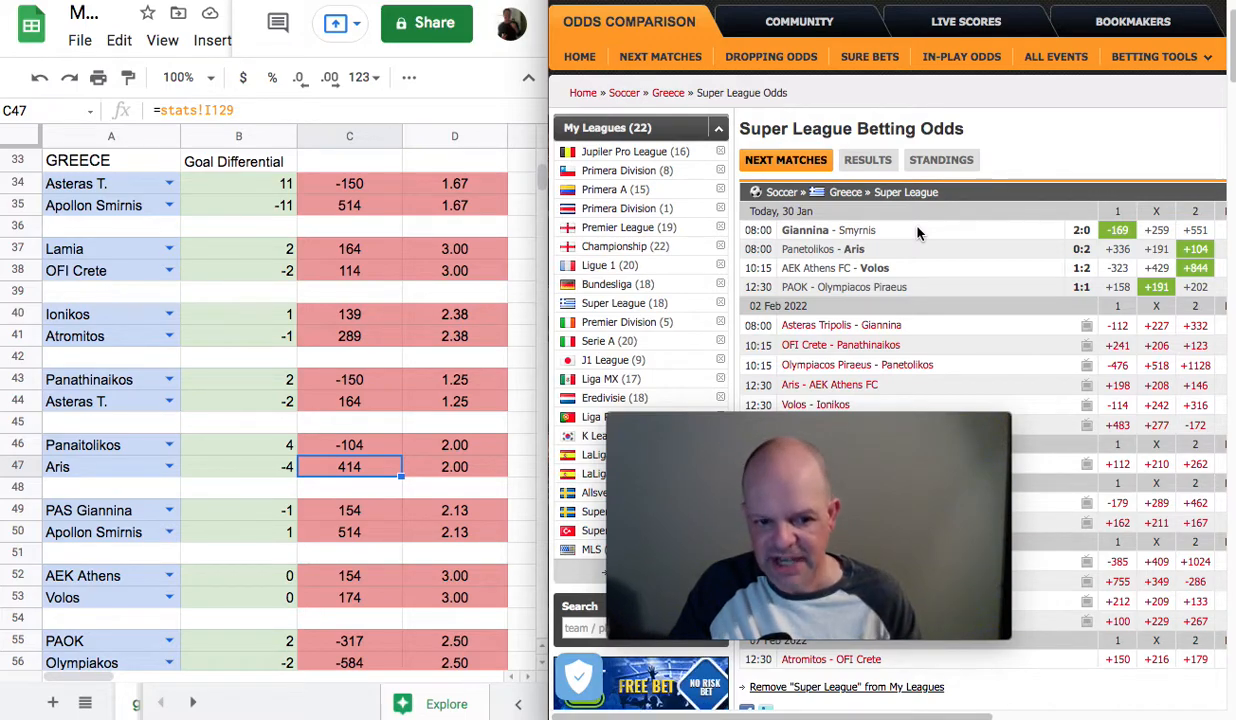
pyautogui.moveTo(848, 192)
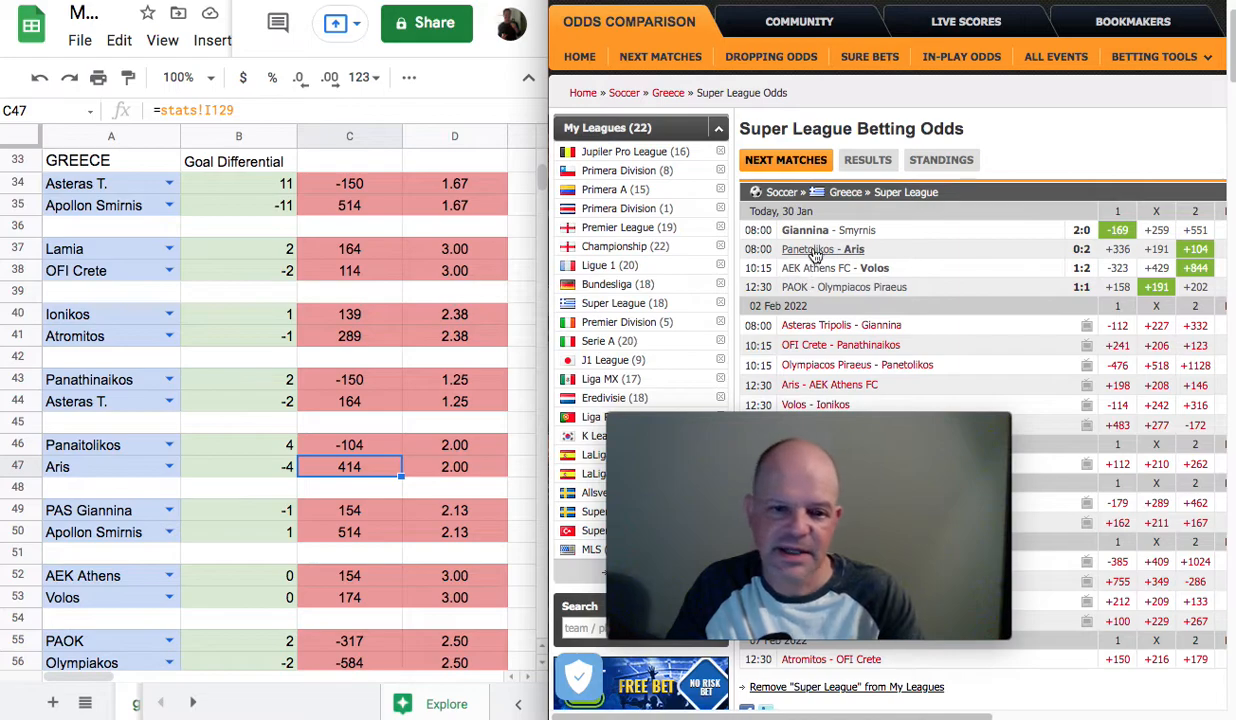
pyautogui.moveTo(822, 248)
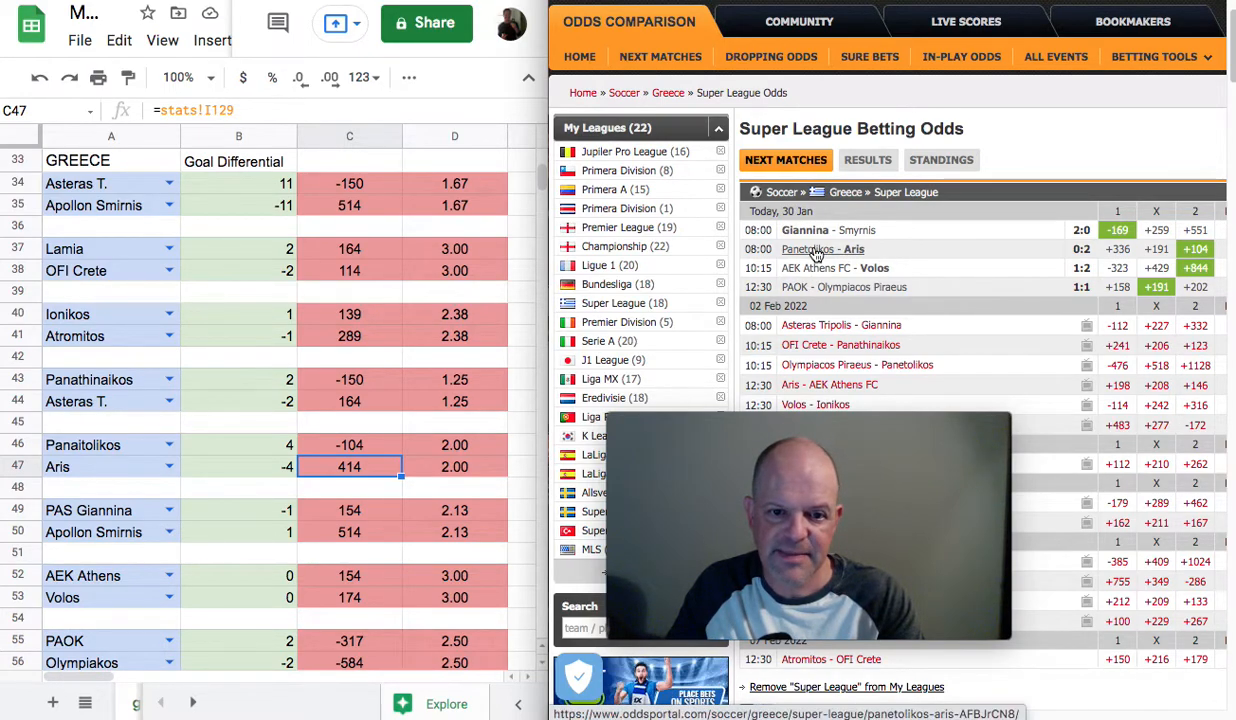
# View the Panetolikos vs Aris match details and scroll through its odds
pyautogui.click(822, 248)
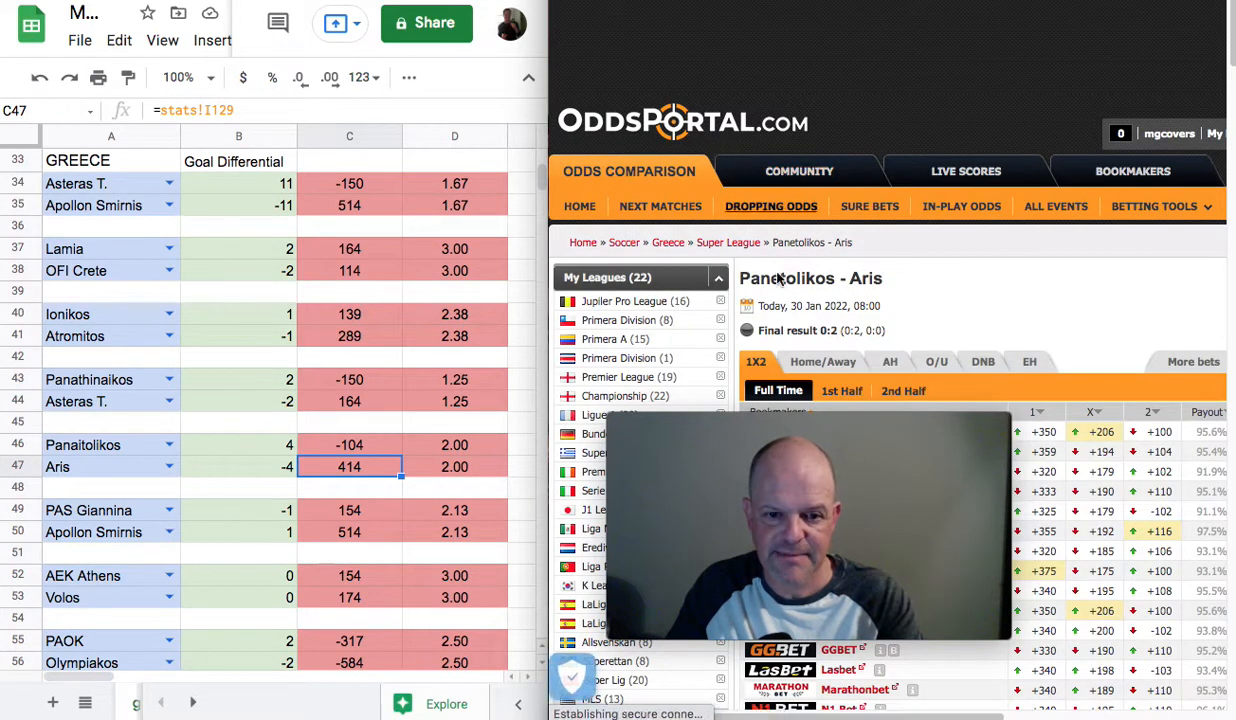
pyautogui.scroll(-3)
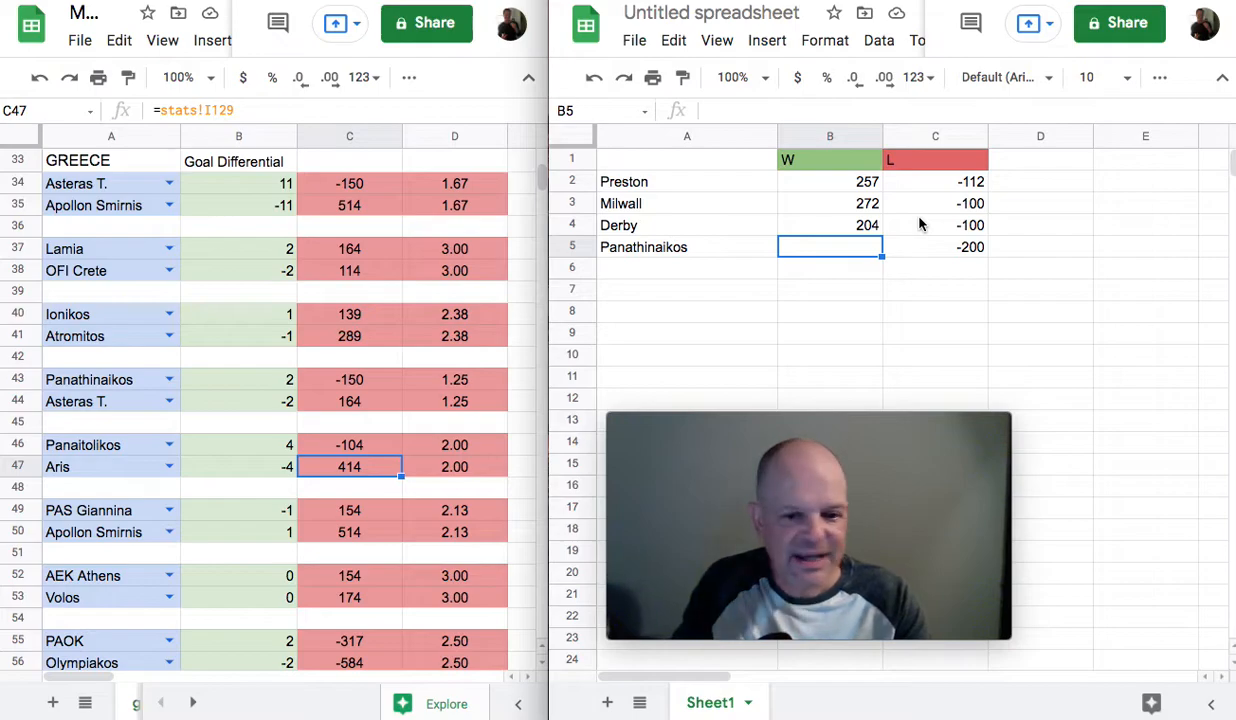
pyautogui.moveTo(932, 188)
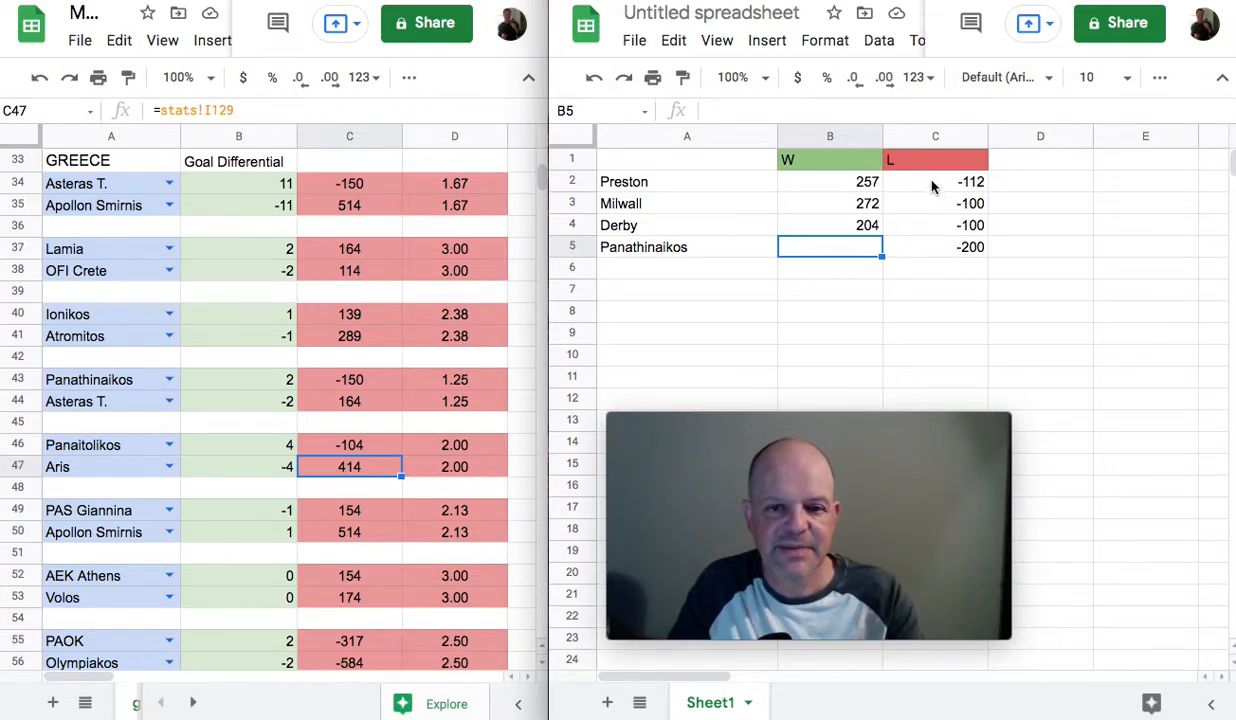
pyautogui.moveTo(944, 190)
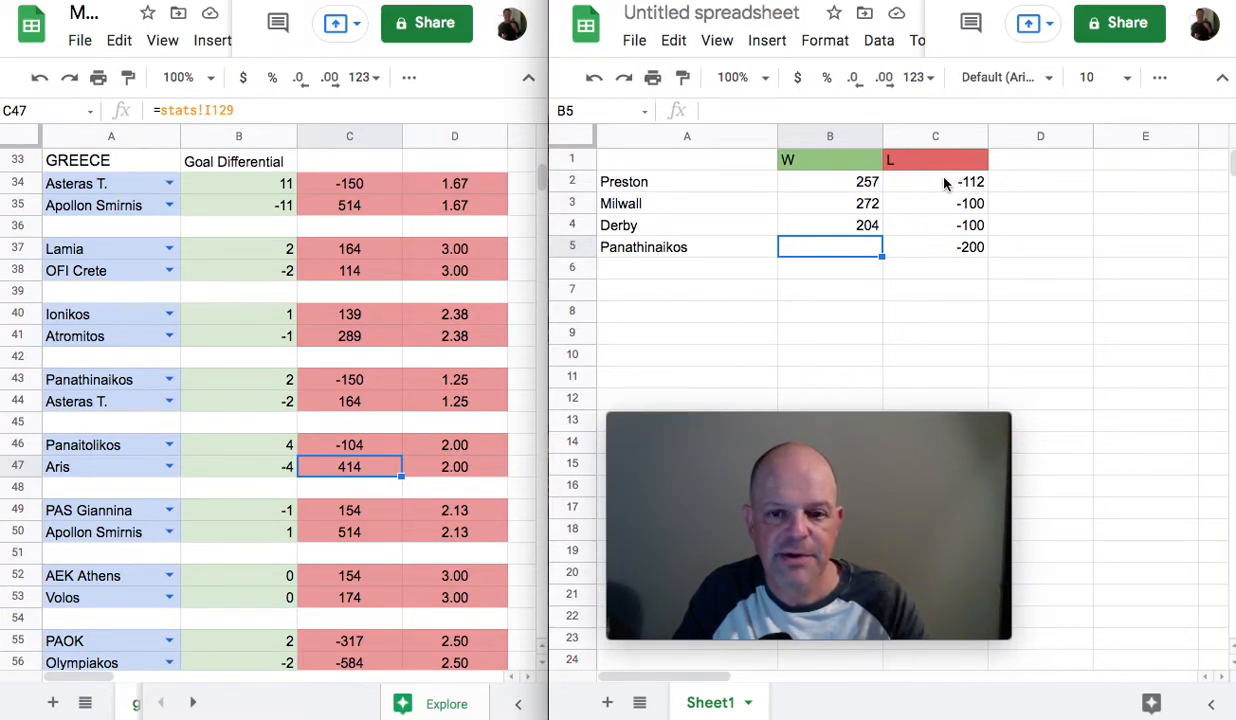
# Sum the L and W columns into row 6 and enter the net formula =B6+C6 giving 221
pyautogui.moveTo(936, 180); pyautogui.dragTo(936, 248)
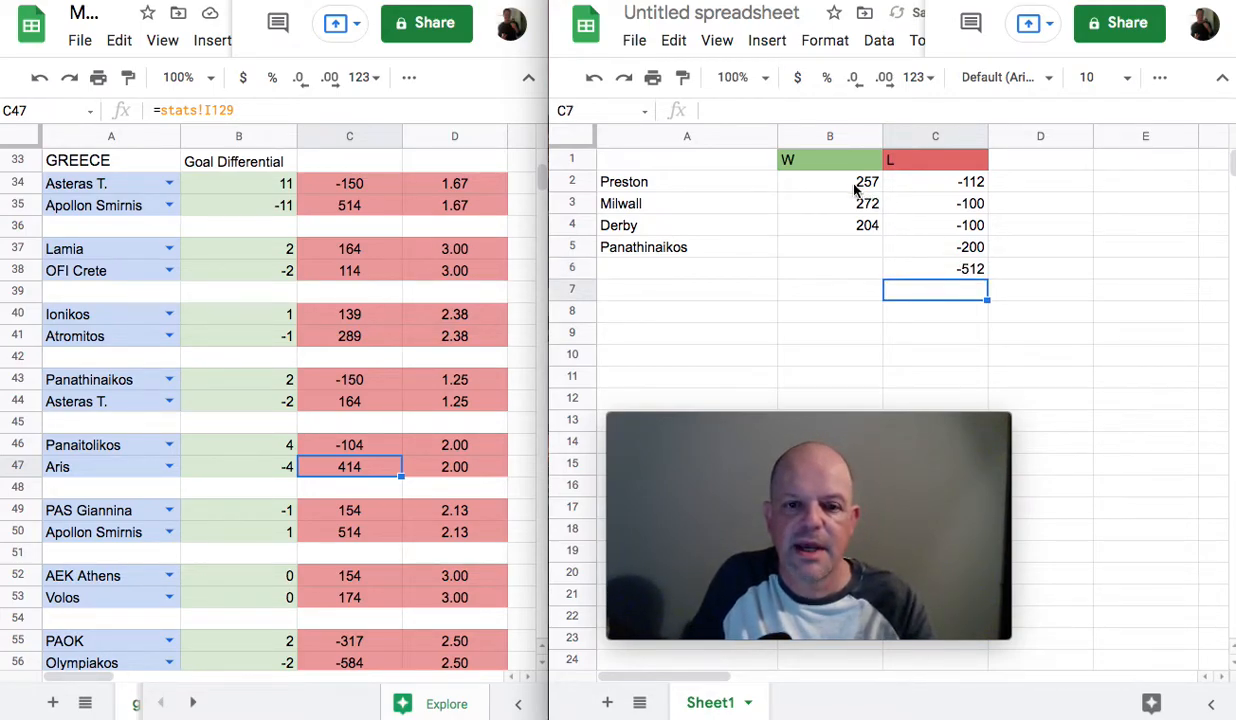
pyautogui.moveTo(828, 180); pyautogui.dragTo(828, 224)
pyautogui.write('=')
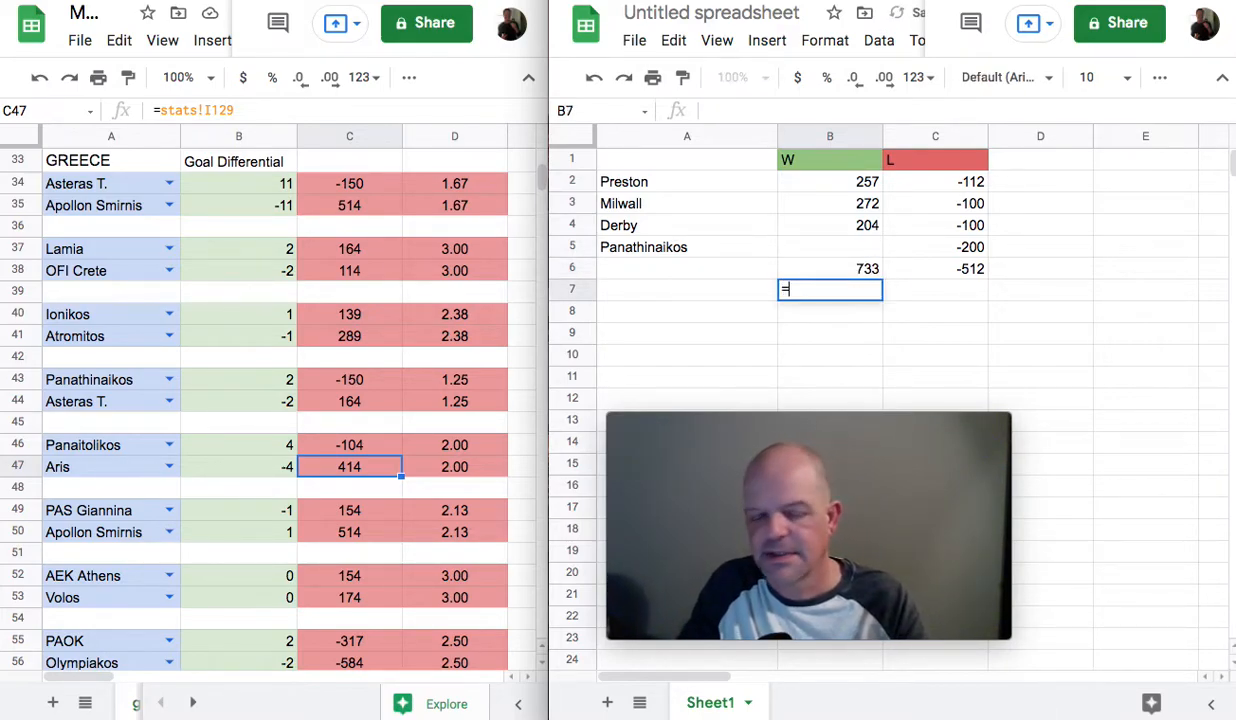
pyautogui.click(828, 268)
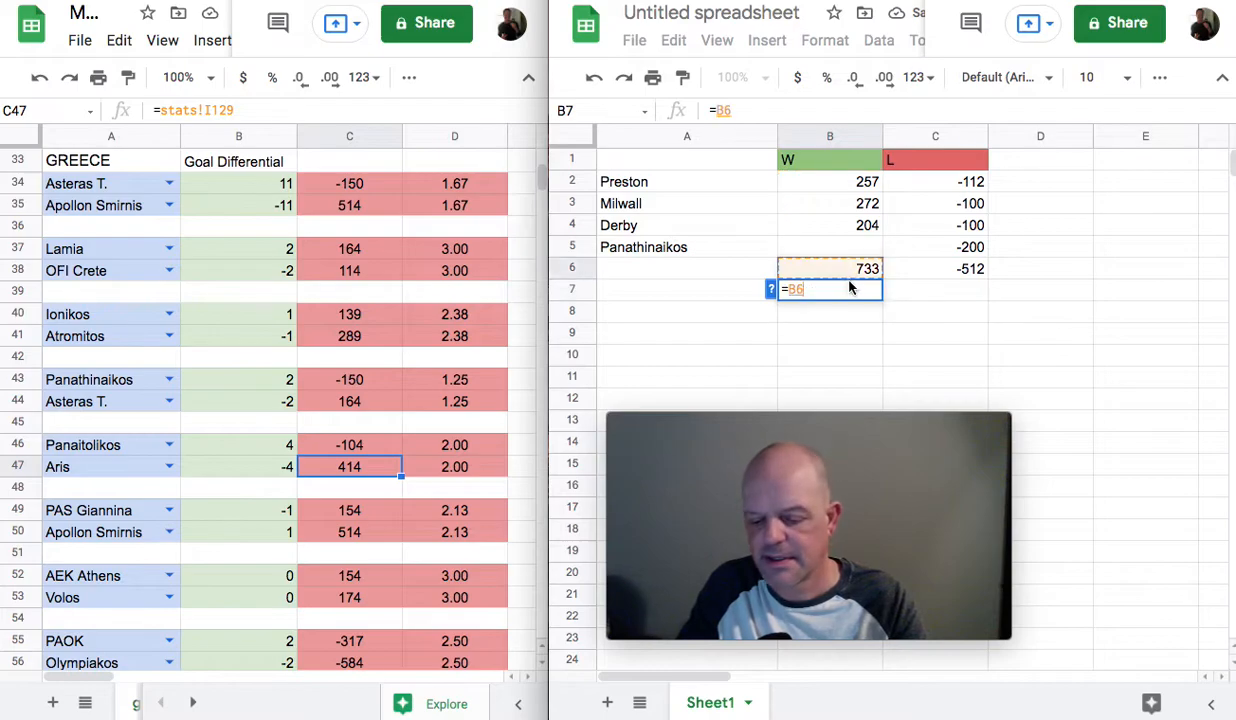
pyautogui.write('+')
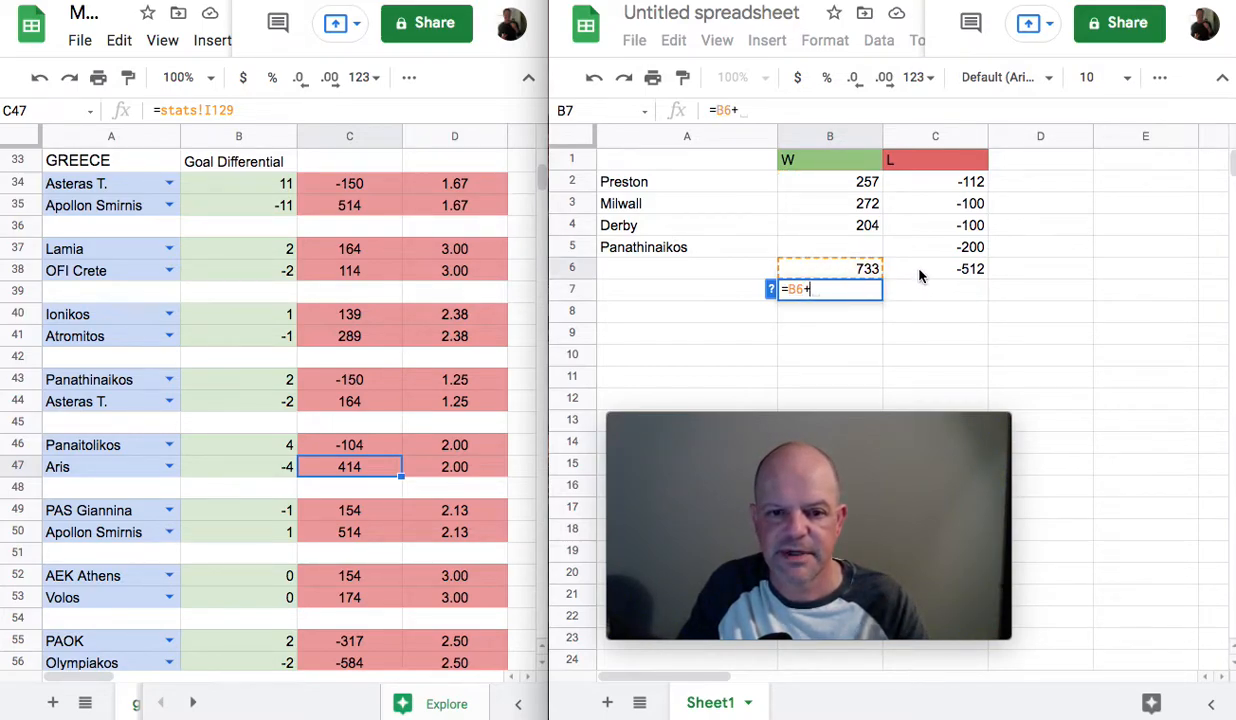
pyautogui.press('Return')
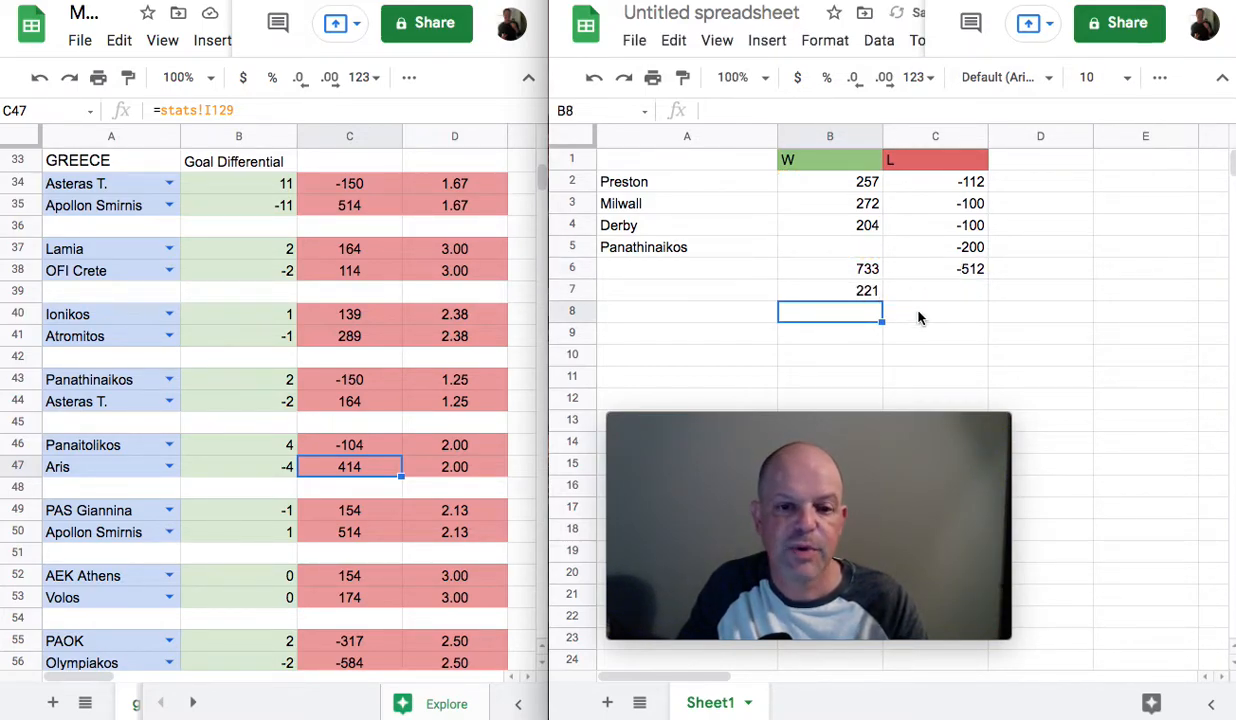
pyautogui.click(936, 312)
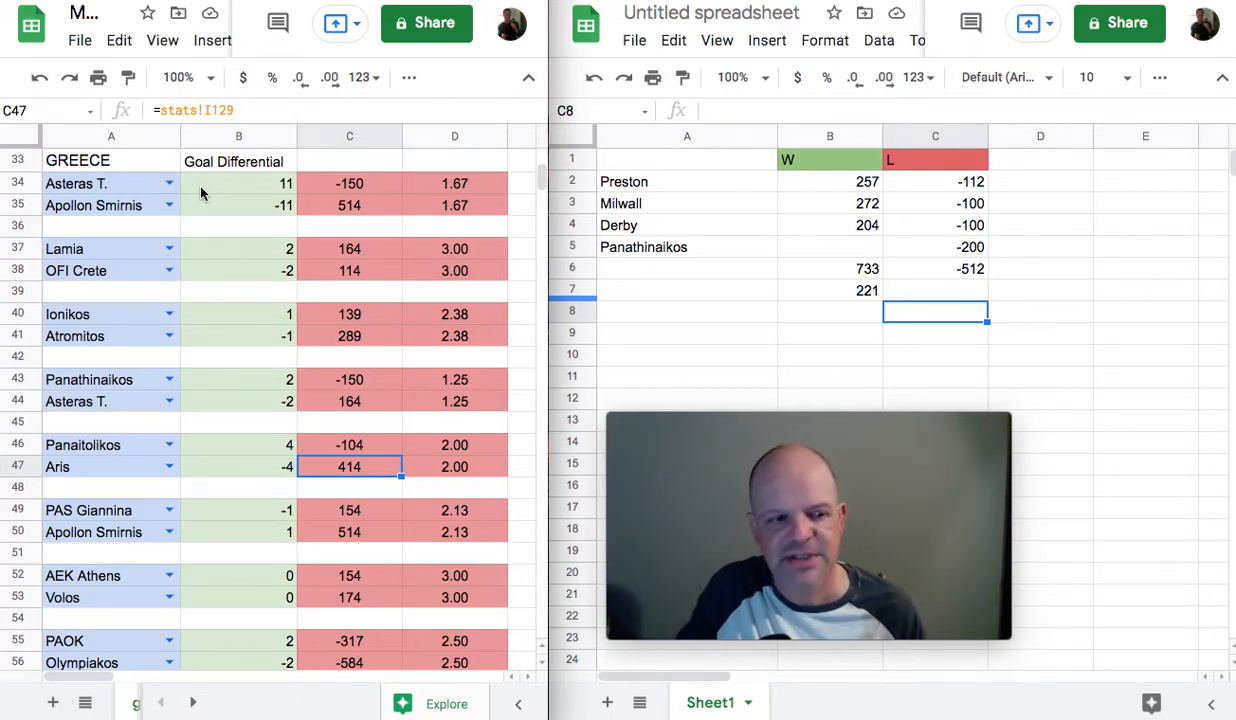
pyautogui.moveTo(216, 164)
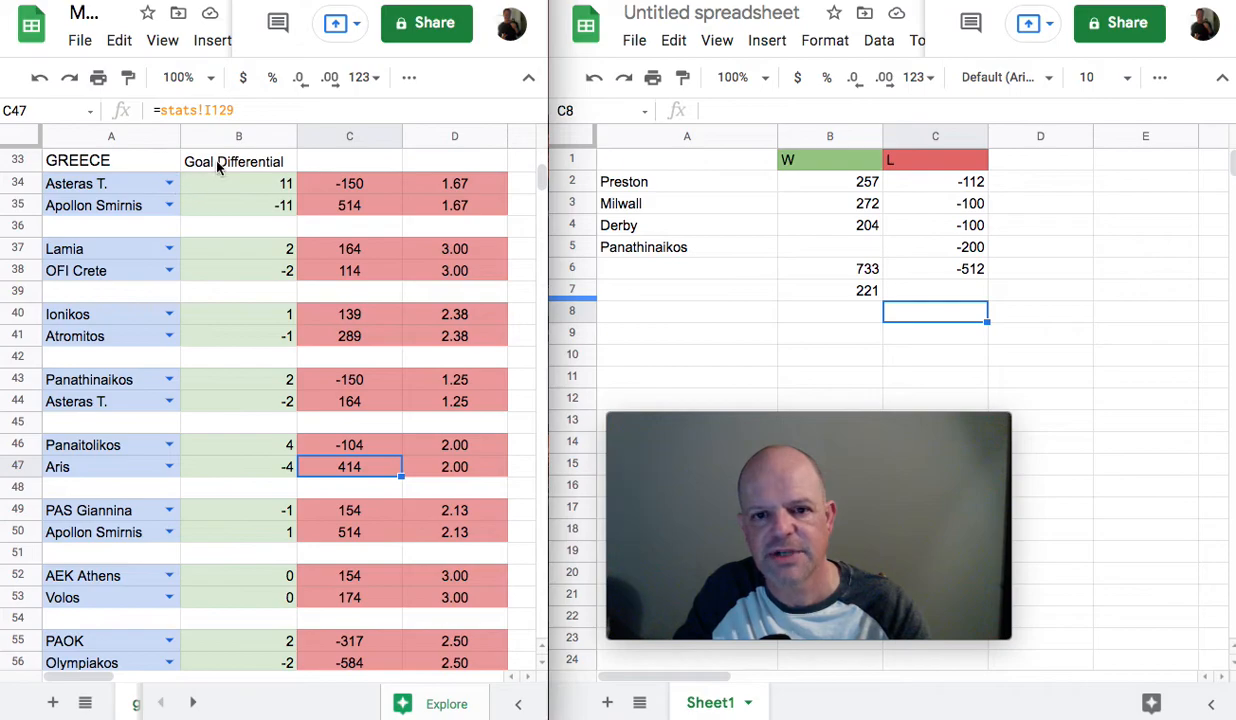